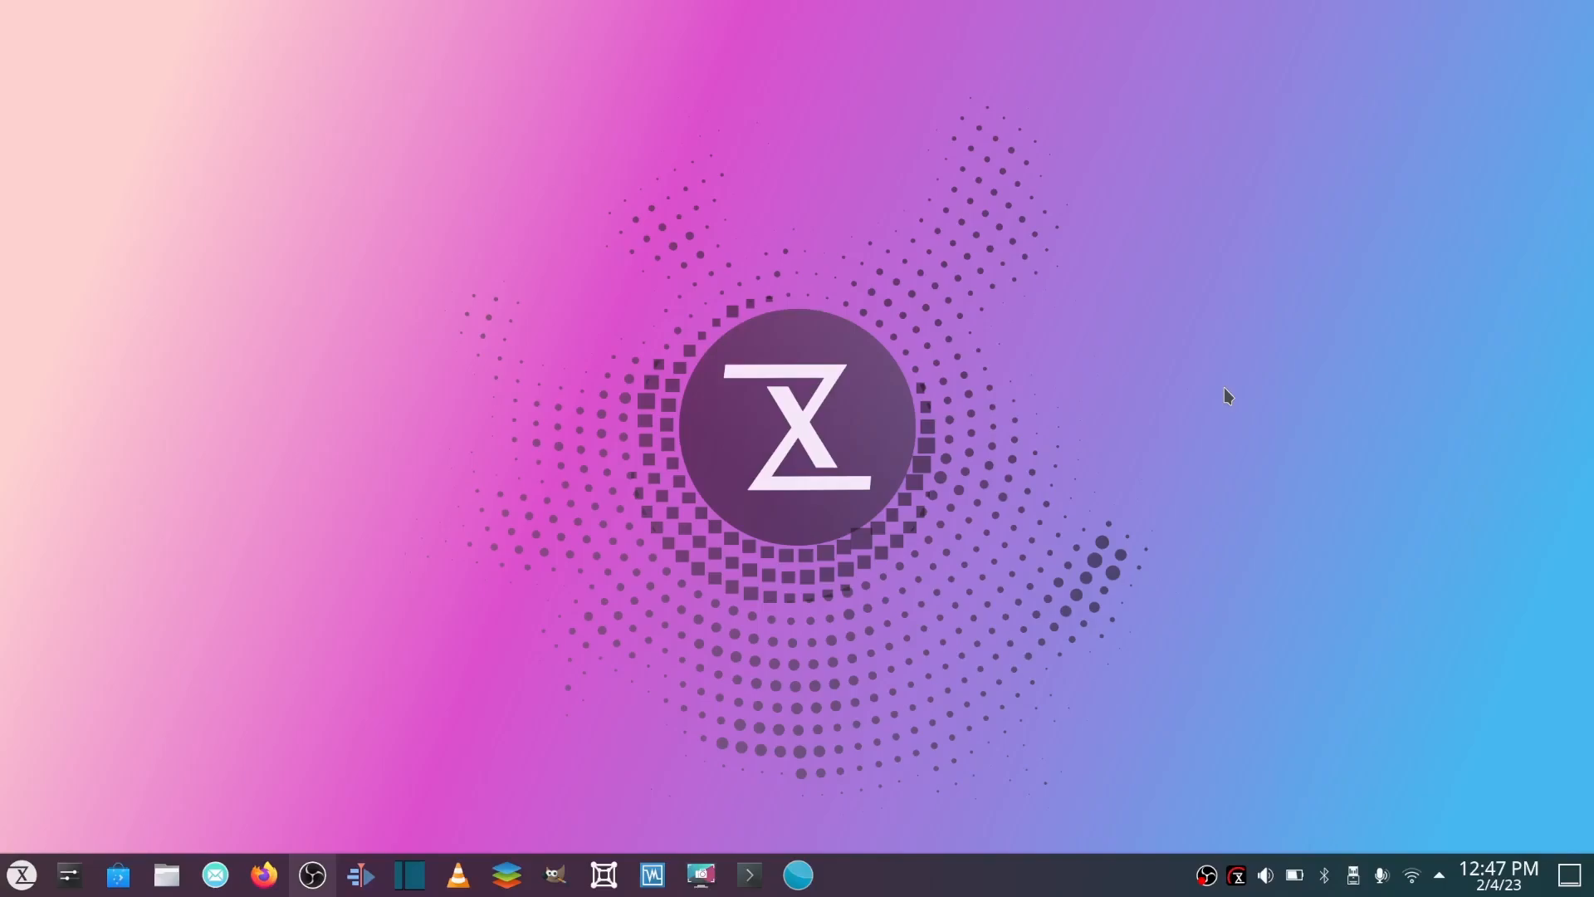
pyautogui.moveTo(727, 397)
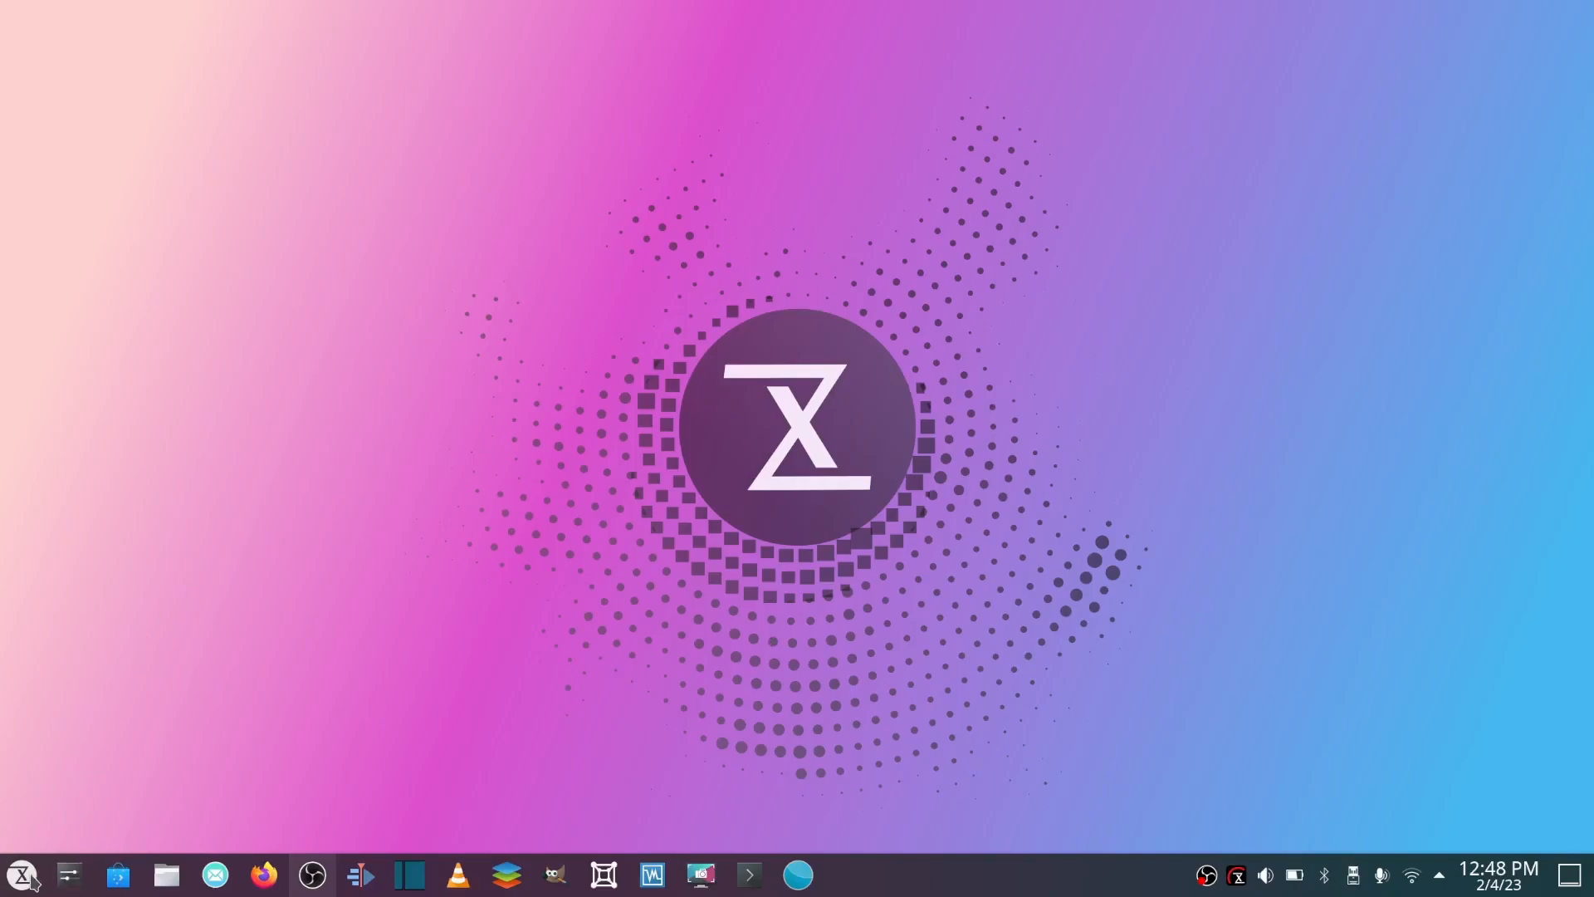
# - Launch TUXEDO Control Center from the application launcher to reach its dashboard
pyautogui.click(20, 874)
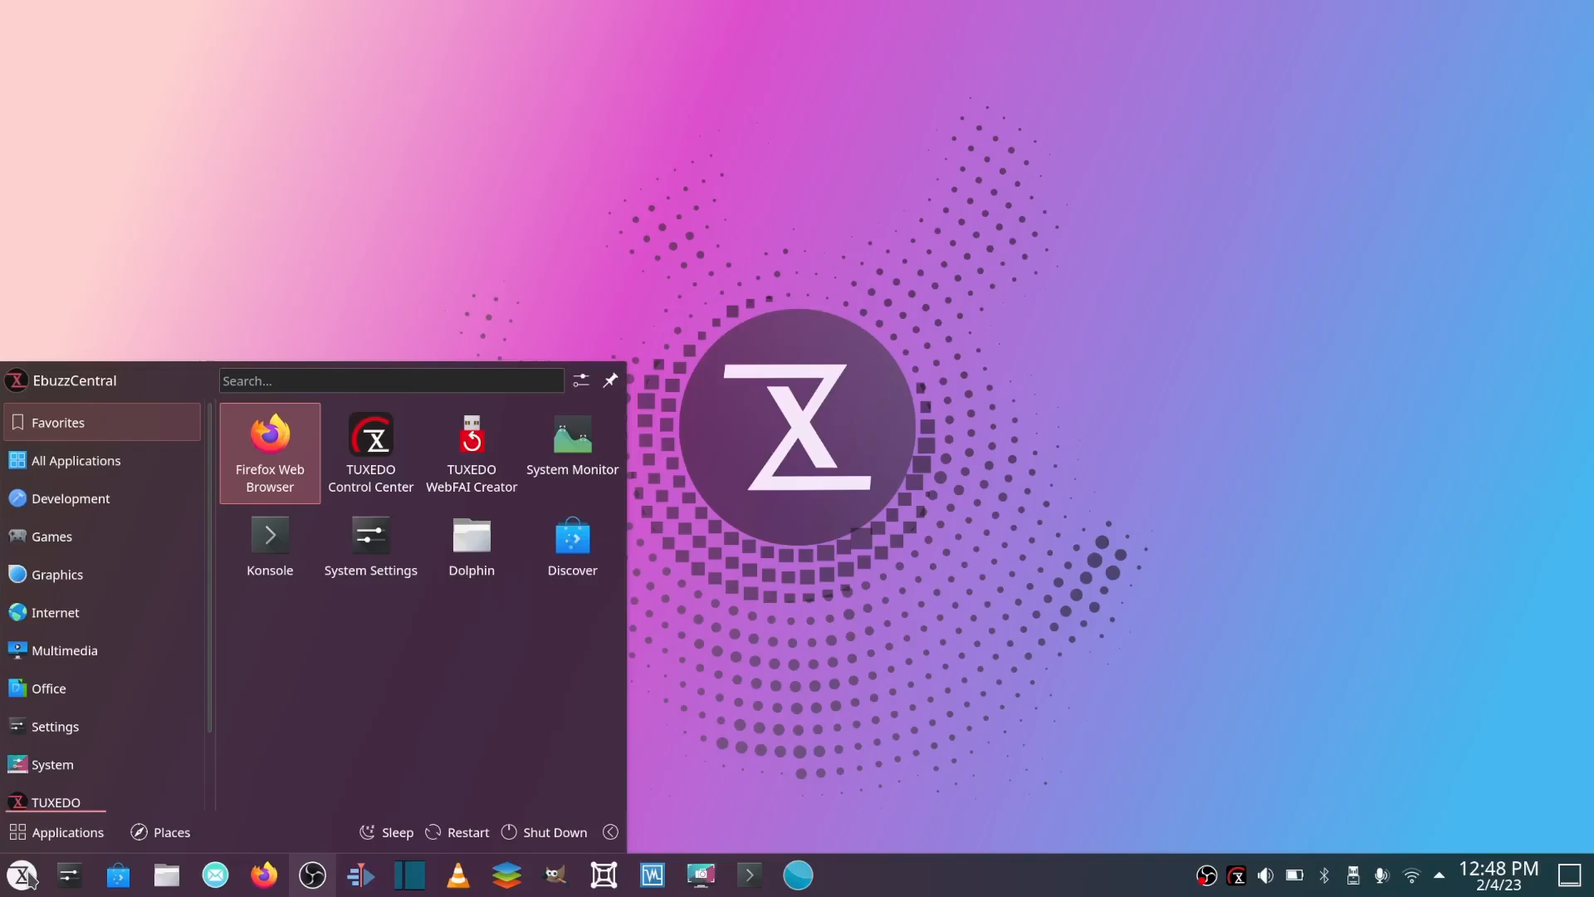
pyautogui.moveTo(1108, 420)
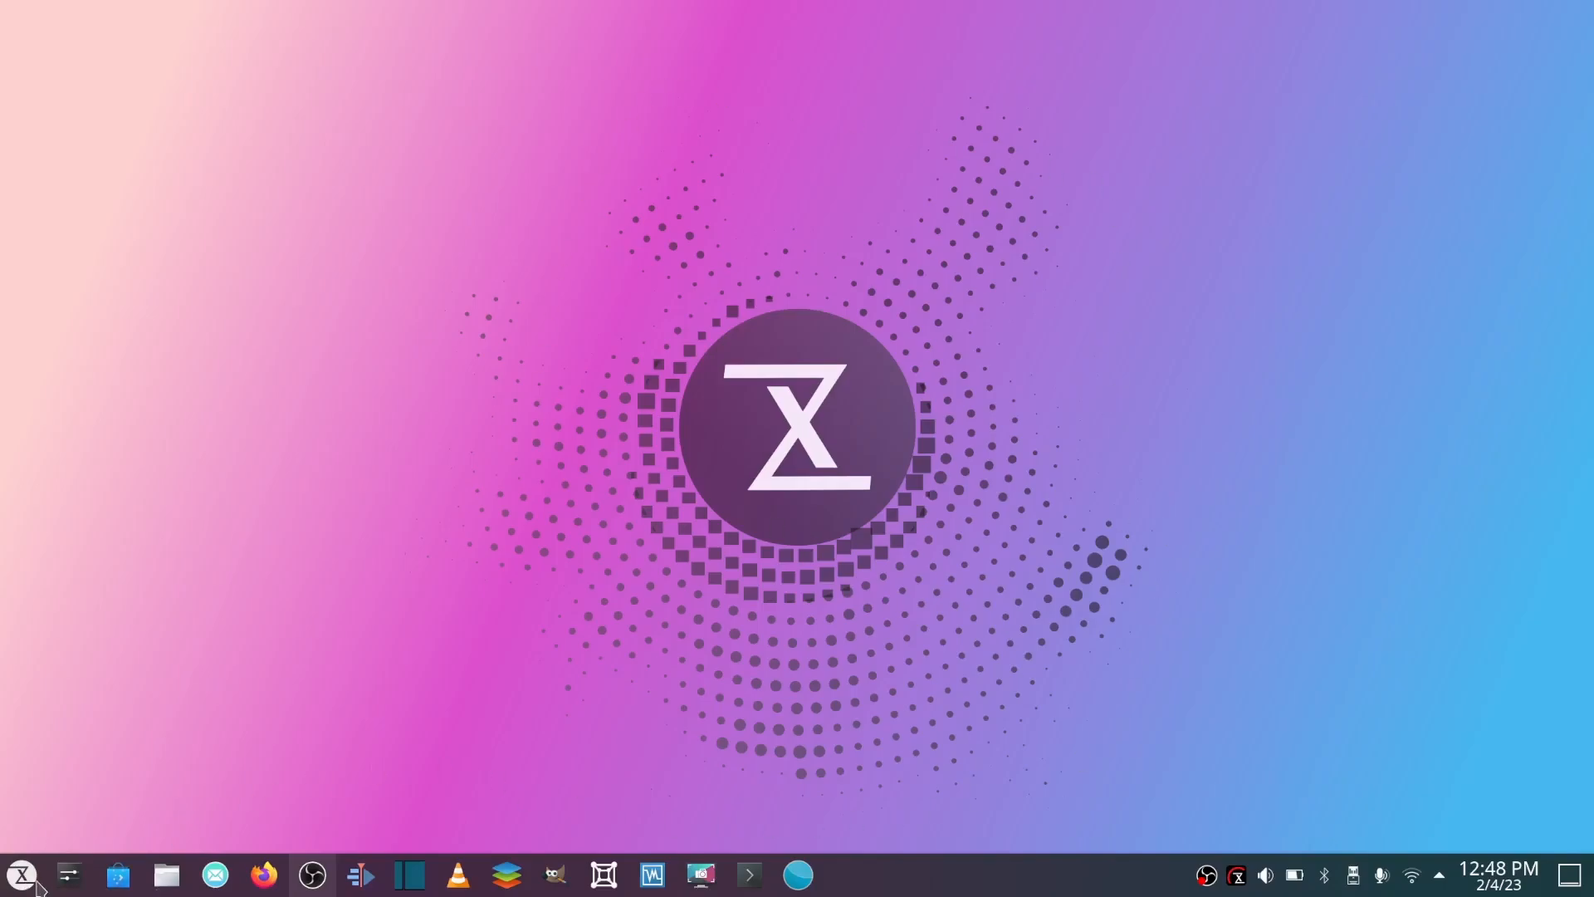
pyautogui.click(20, 874)
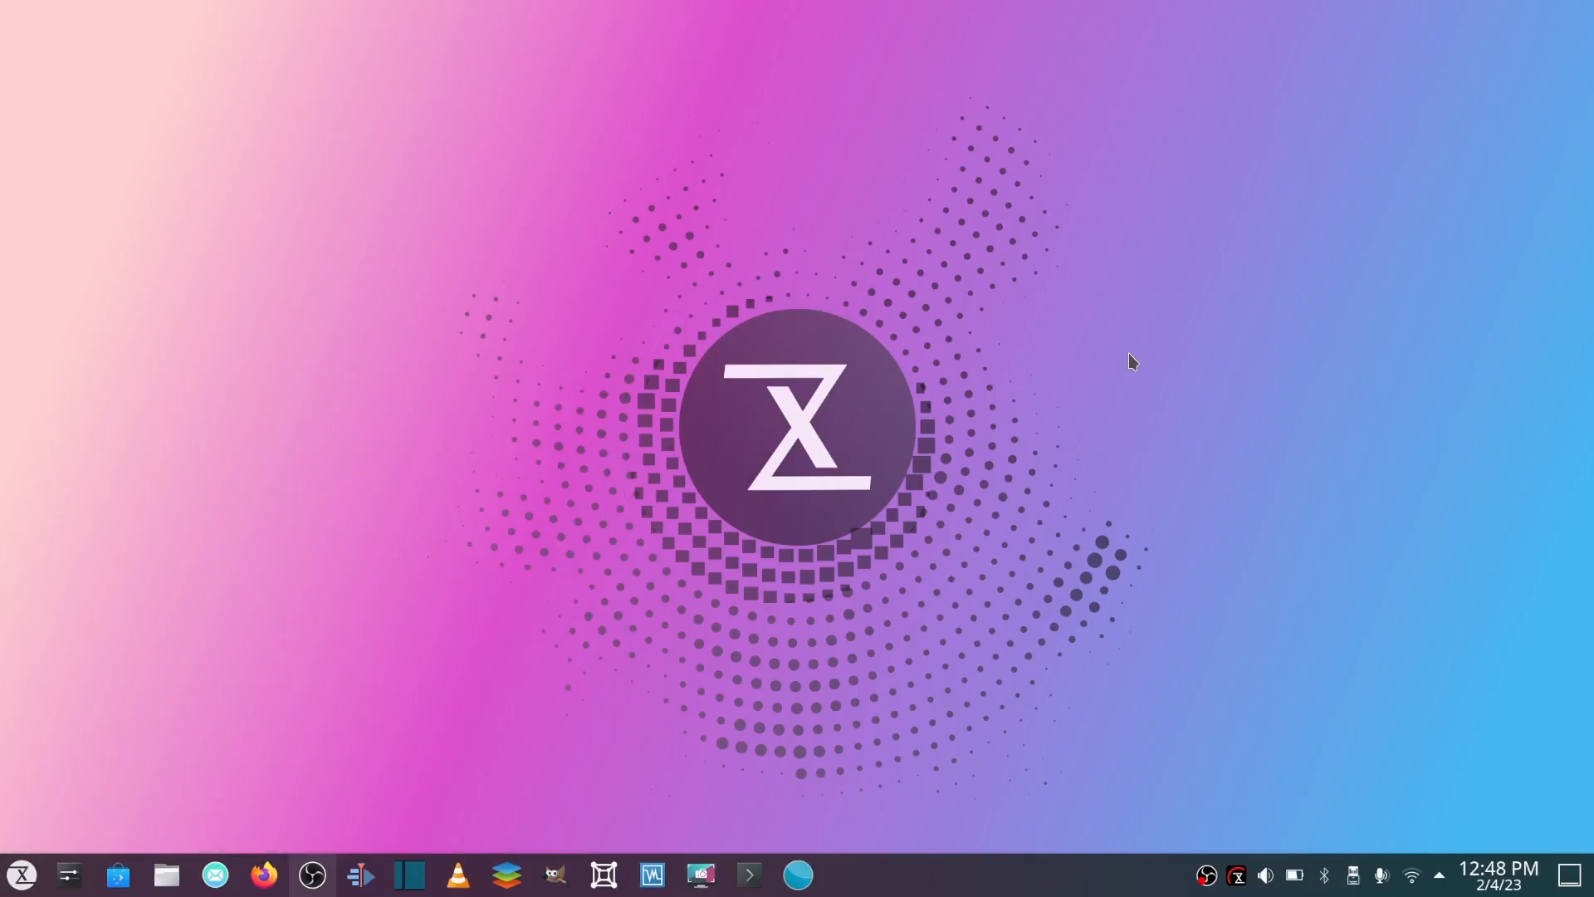
pyautogui.moveTo(823, 152)
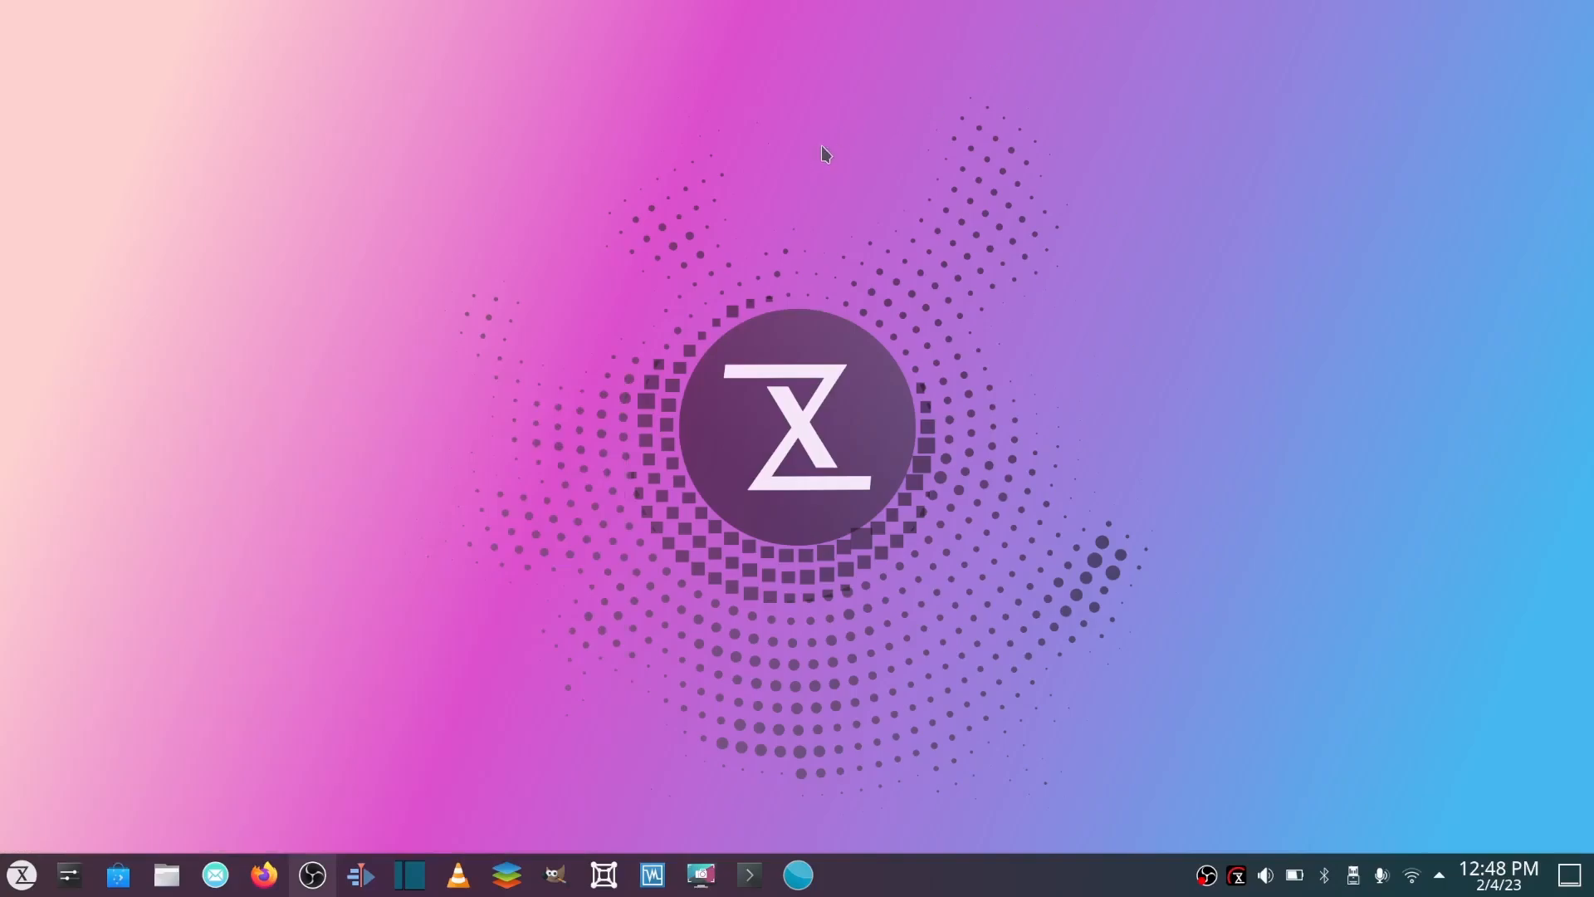
pyautogui.moveTo(824, 167)
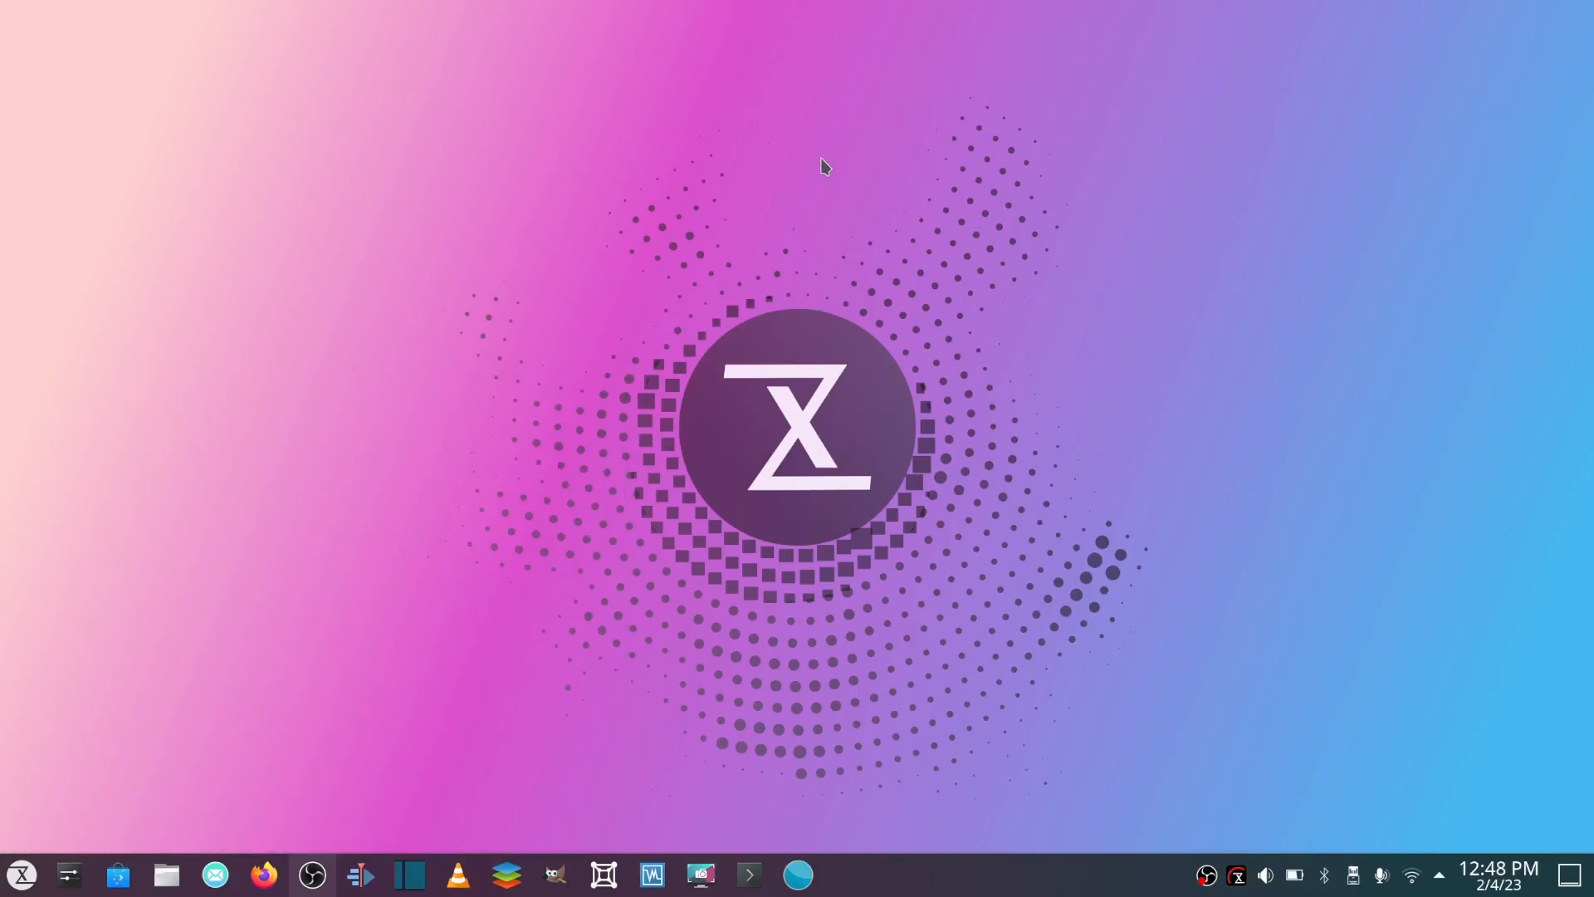
pyautogui.moveTo(752, 196)
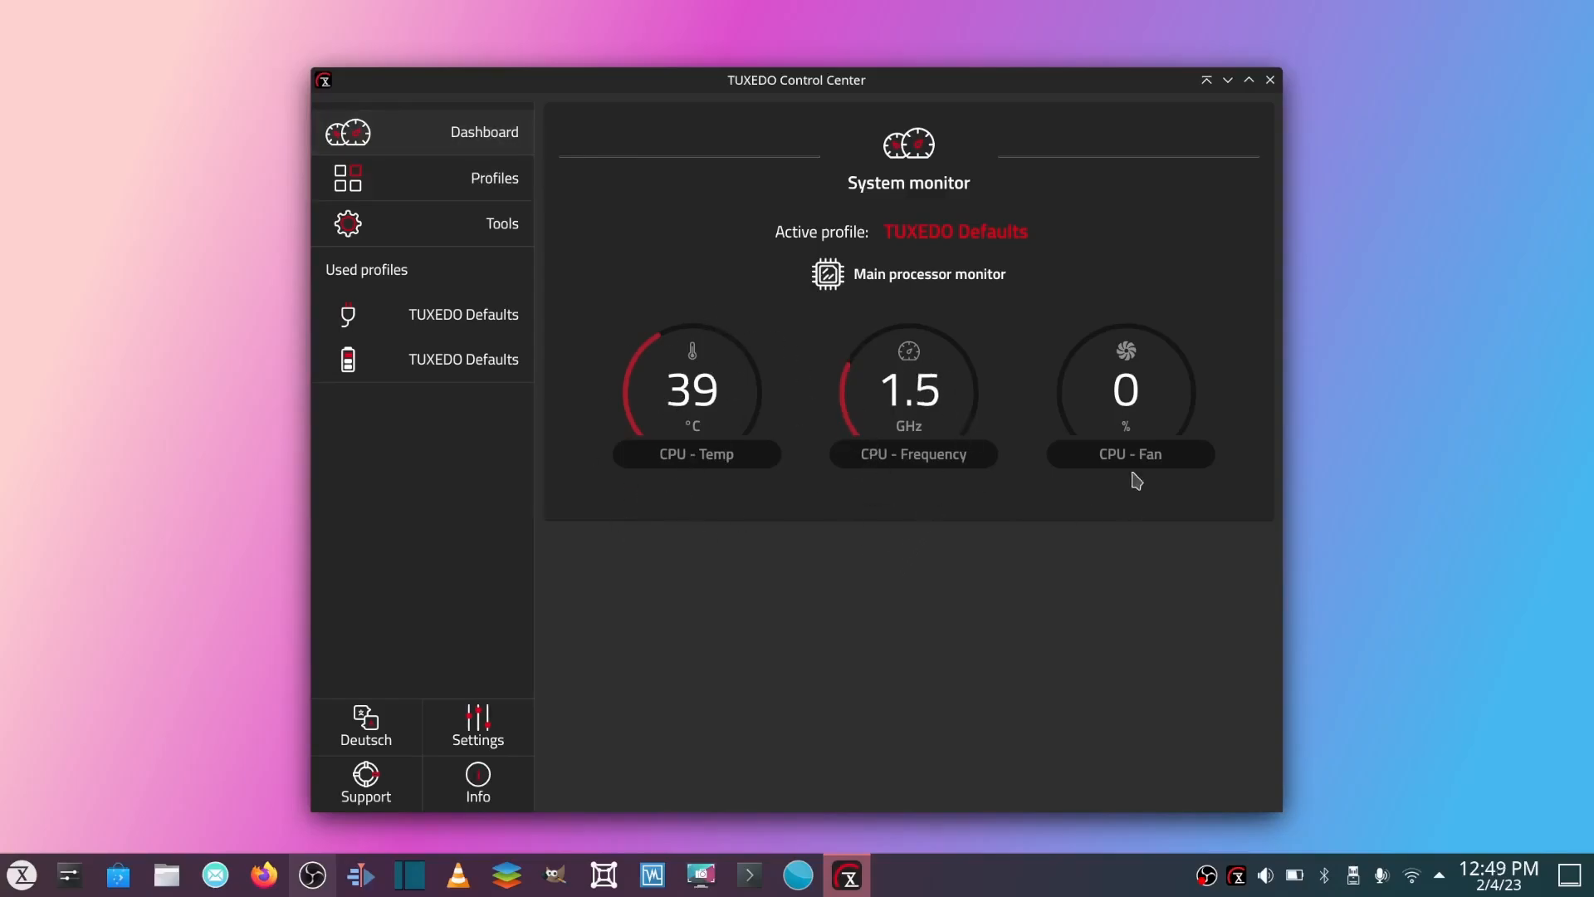
pyautogui.moveTo(1057, 463)
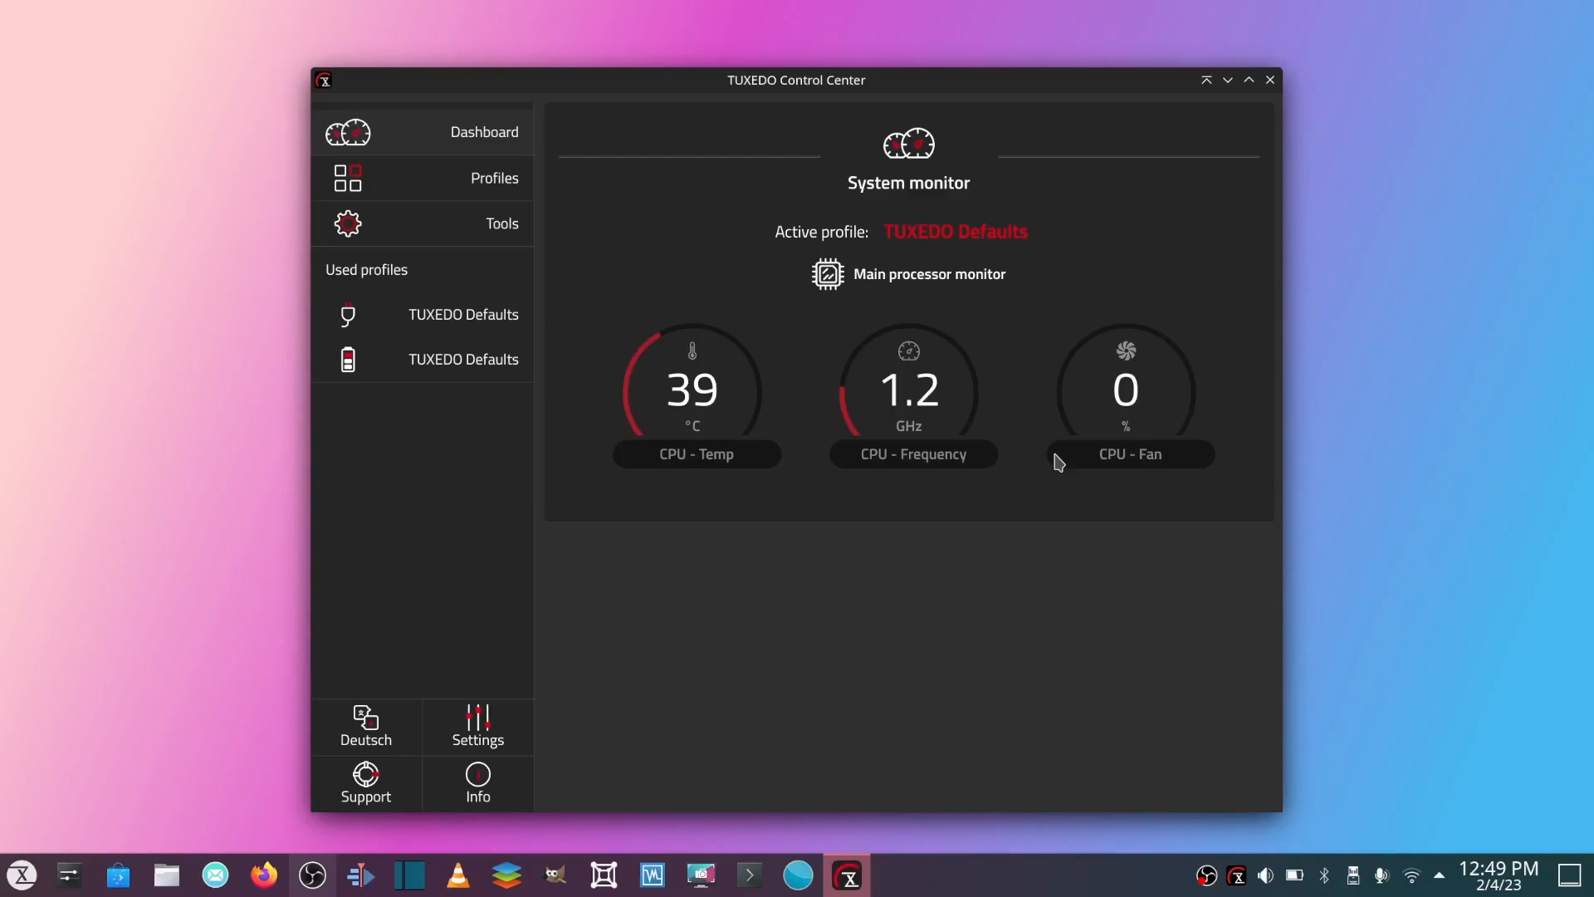
pyautogui.moveTo(585, 429)
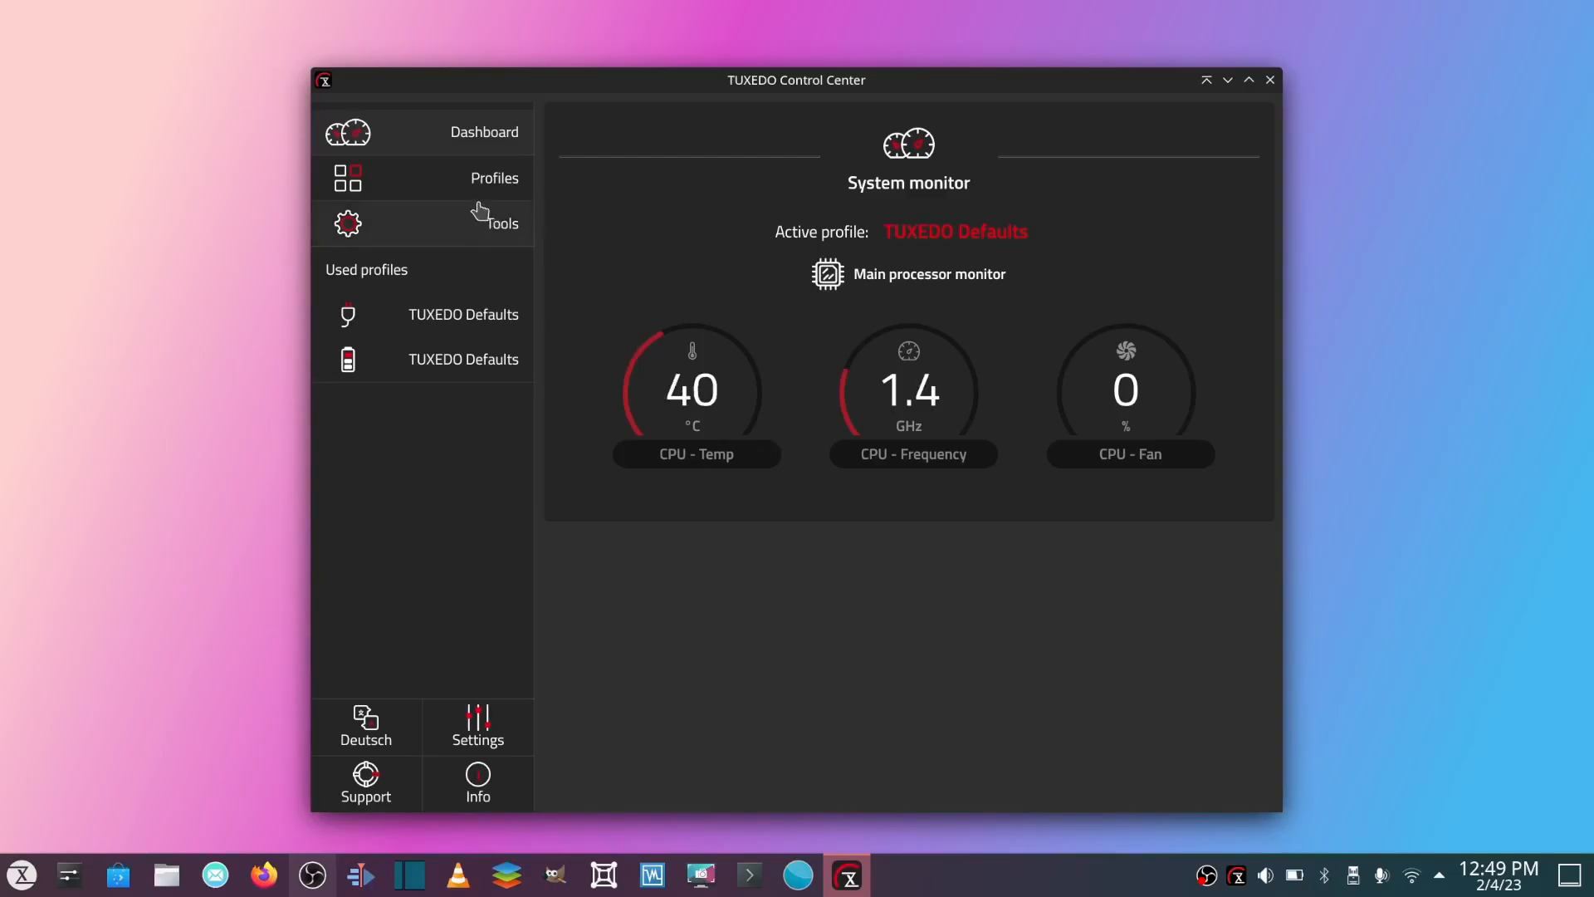
# - Show the Profiles page listing Powersave extreme, Quiet, Office, Multimedia and active TUXEDO Defaults
pyautogui.click(495, 177)
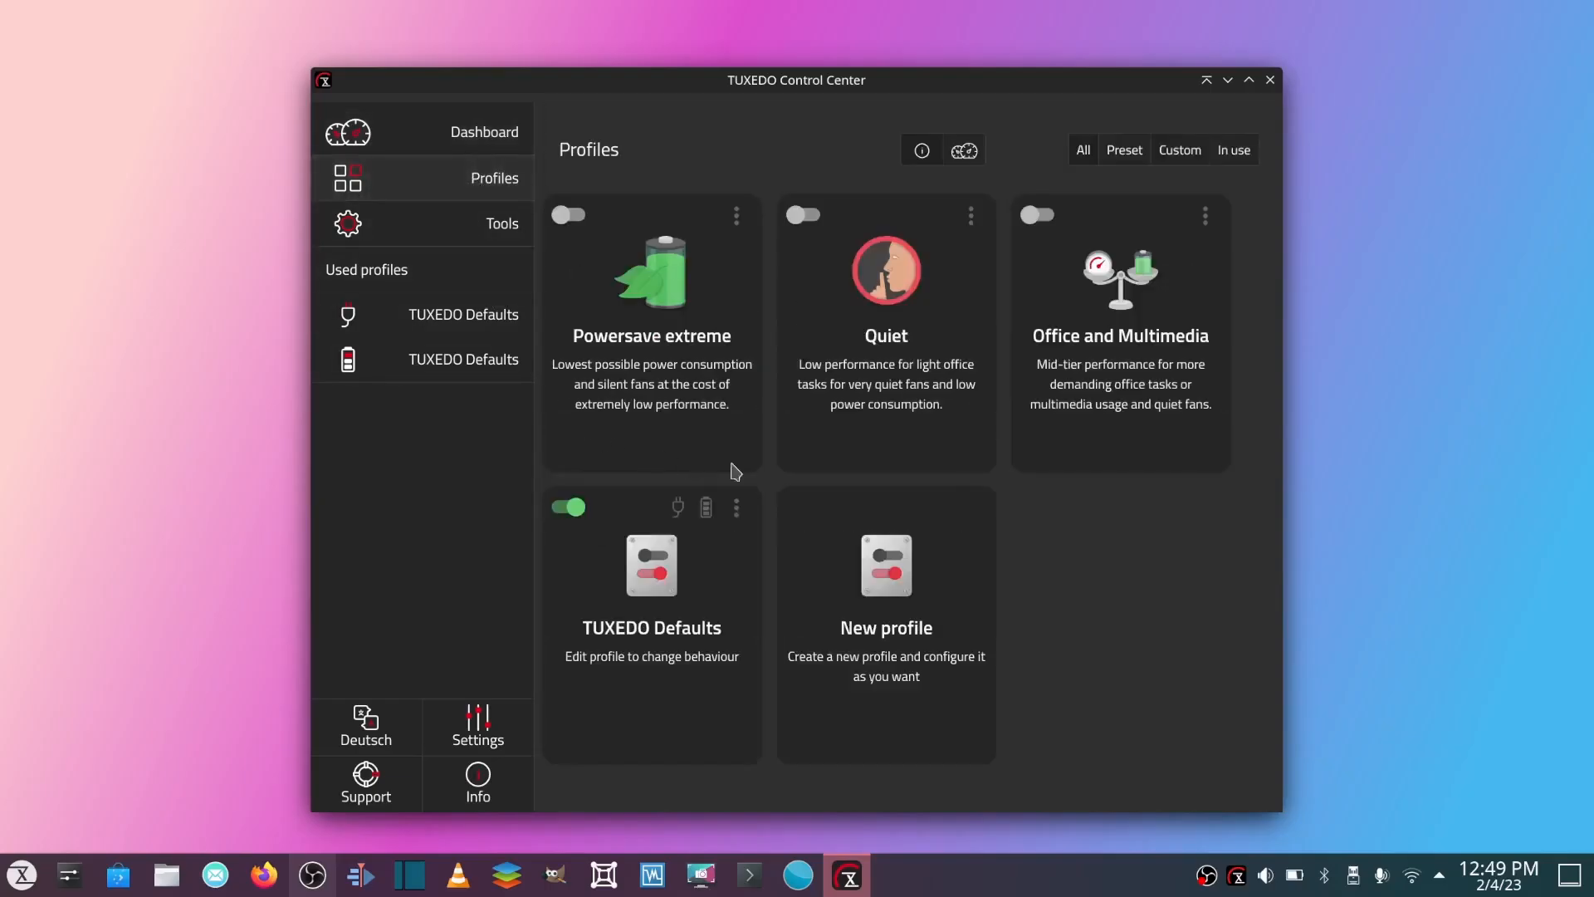
pyautogui.moveTo(699, 338)
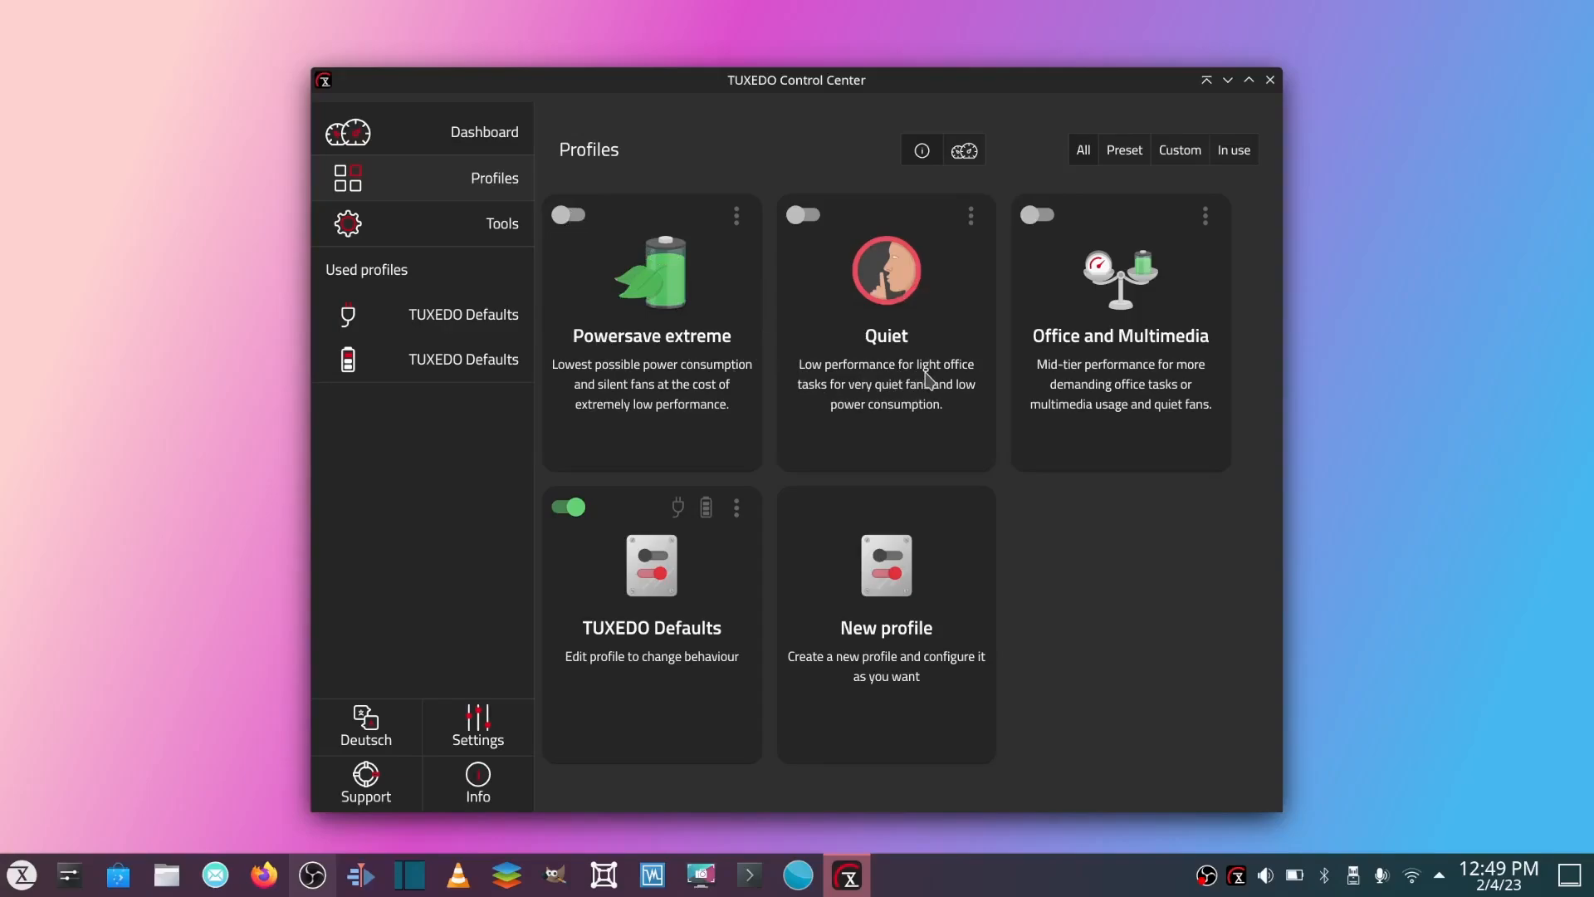
pyautogui.moveTo(1200, 271)
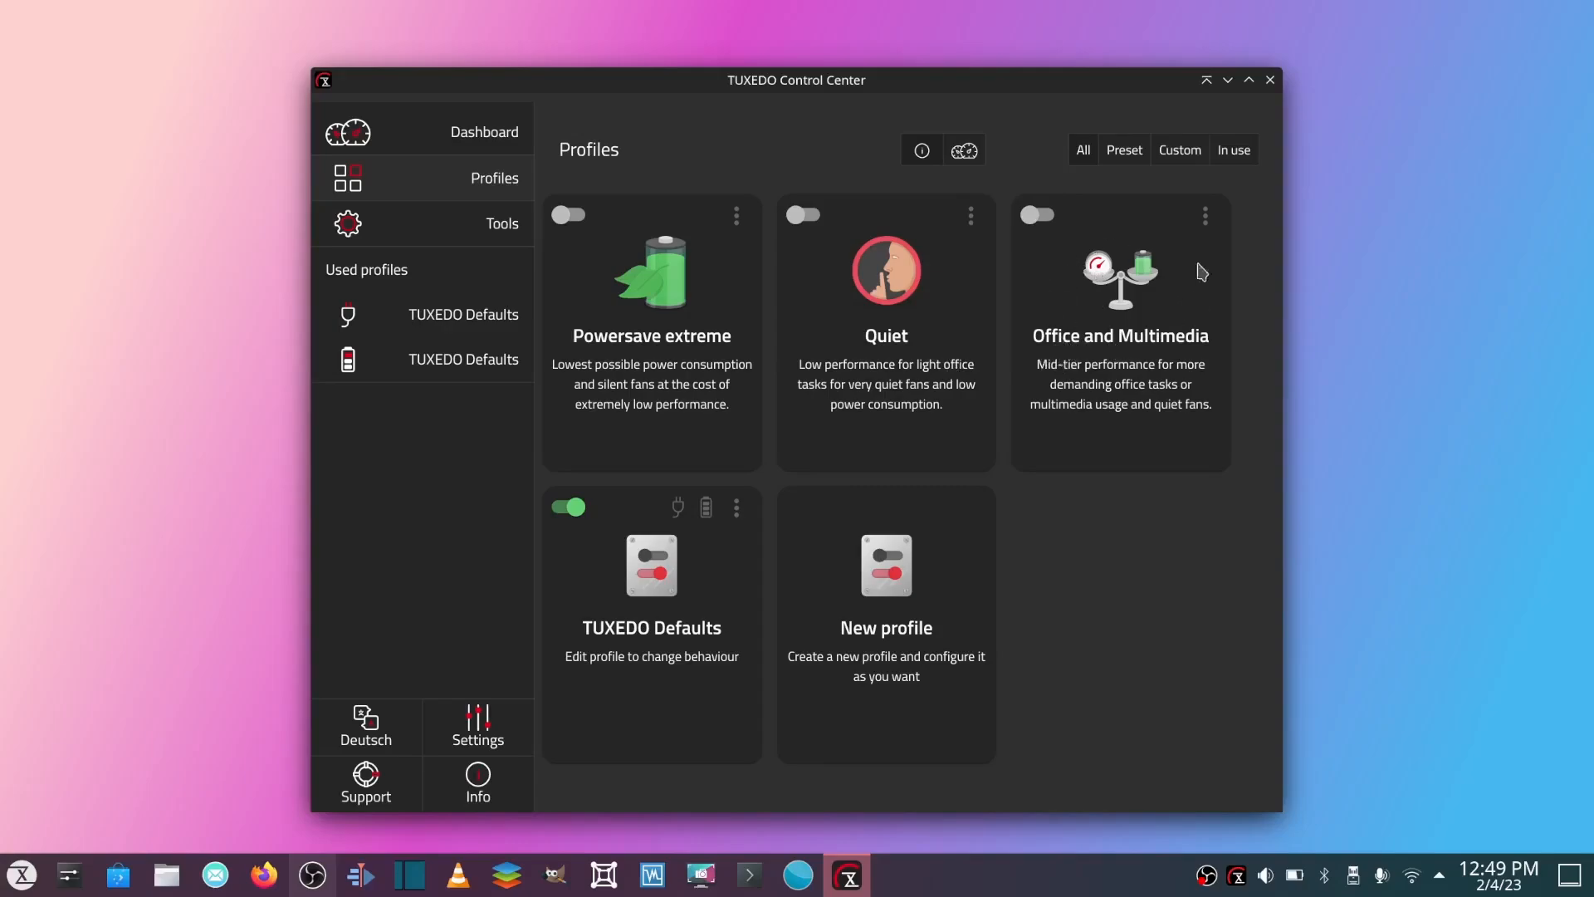
pyautogui.moveTo(1047, 222)
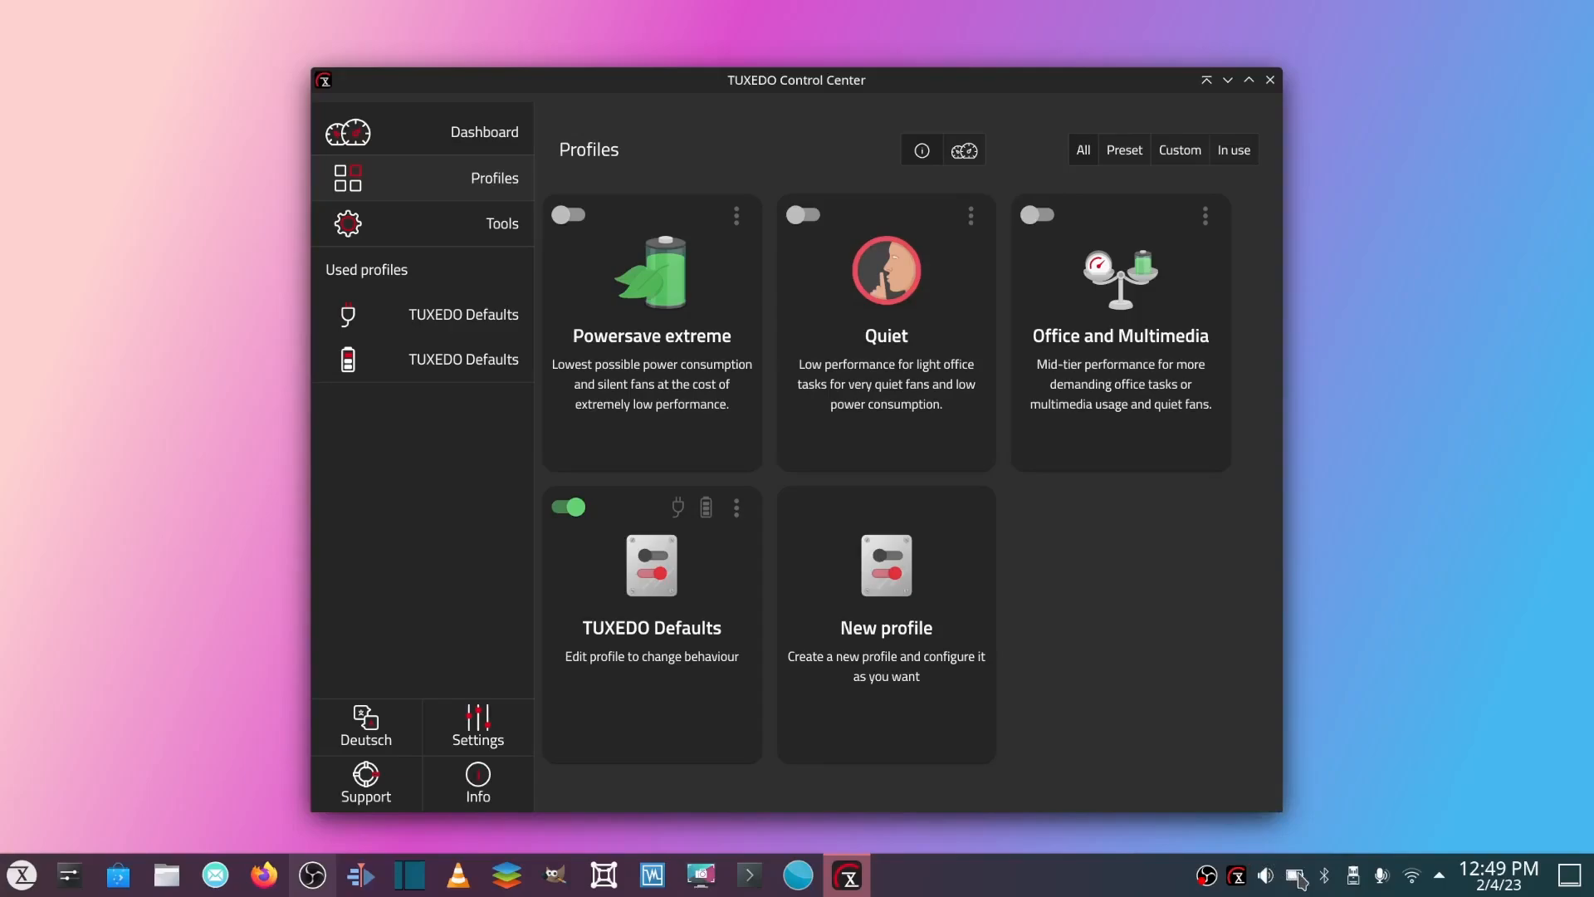
pyautogui.moveTo(1435, 615)
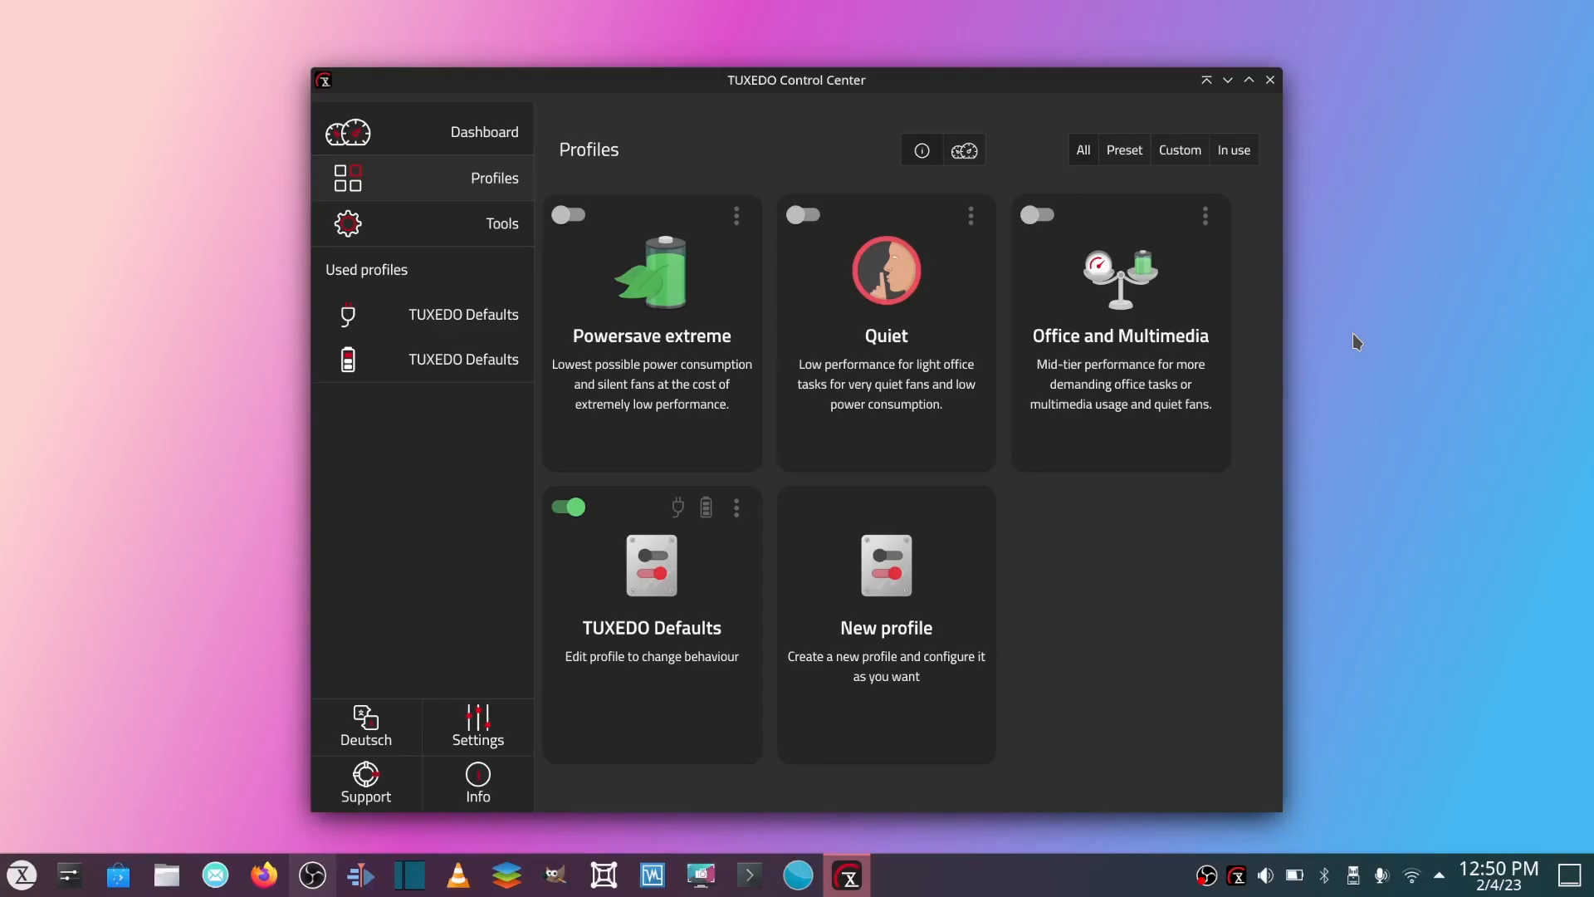
pyautogui.moveTo(1343, 308)
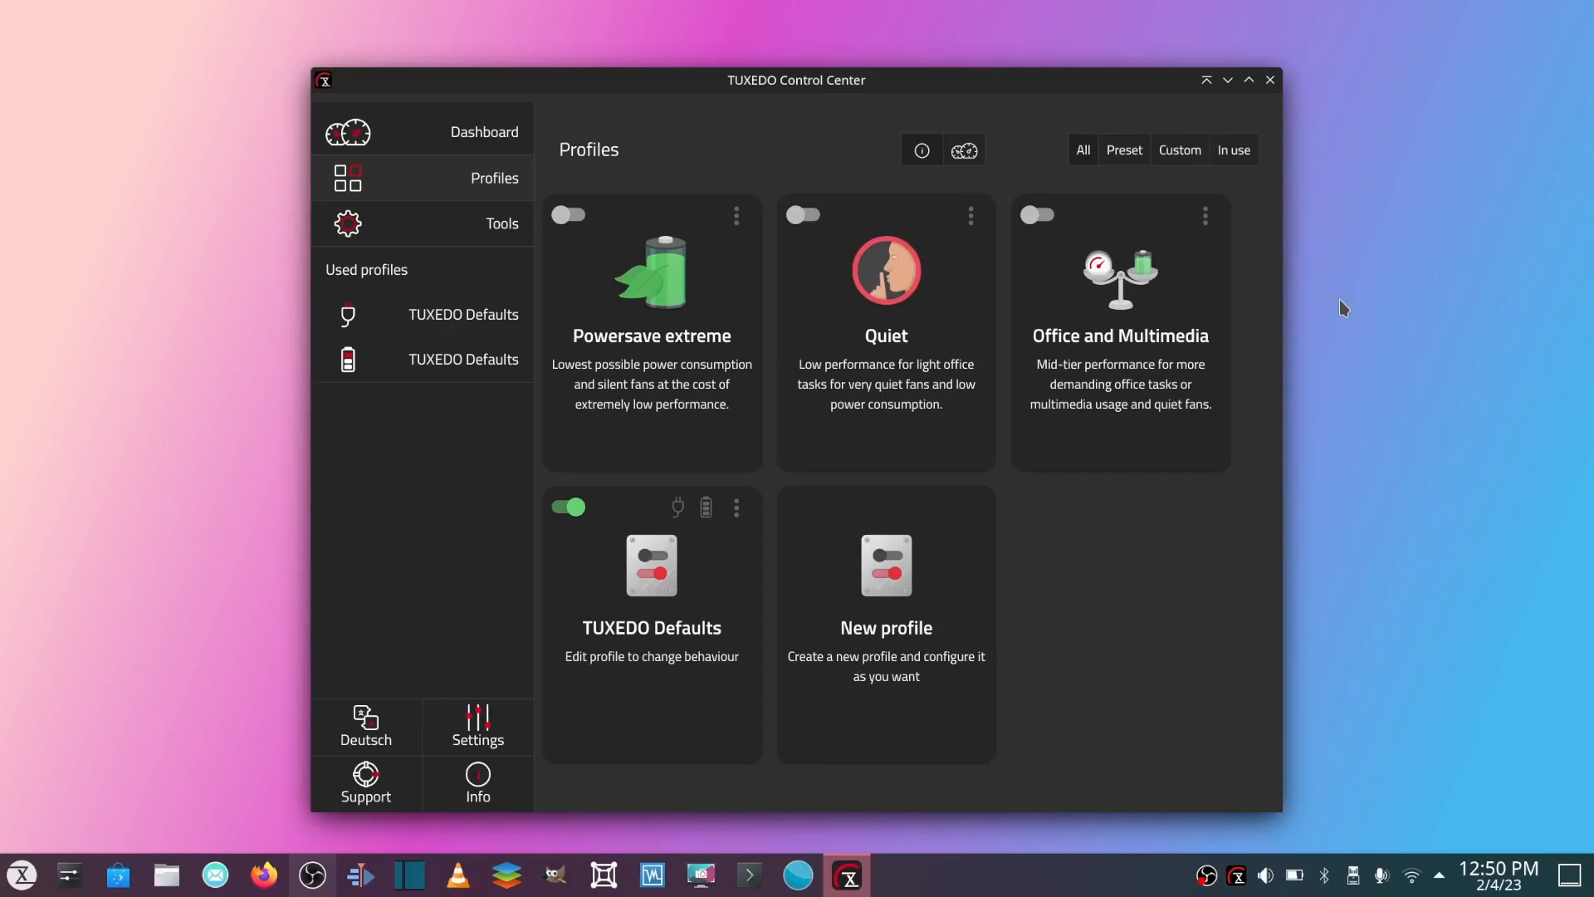
# - Enter the TUXEDO Defaults profile settings and keep the fan profile at Balanced
pyautogui.click(502, 223)
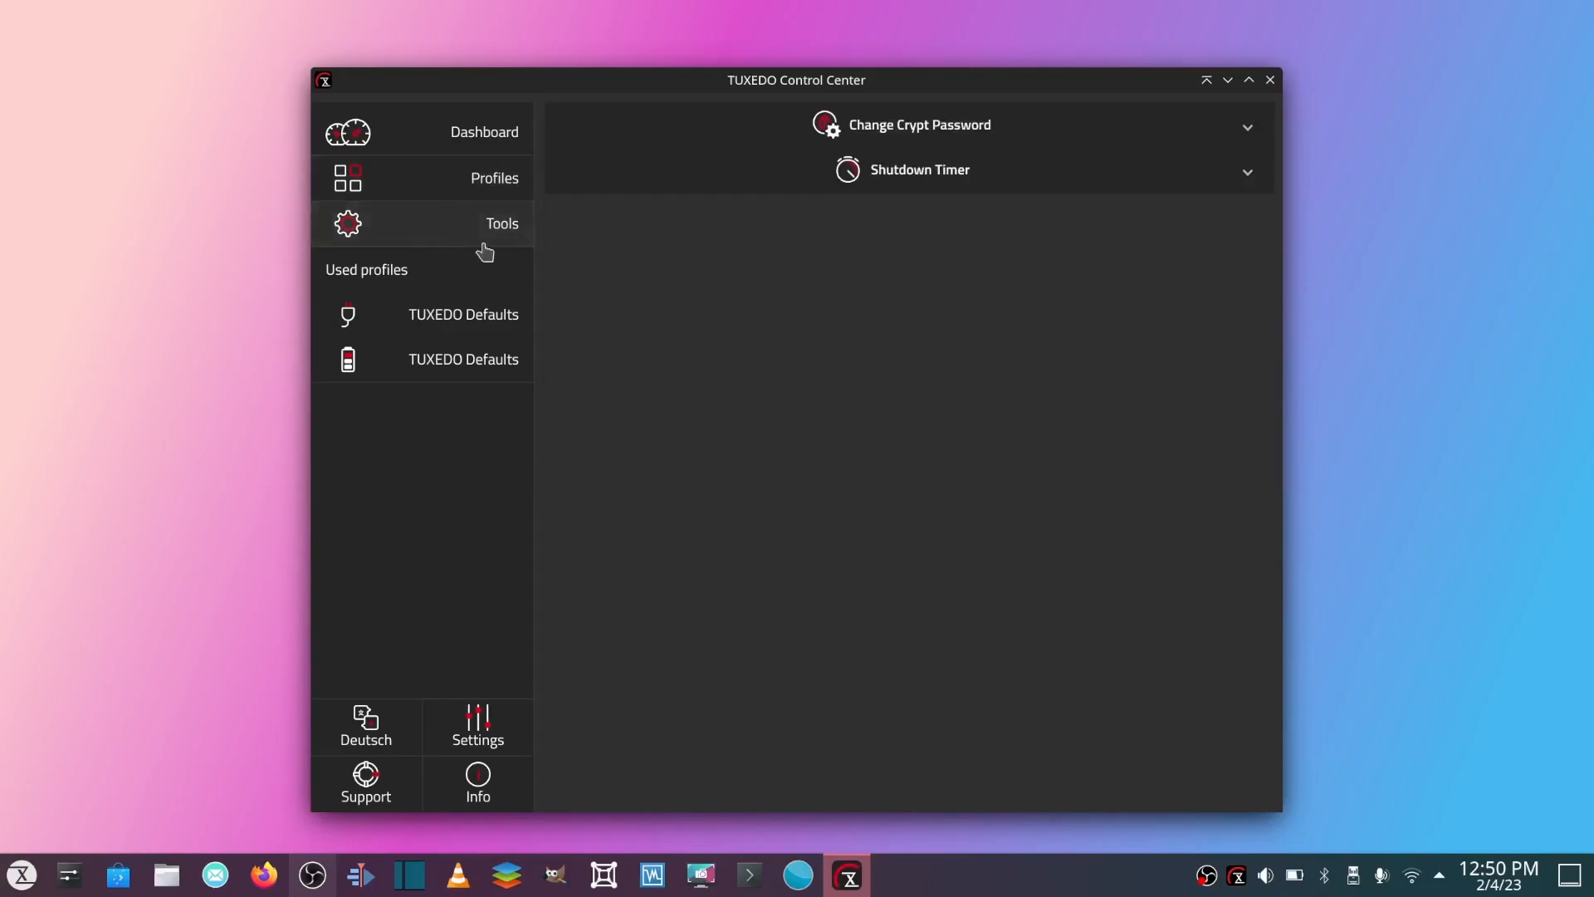
pyautogui.click(918, 125)
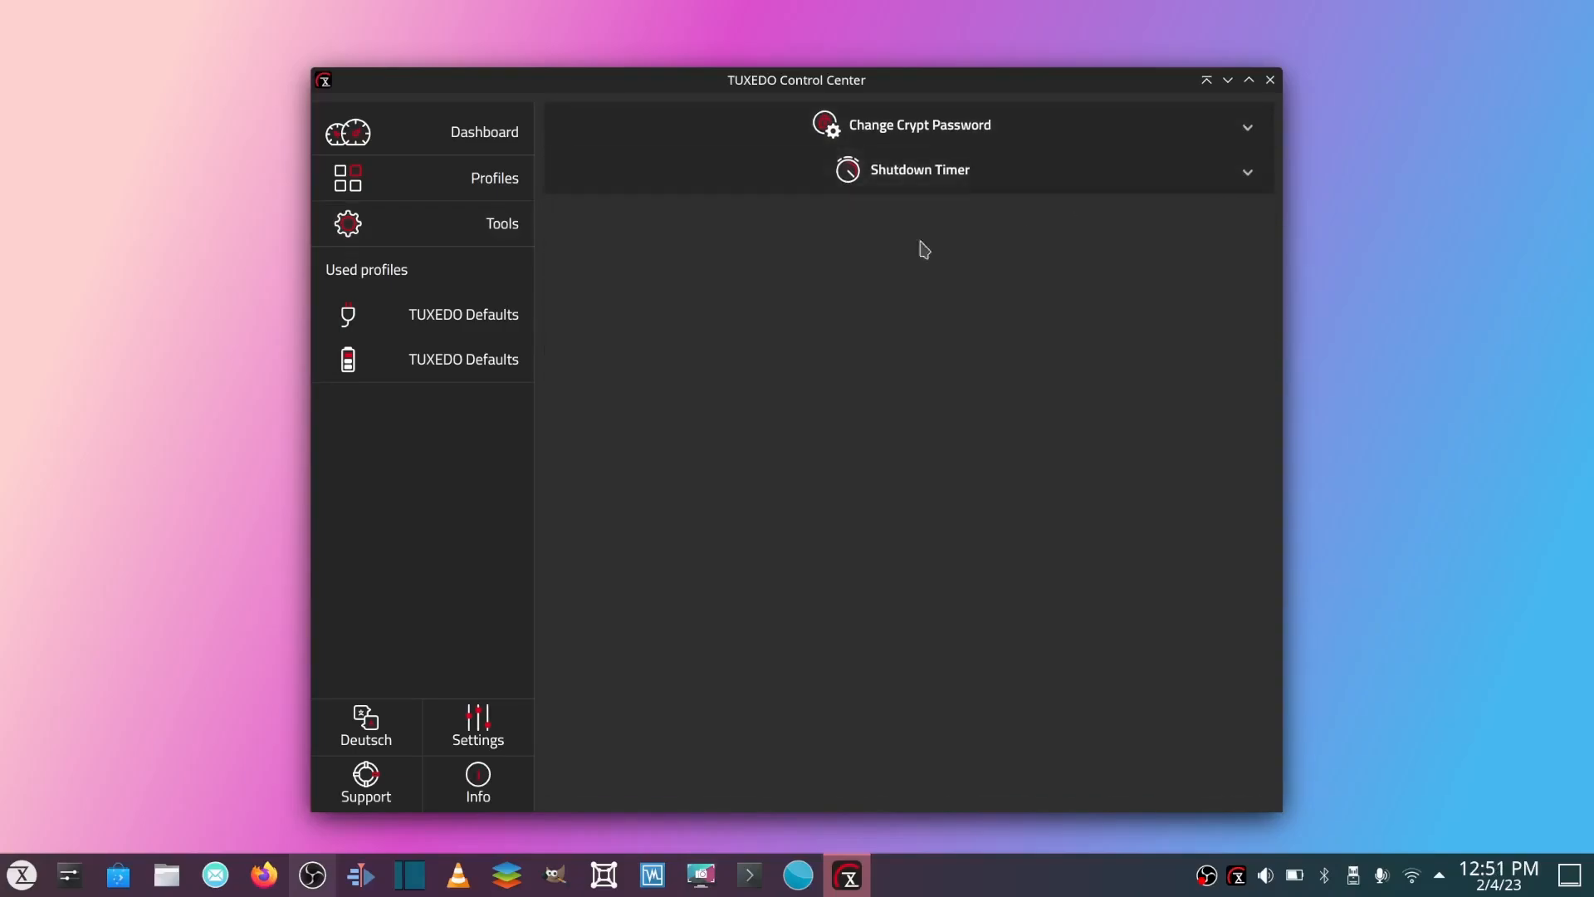
pyautogui.click(463, 313)
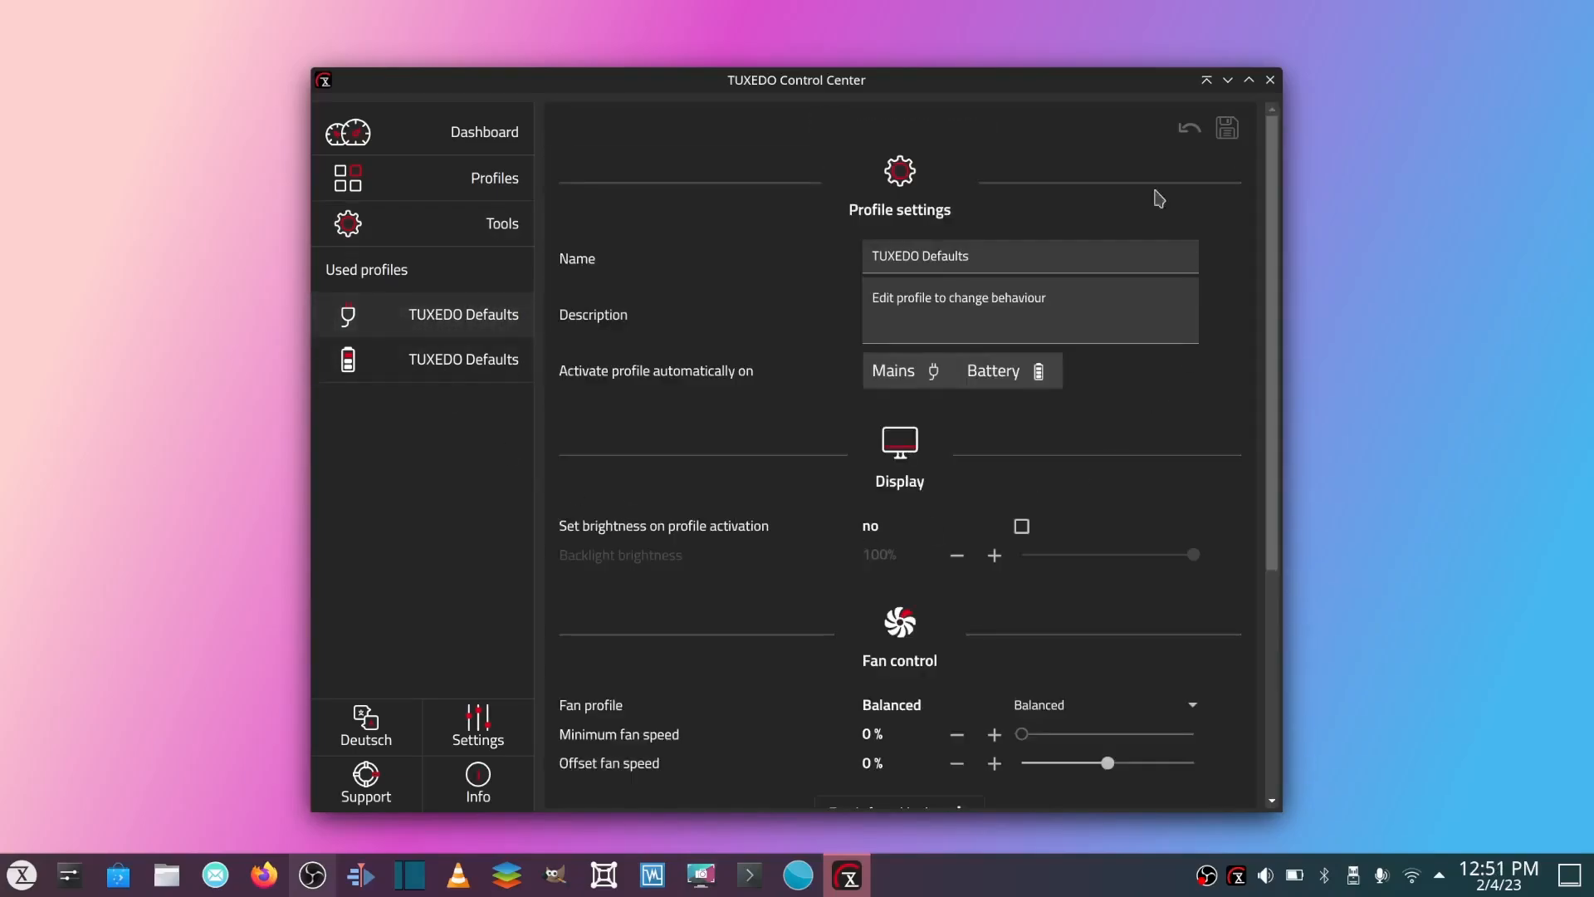
pyautogui.scroll(-3)
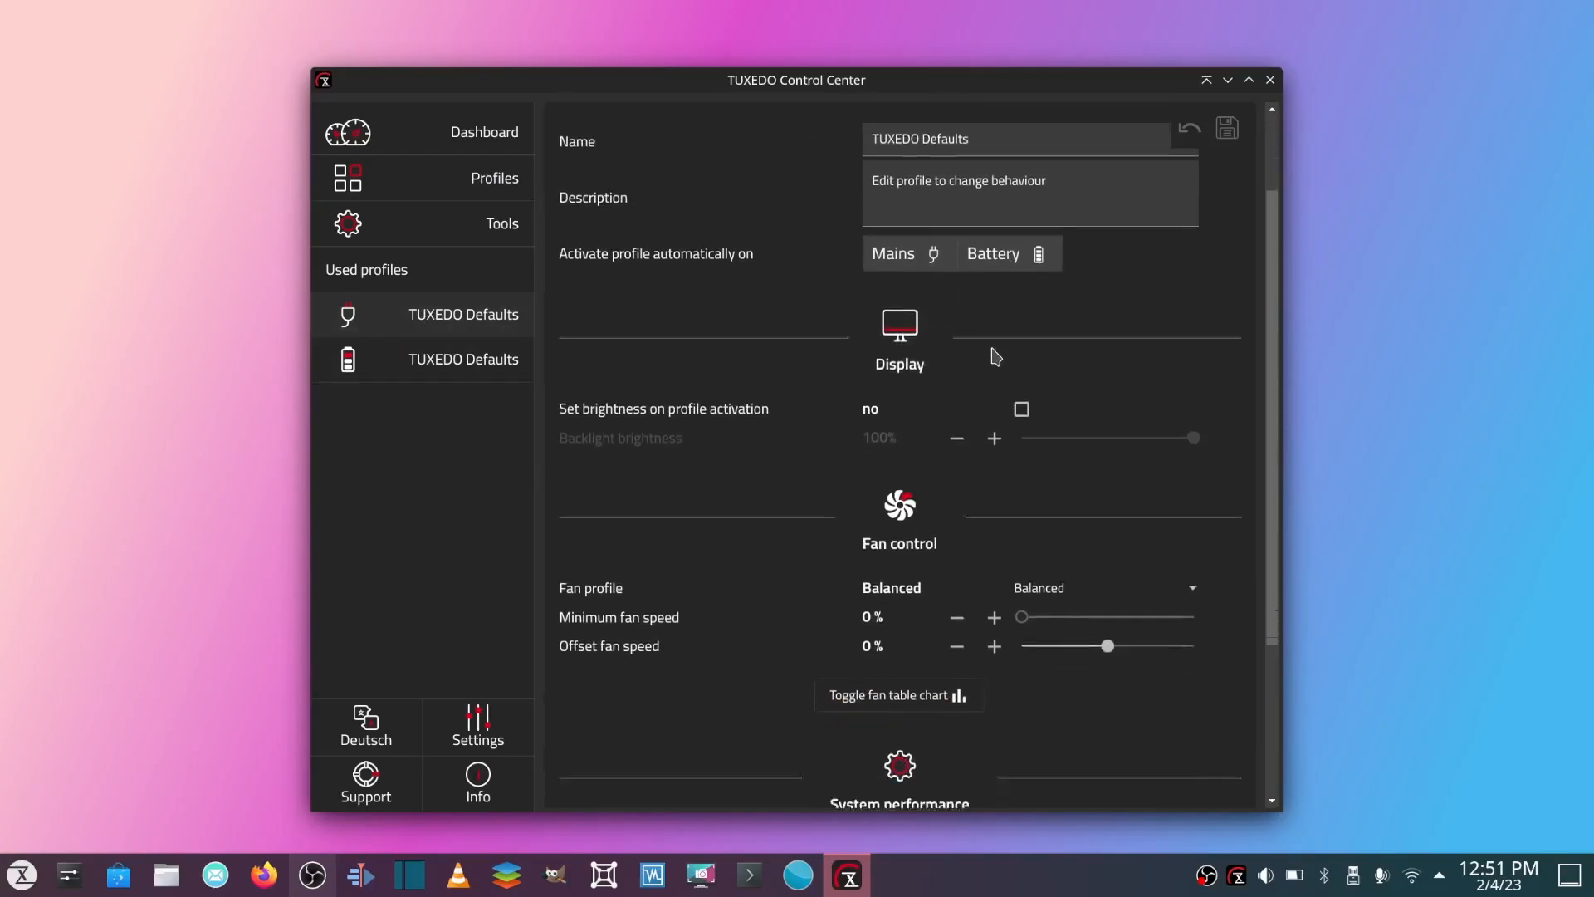
pyautogui.scroll(-3)
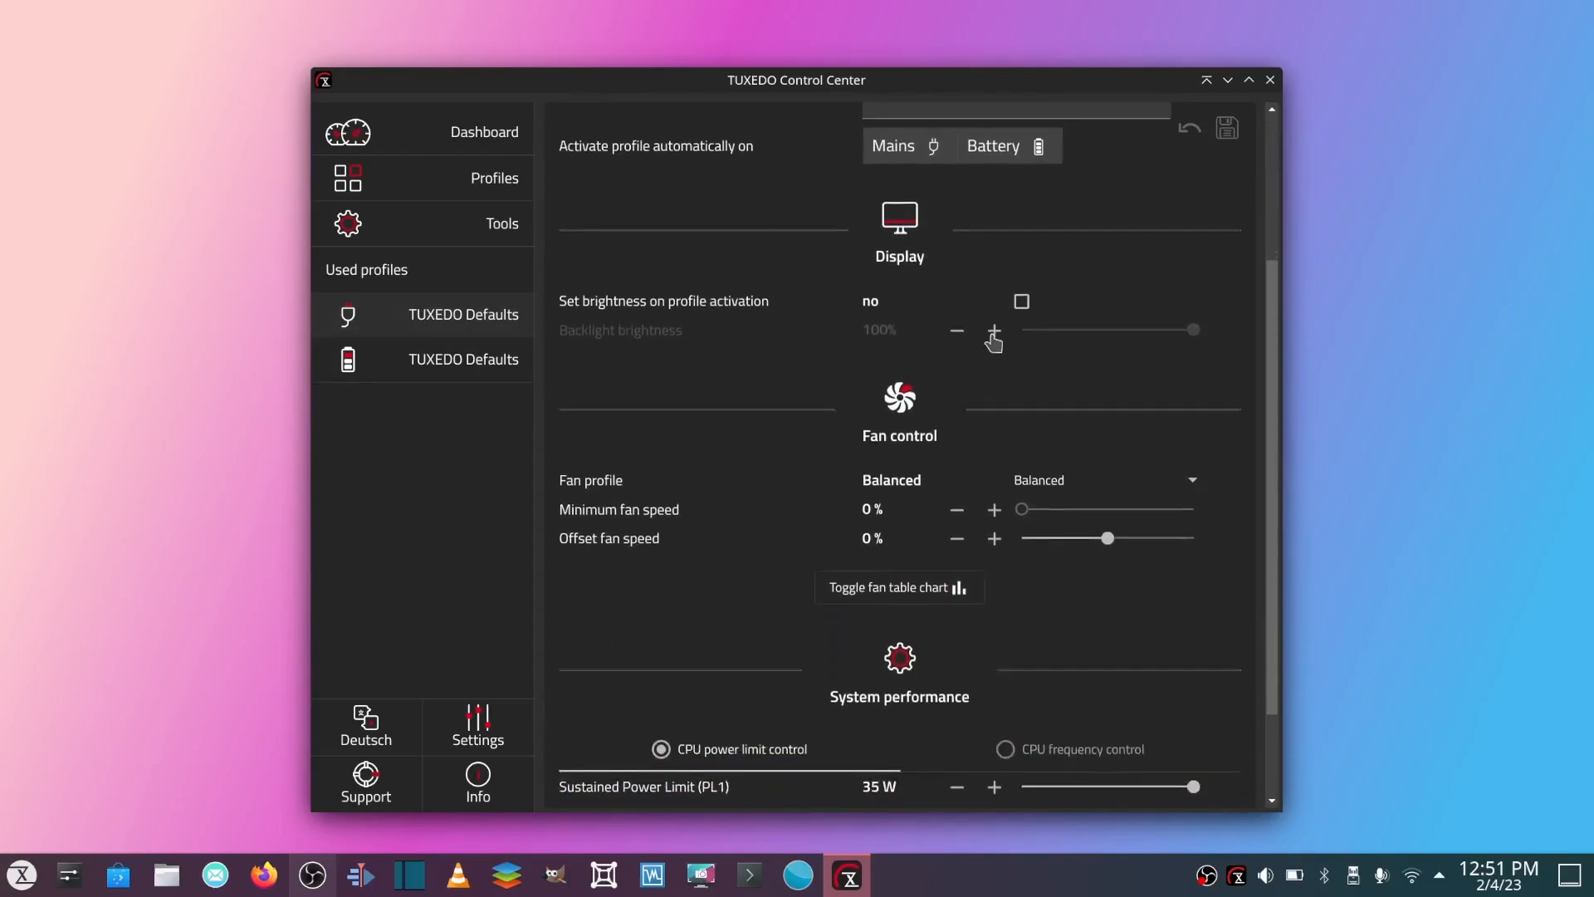
pyautogui.scroll(-3)
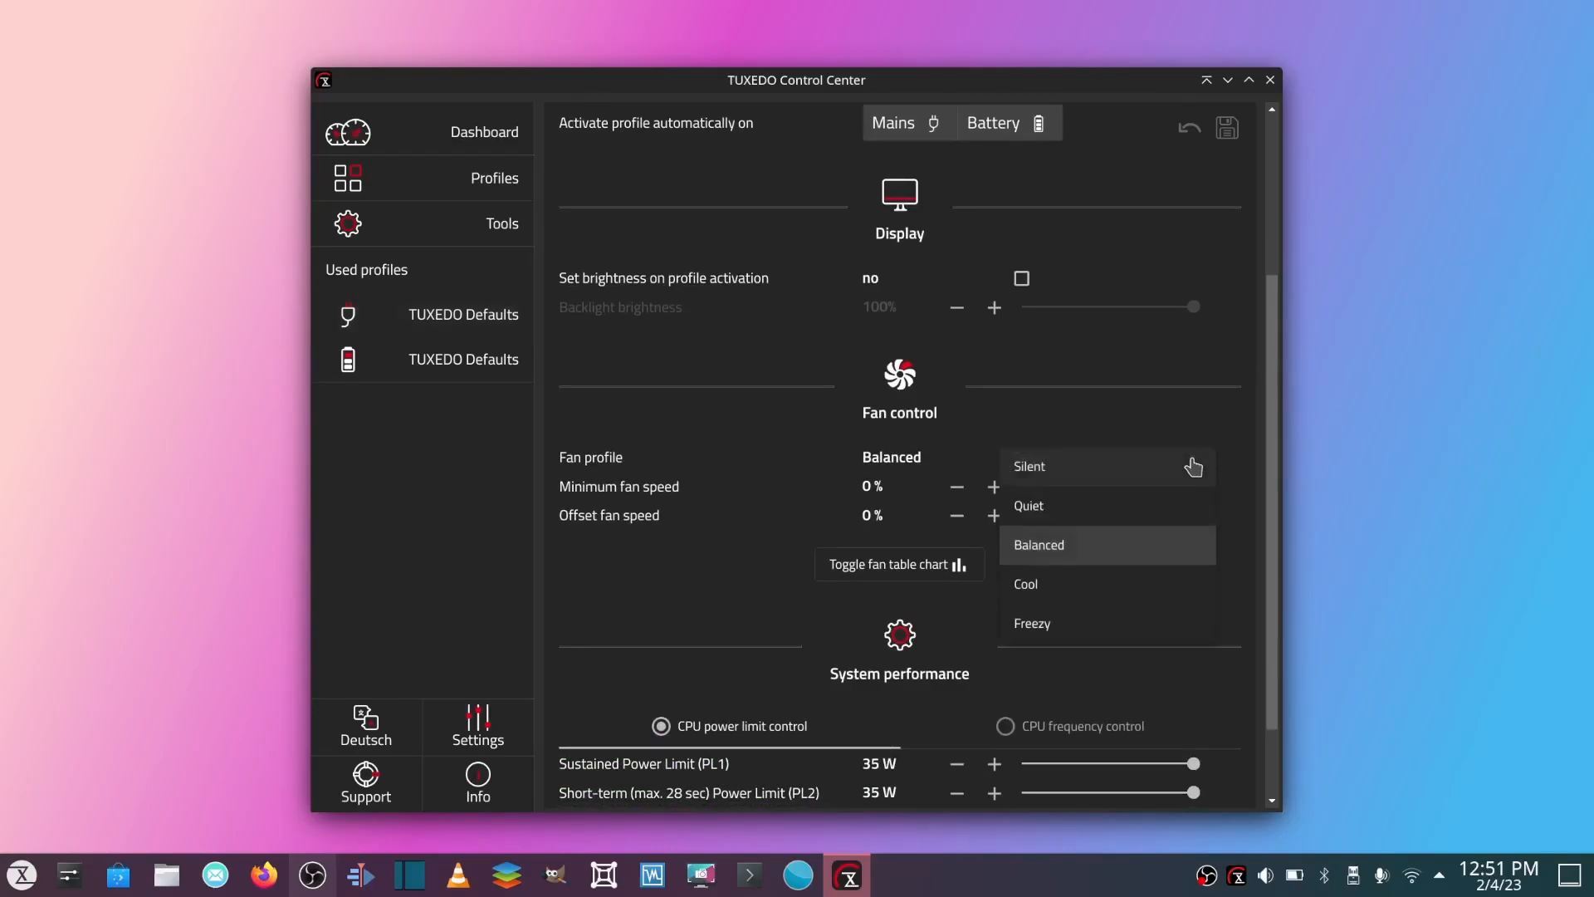
pyautogui.moveTo(1187, 464)
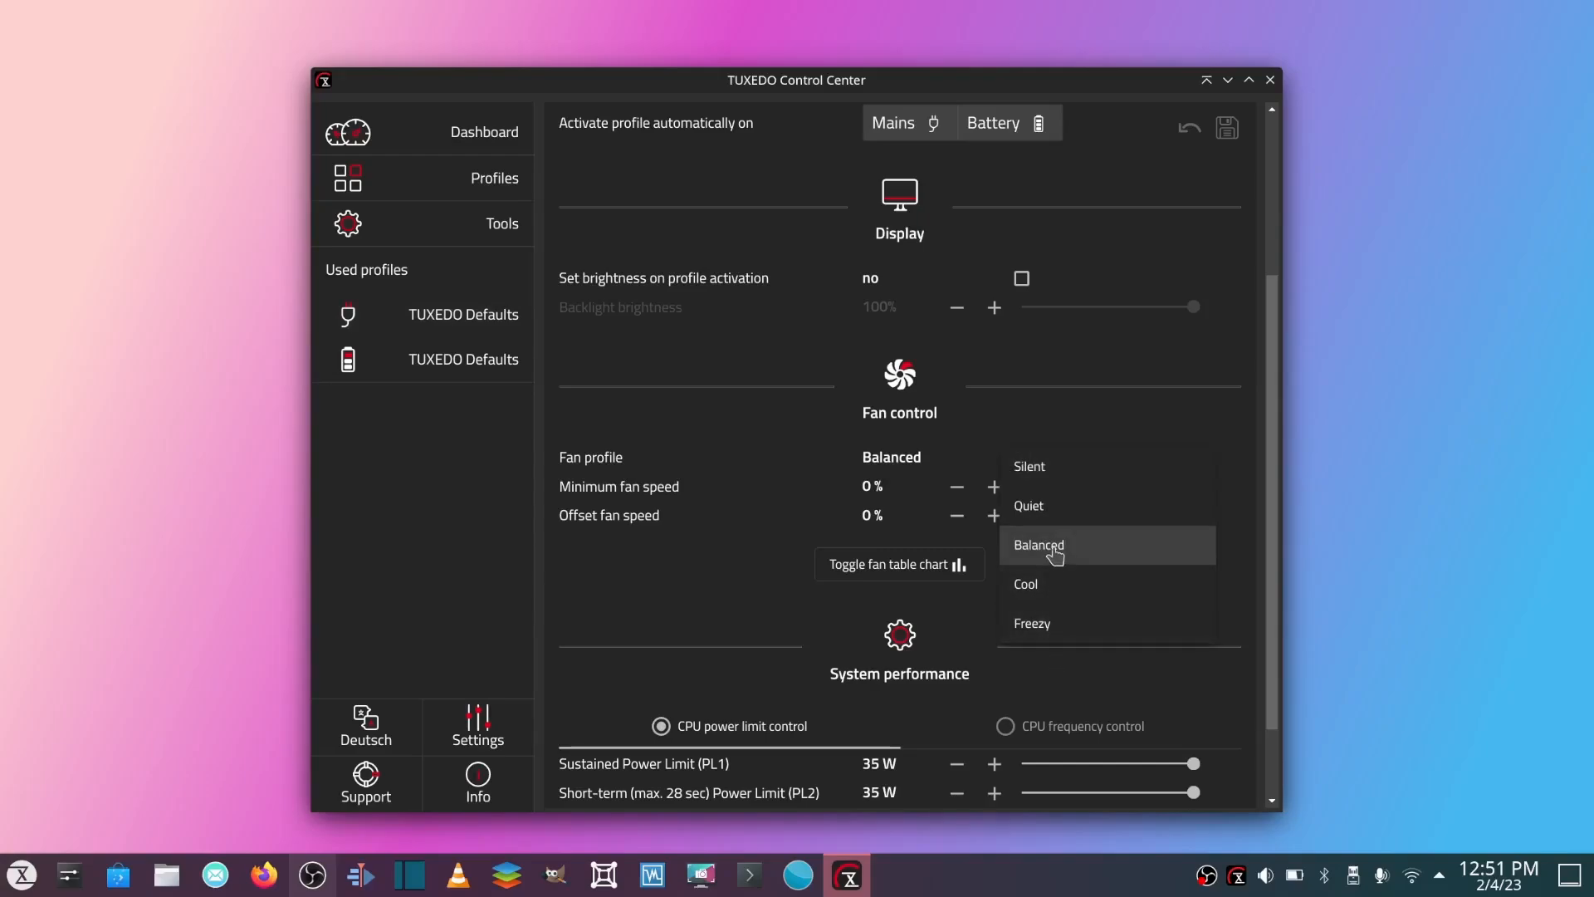
pyautogui.click(1038, 544)
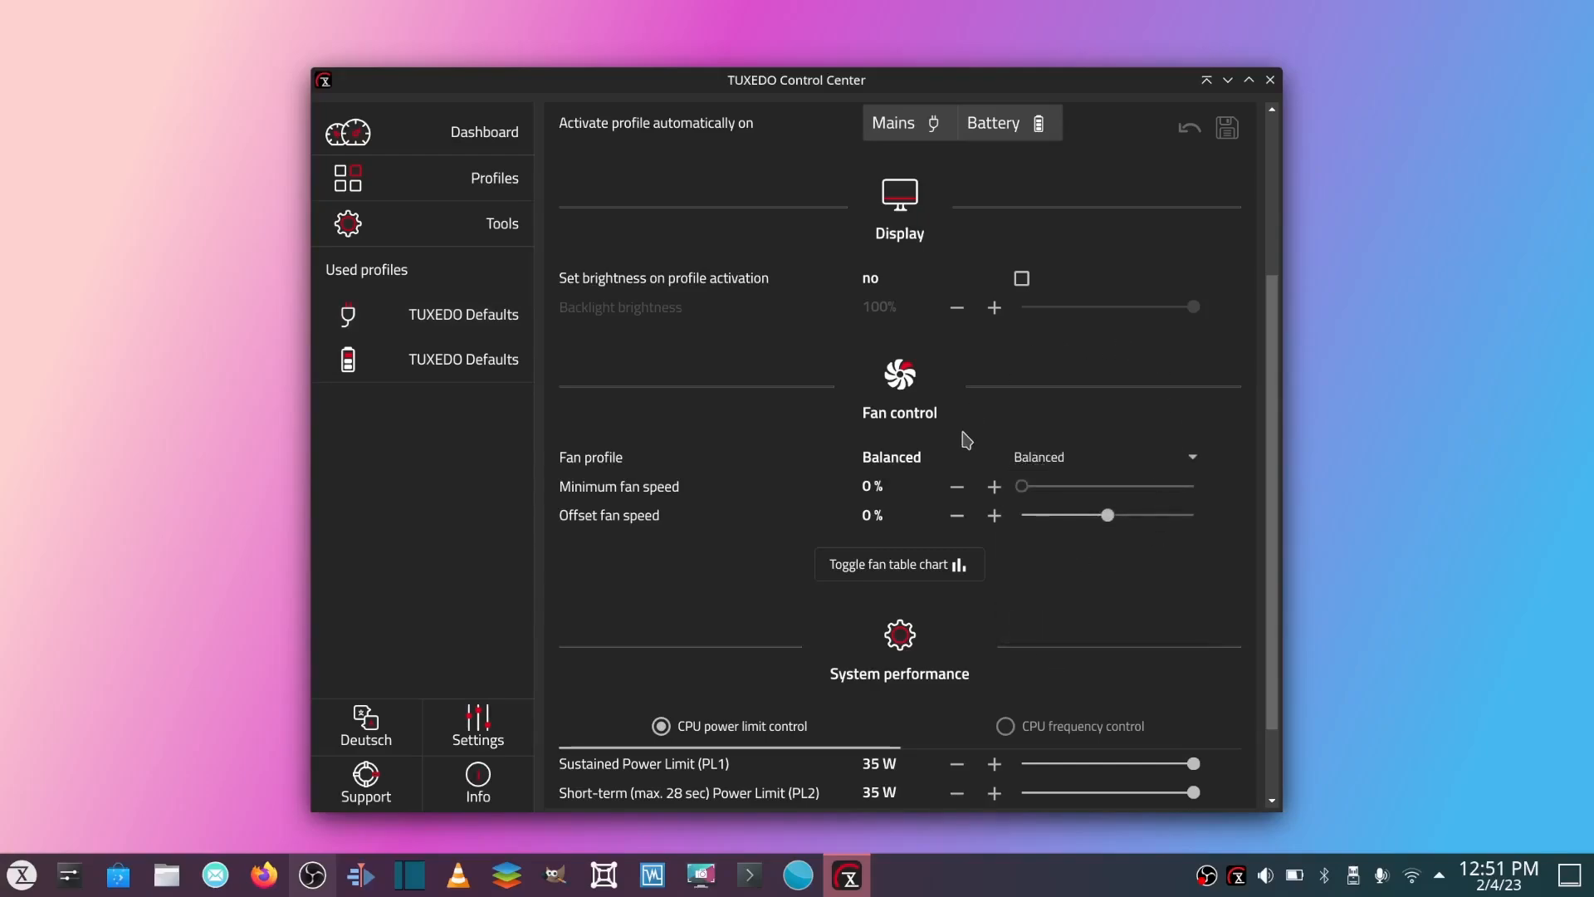
# - Bring the System performance CPU power-limit settings into view
pyautogui.scroll(-3)
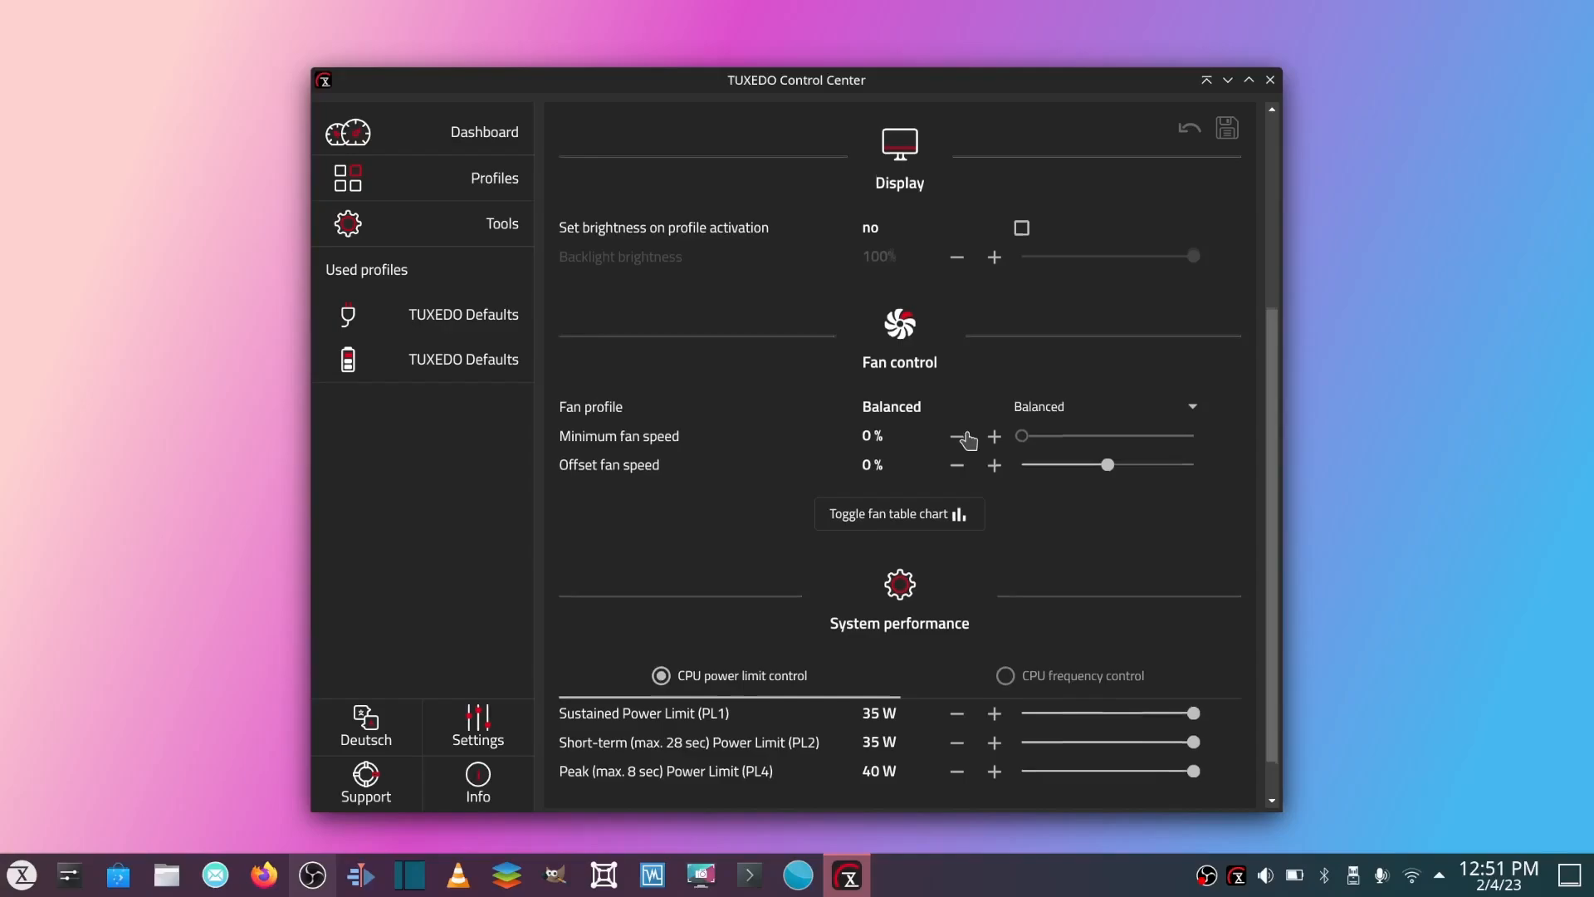
pyautogui.scroll(-3)
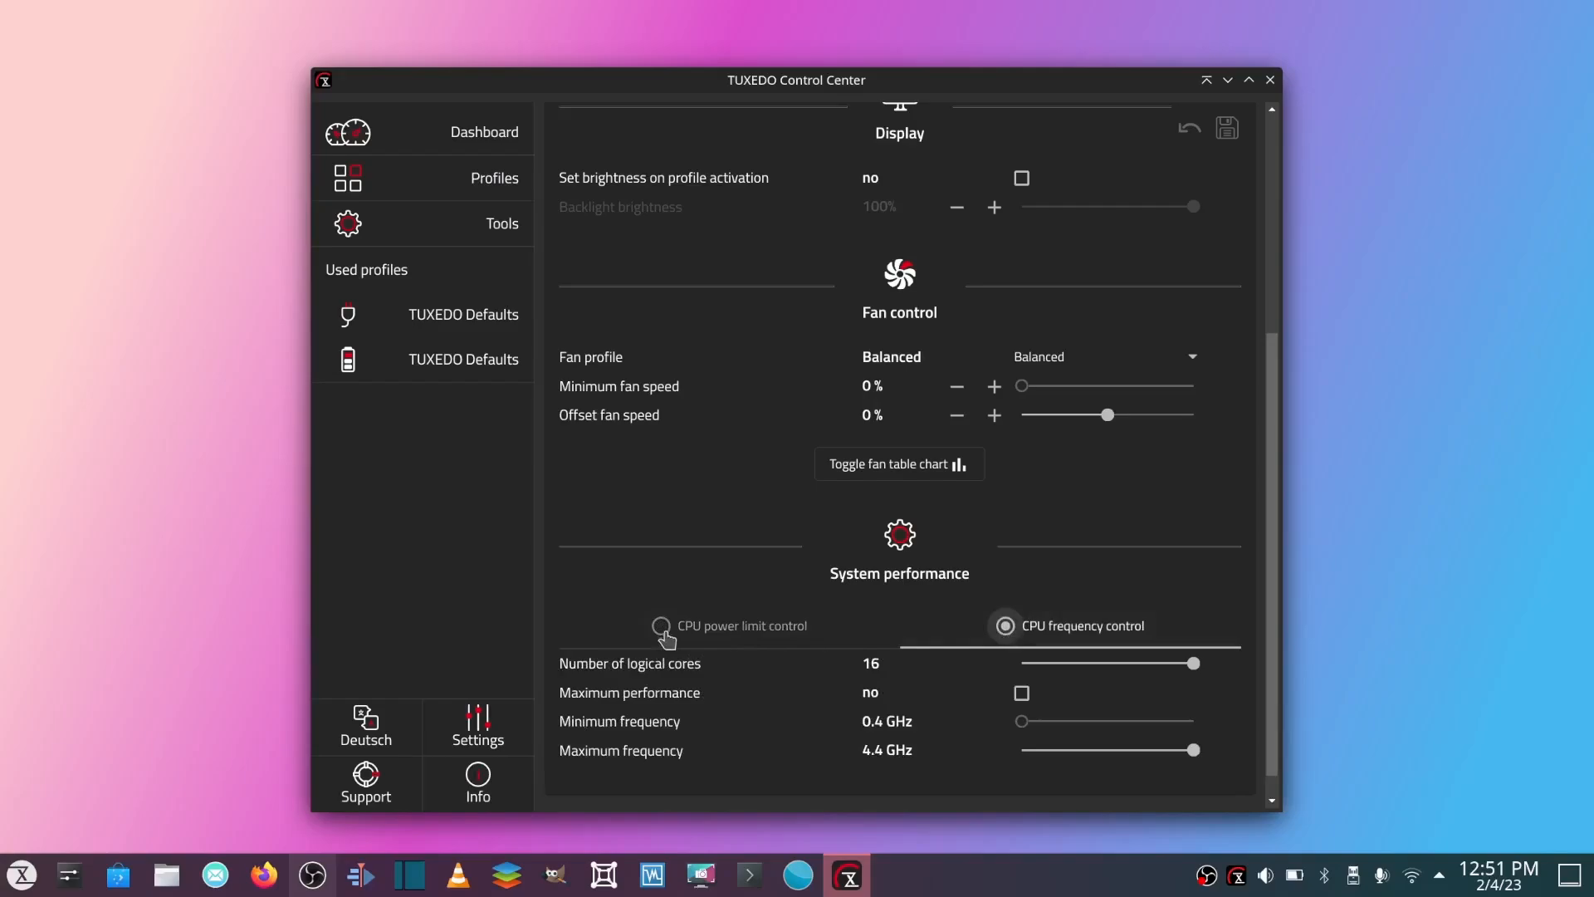
pyautogui.click(660, 625)
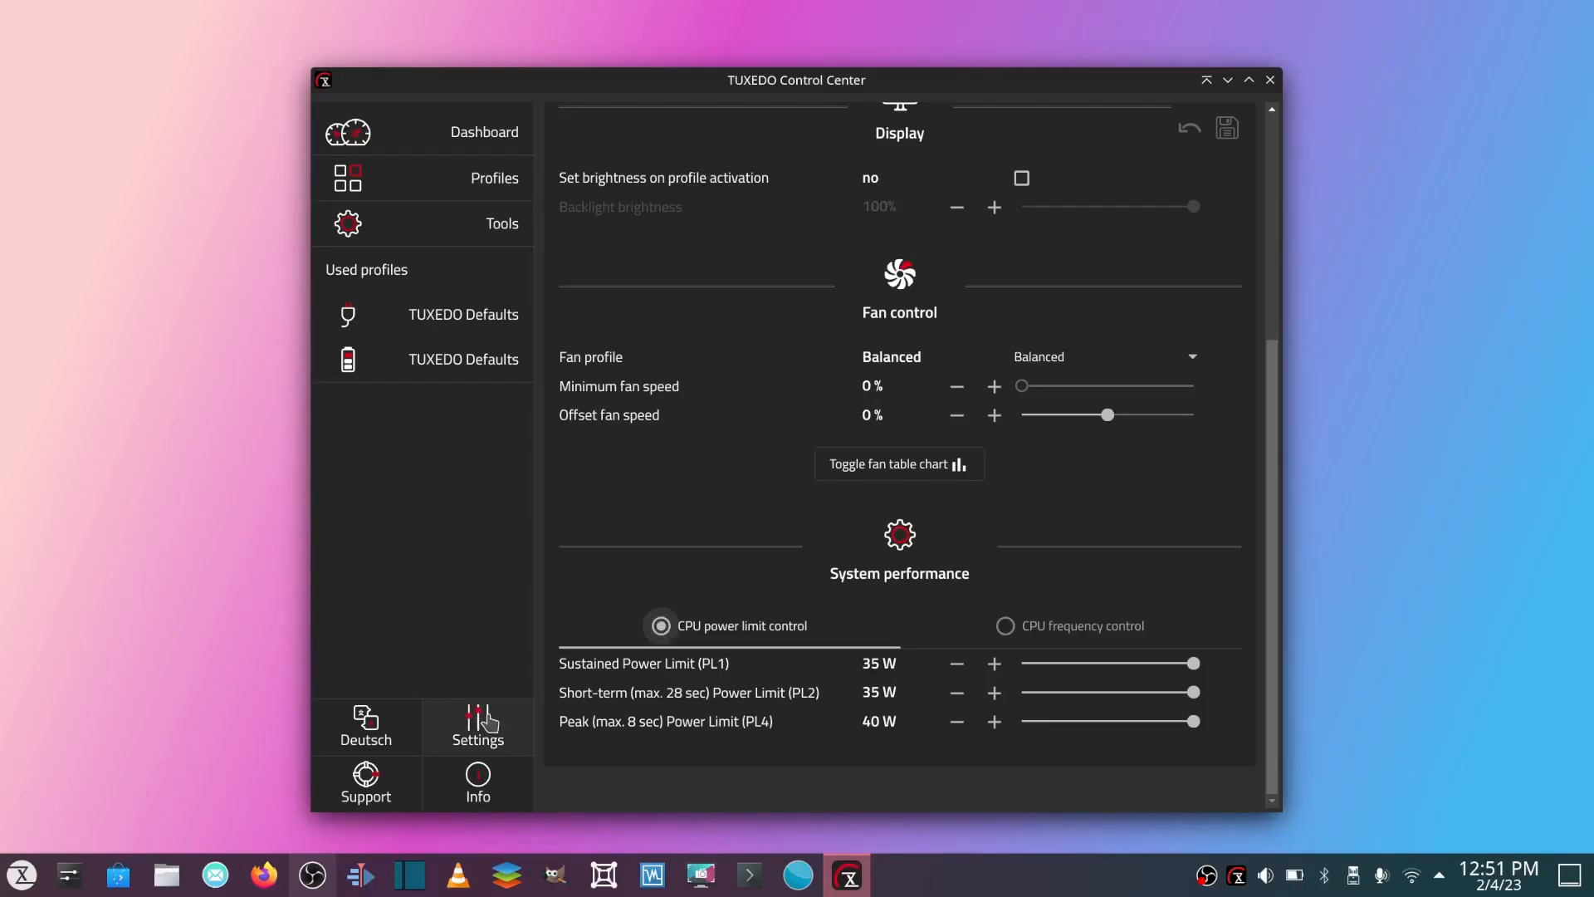
# - Show the global Settings page and expand Battery charging options: Full capacity, USB-C charging prioritized
pyautogui.click(476, 725)
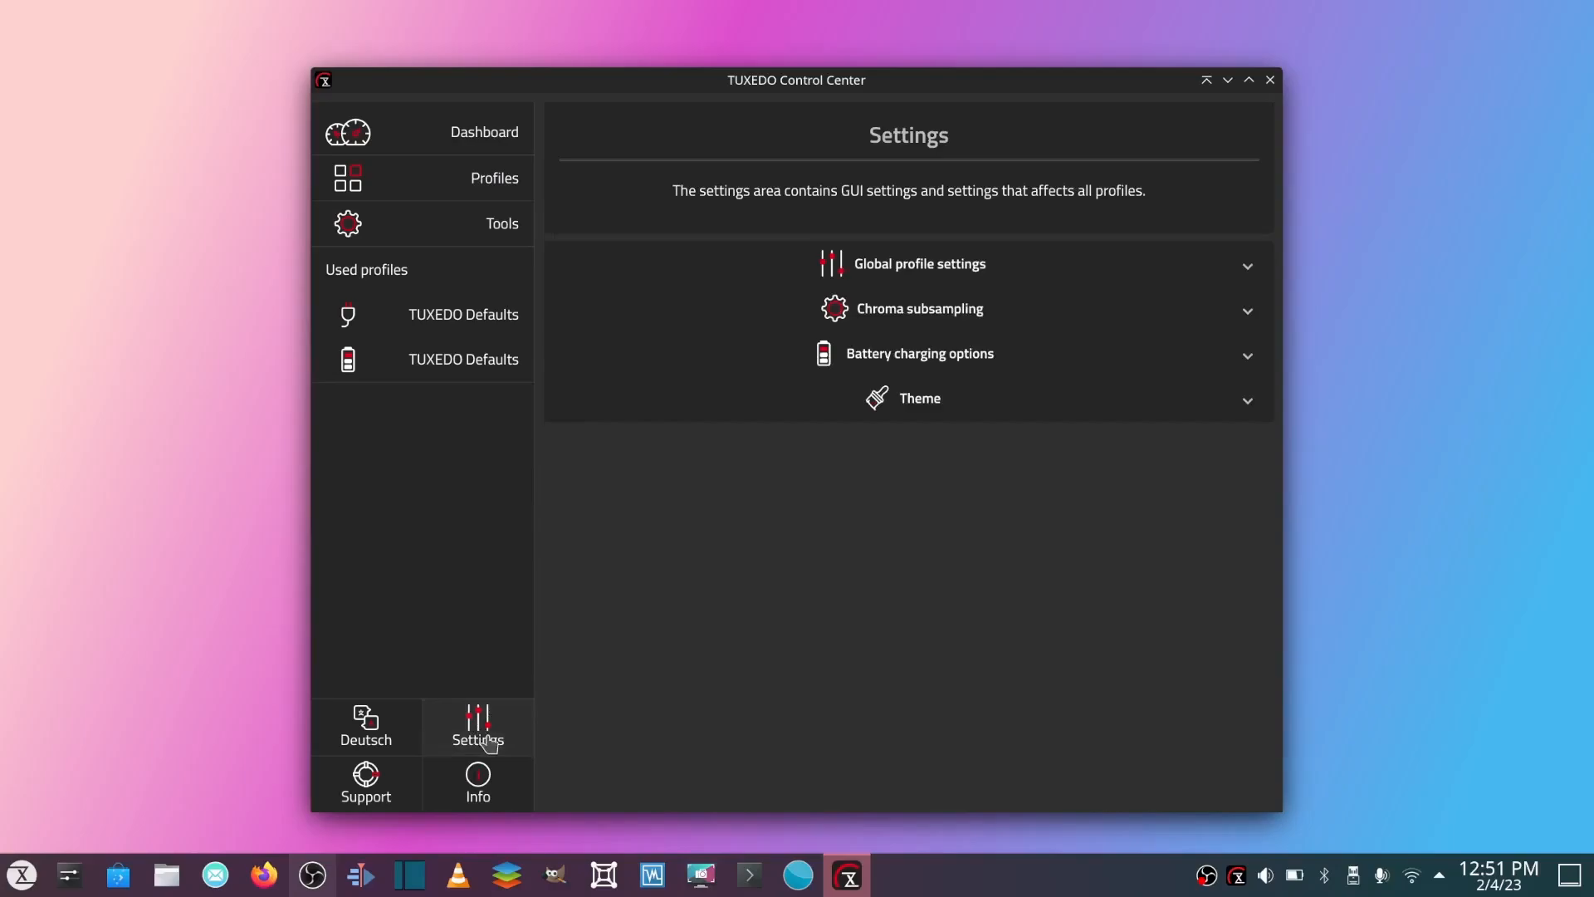
pyautogui.moveTo(1233, 273)
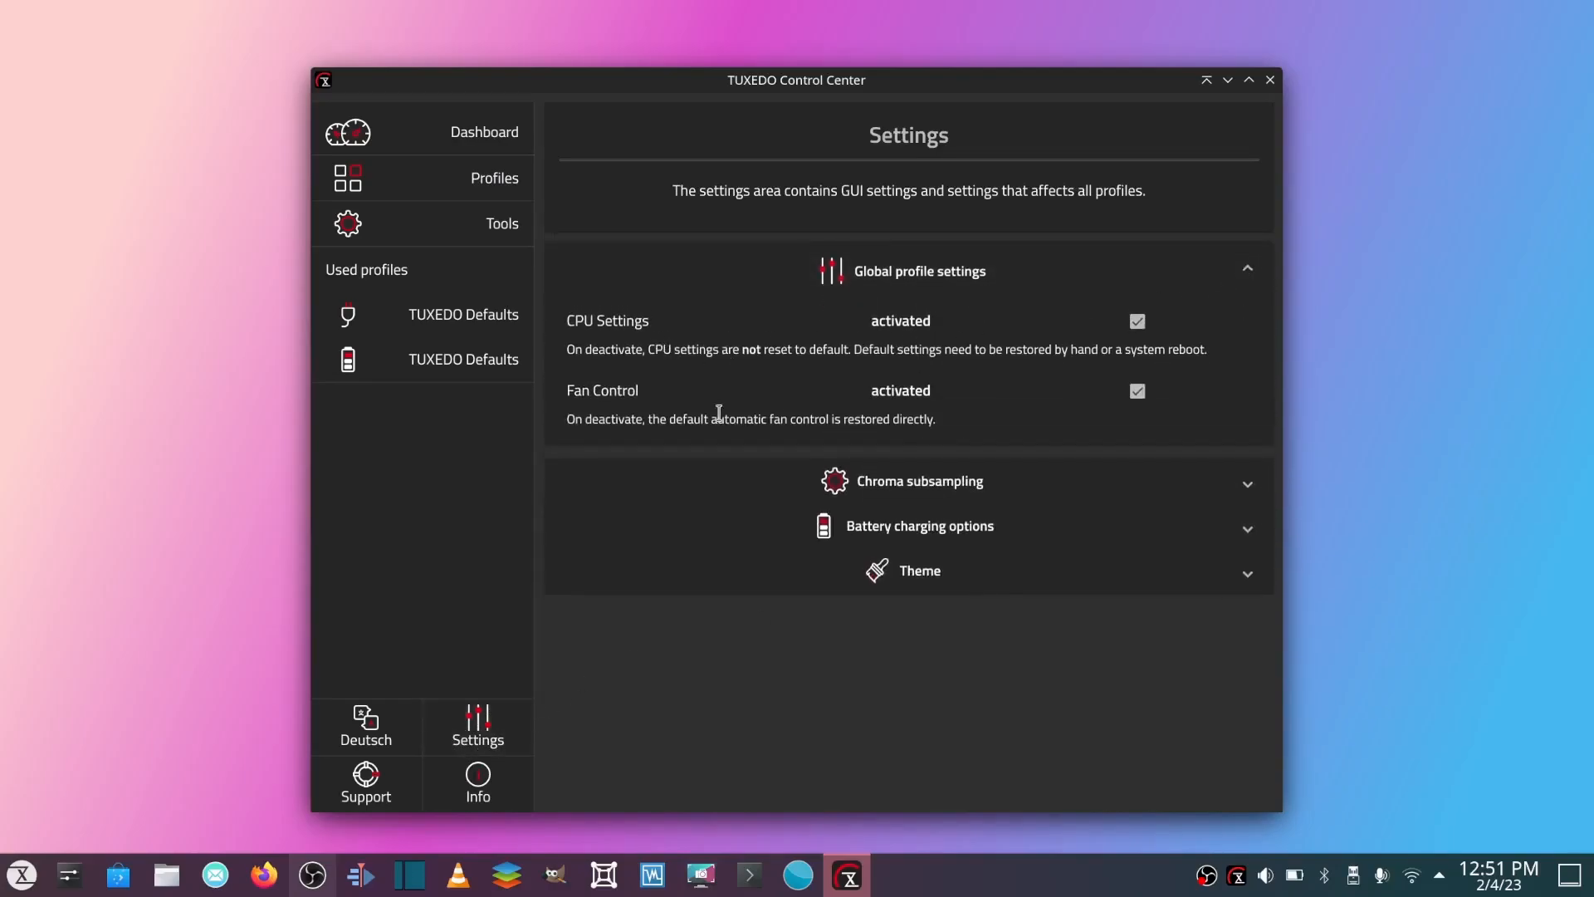
pyautogui.click(917, 270)
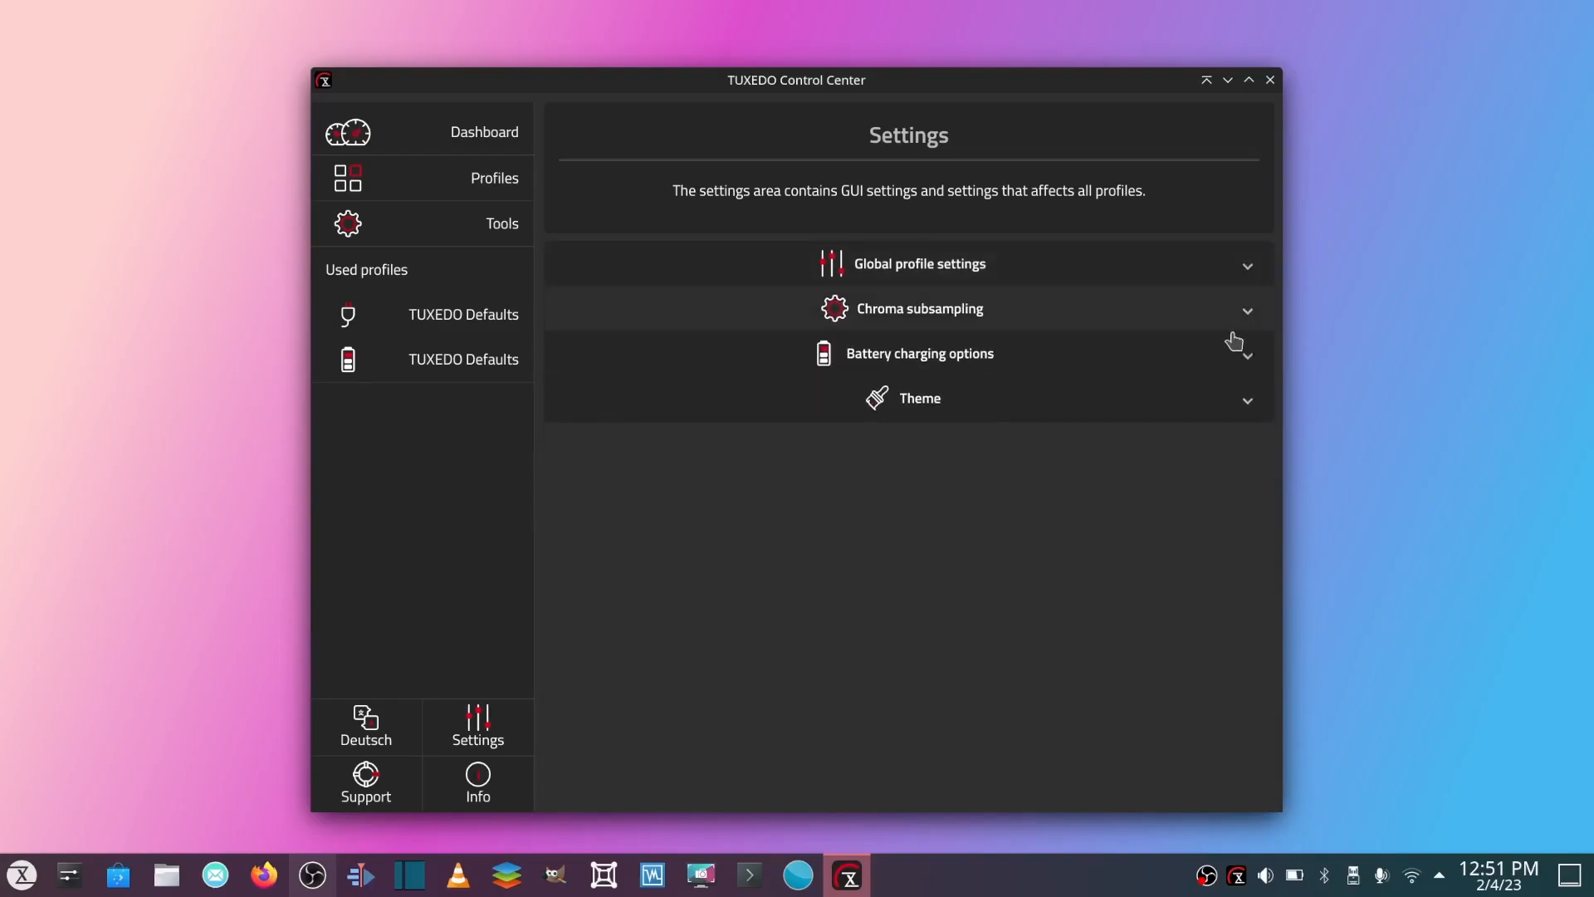
pyautogui.click(918, 308)
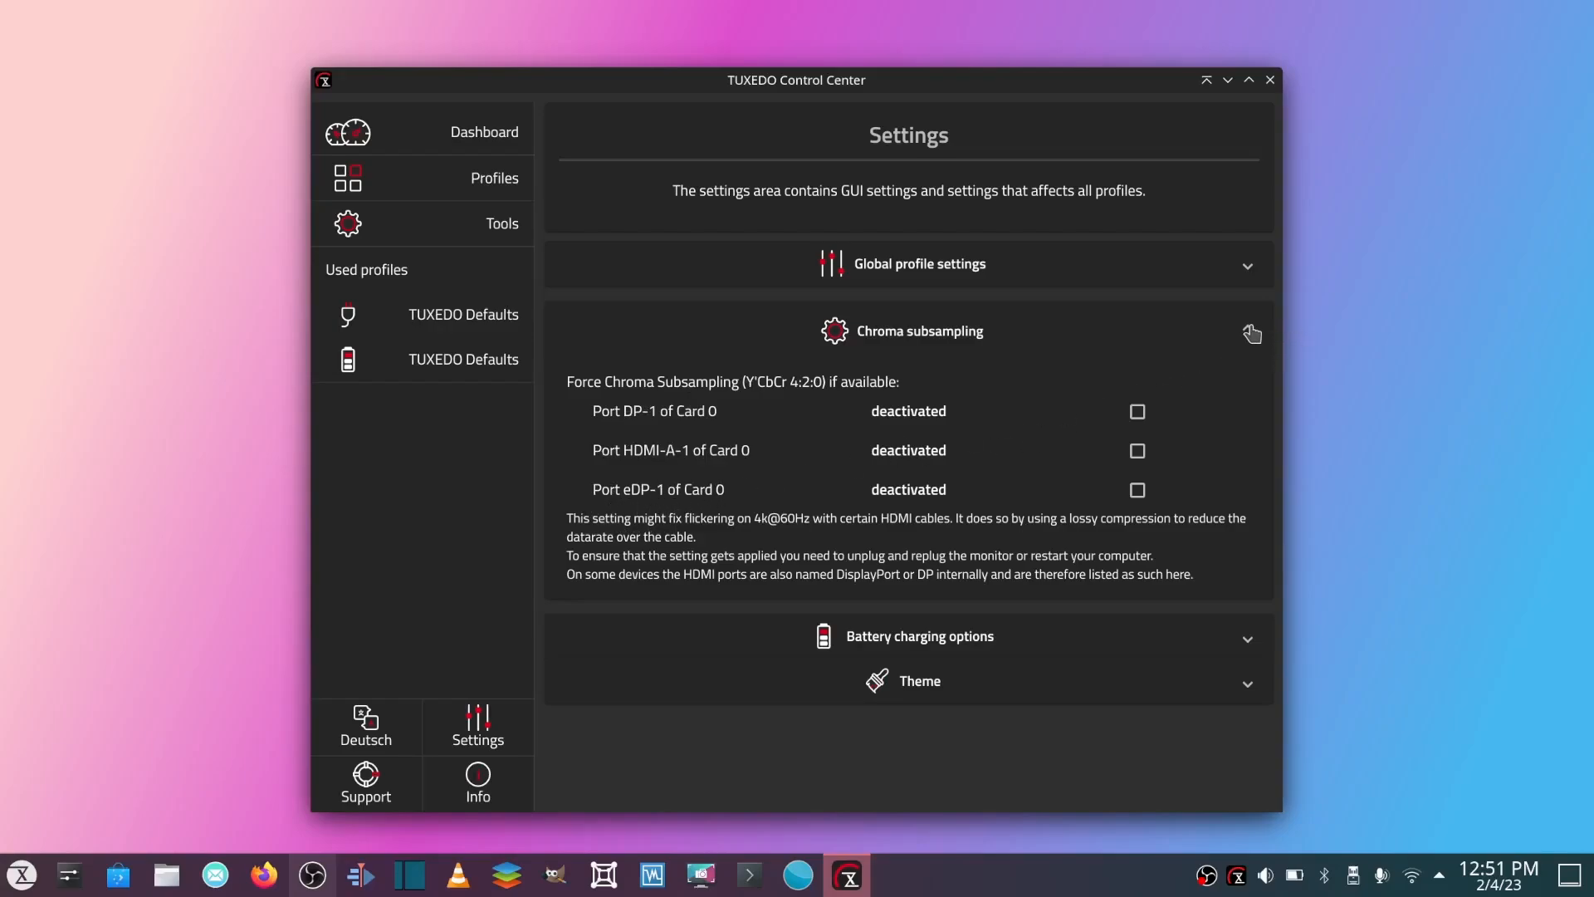
pyautogui.click(919, 330)
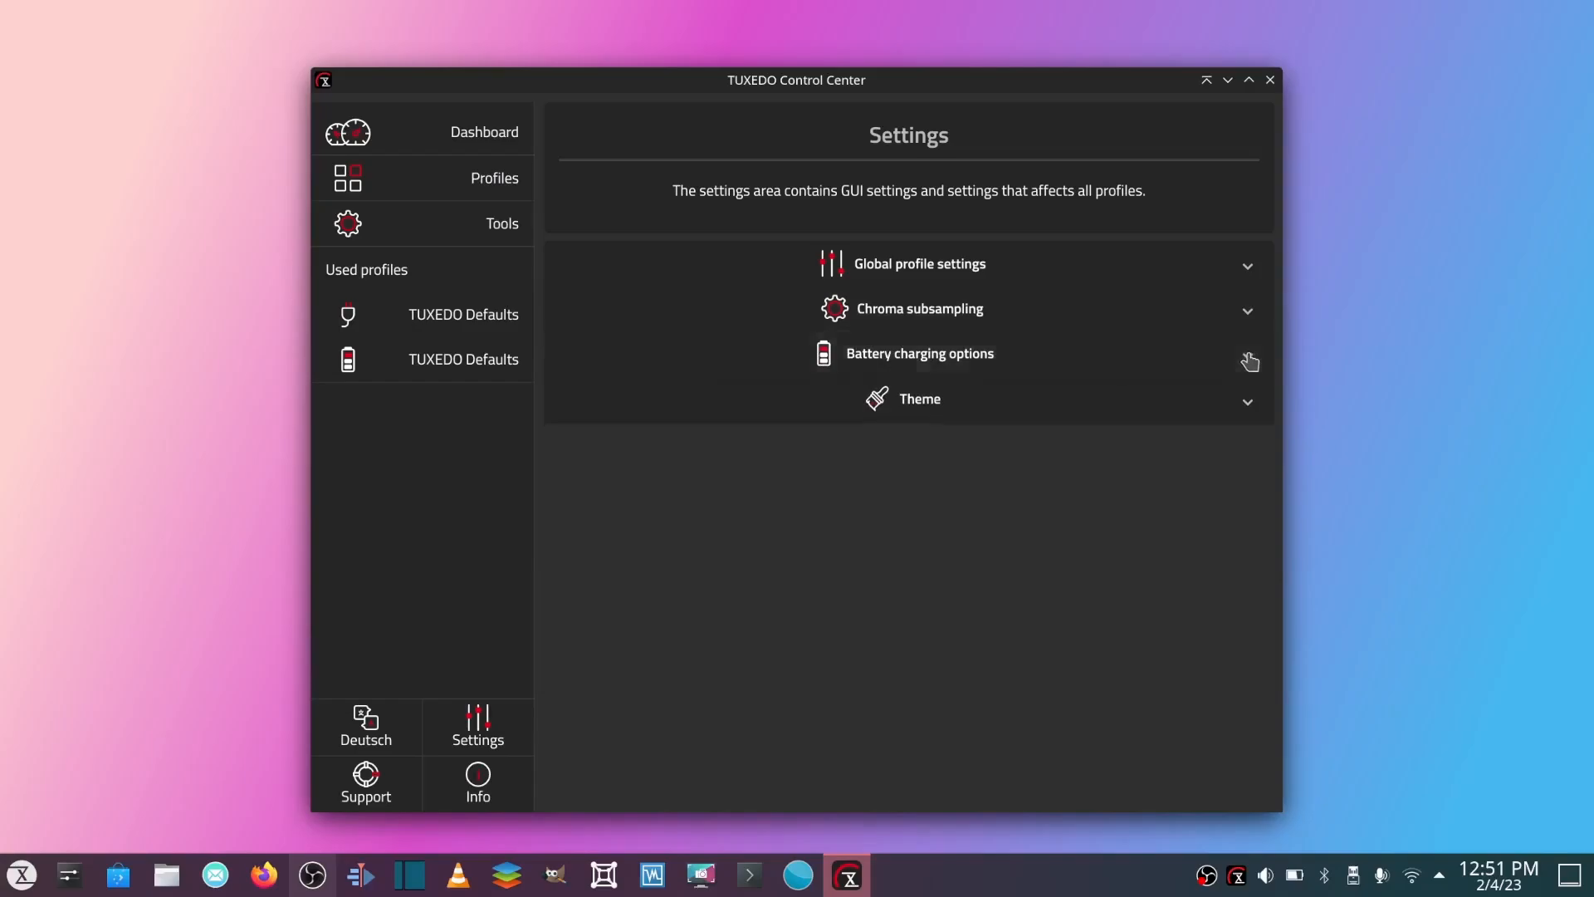
pyautogui.click(918, 352)
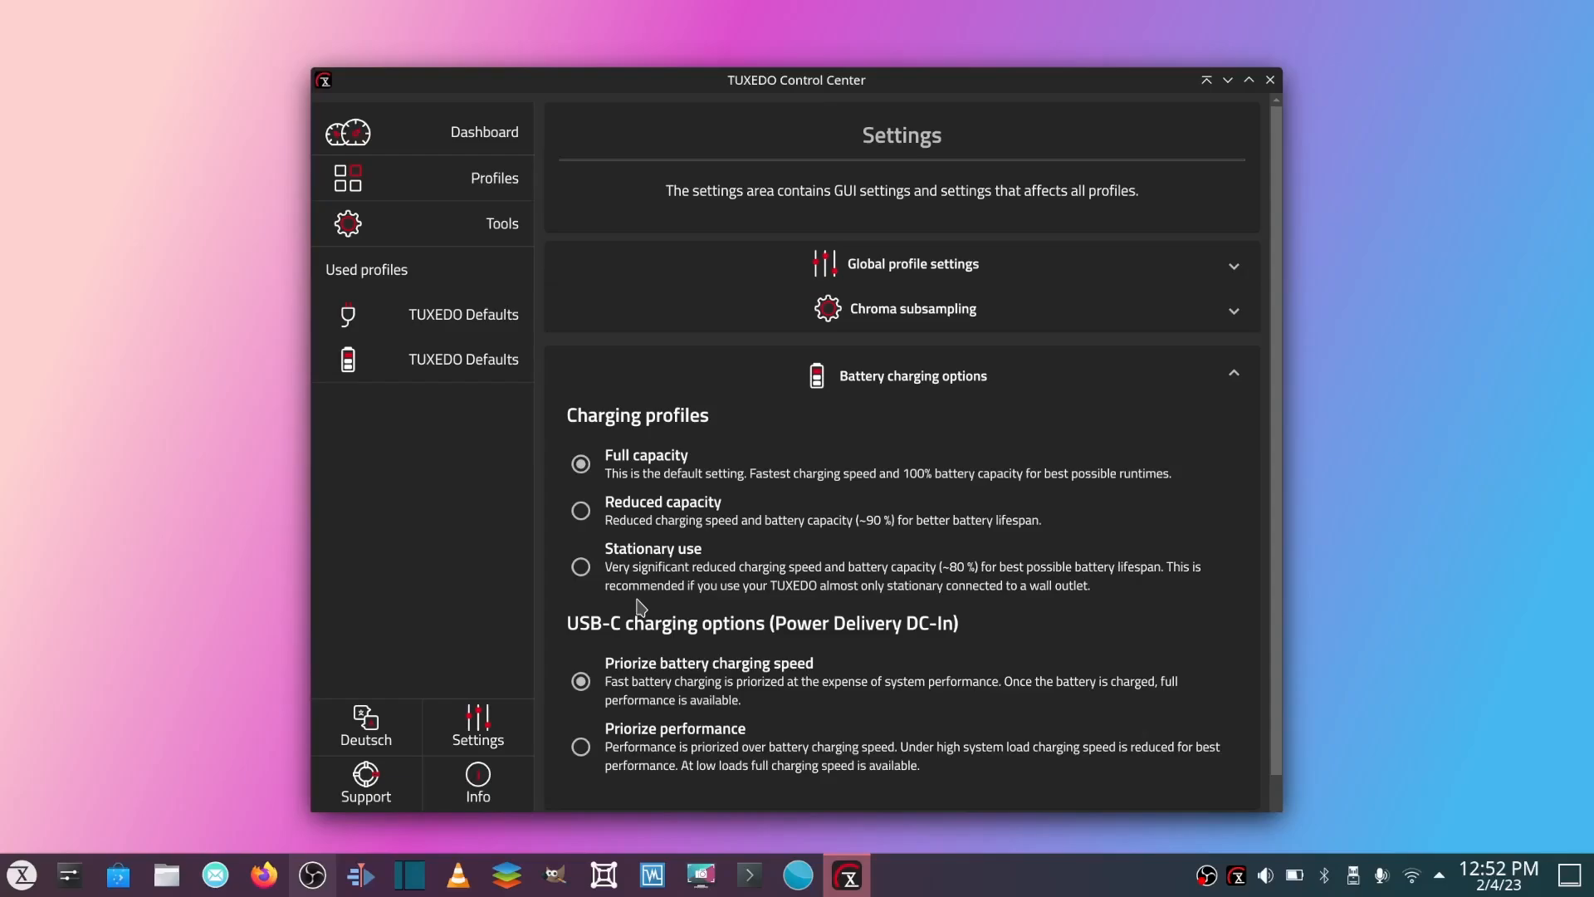
pyautogui.moveTo(740, 542)
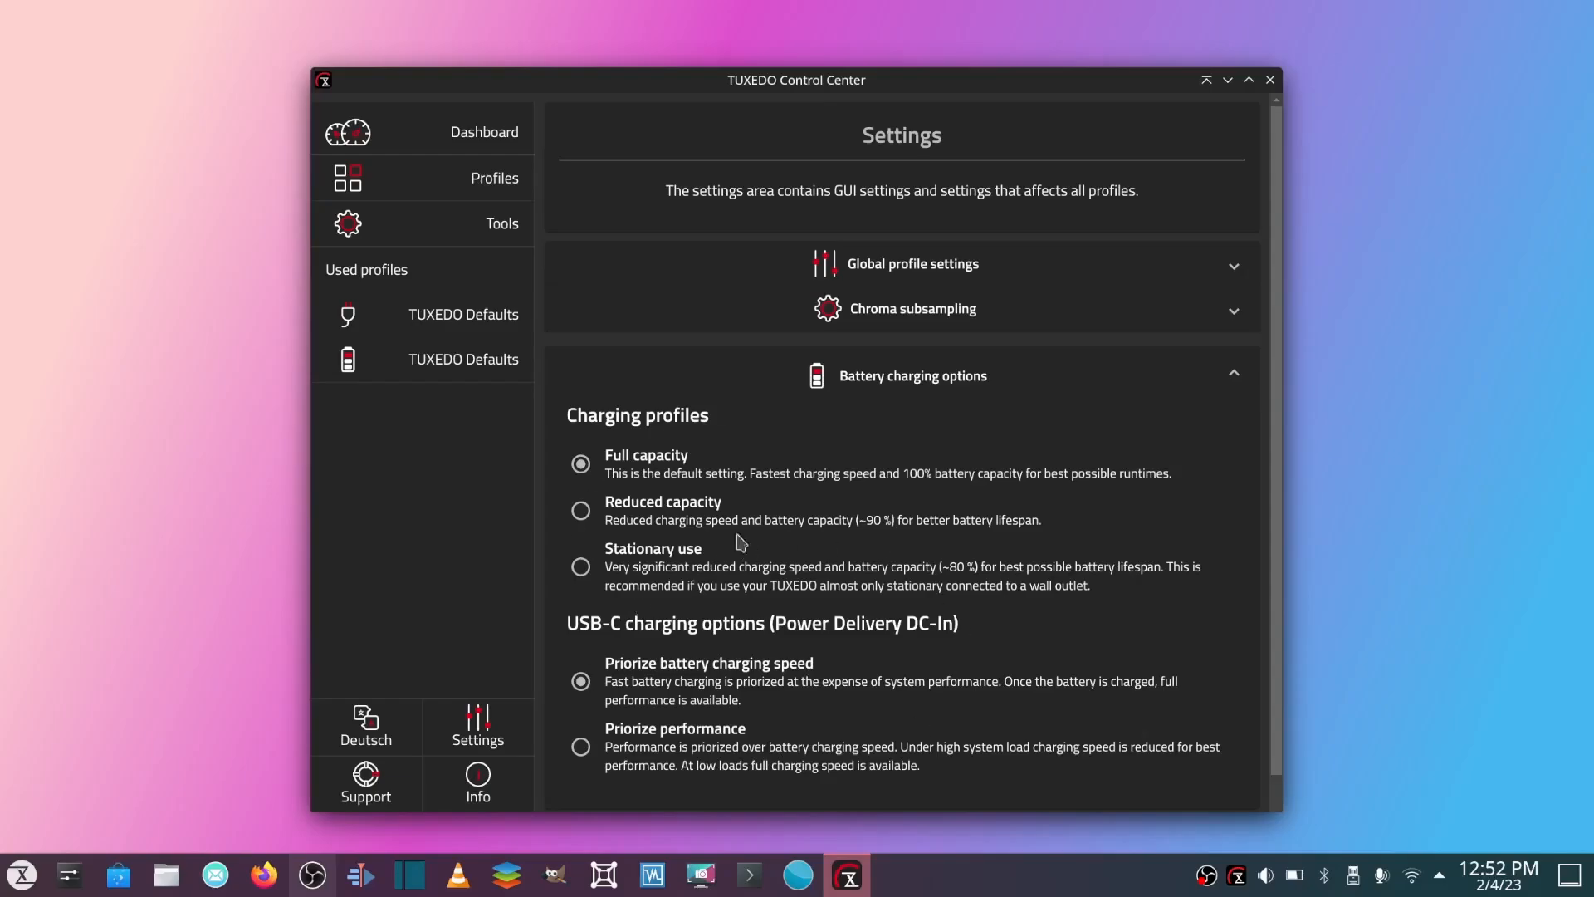
pyautogui.moveTo(923, 634)
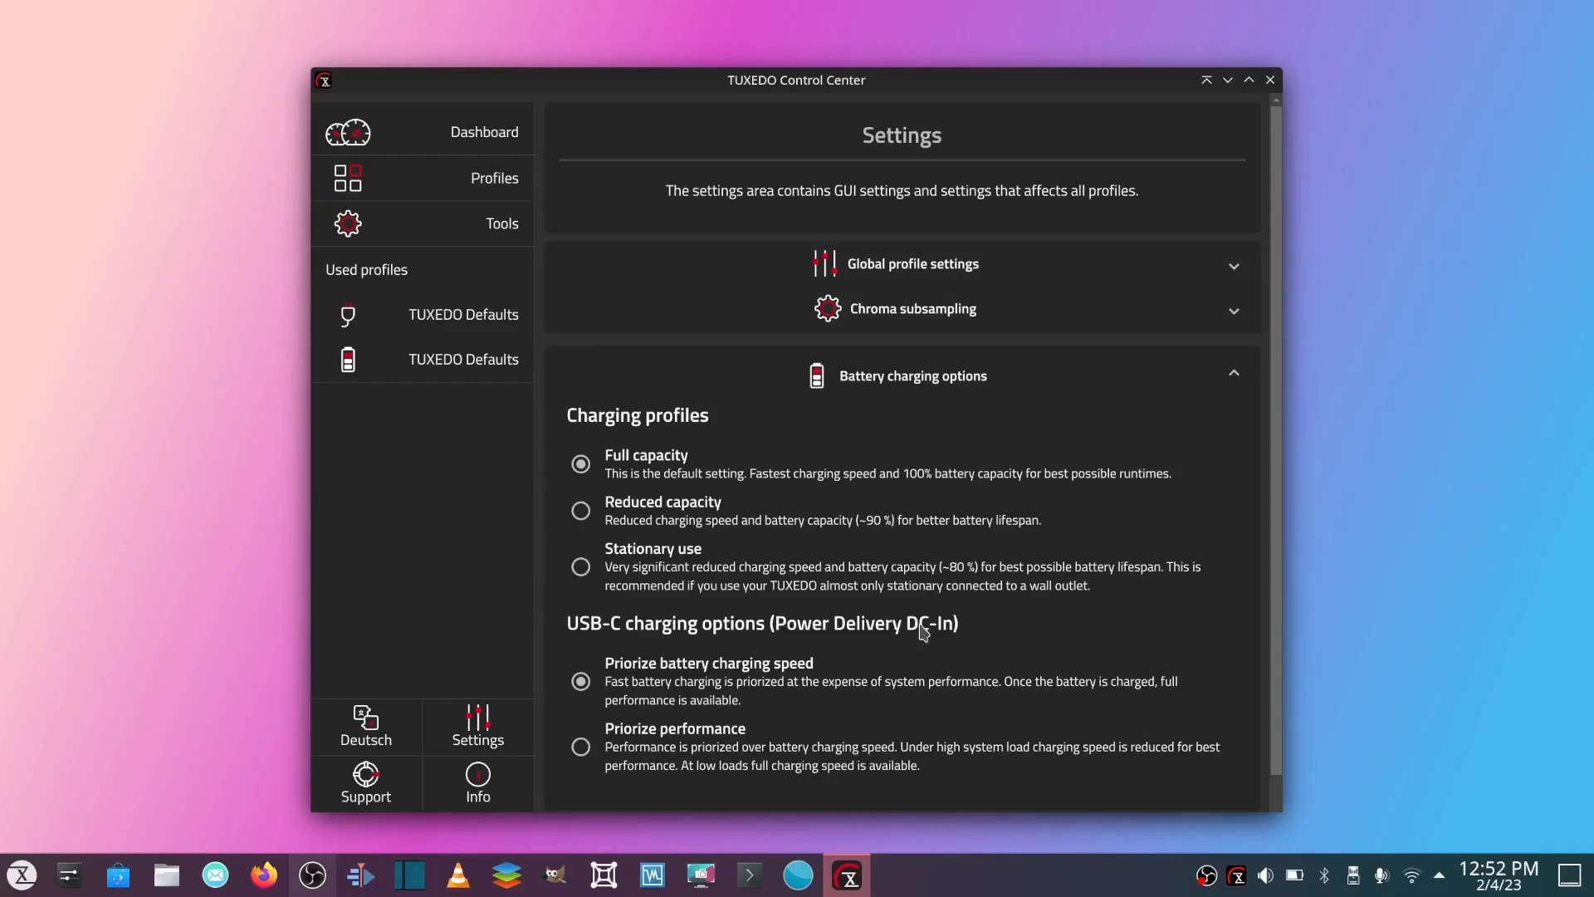
pyautogui.moveTo(933, 543)
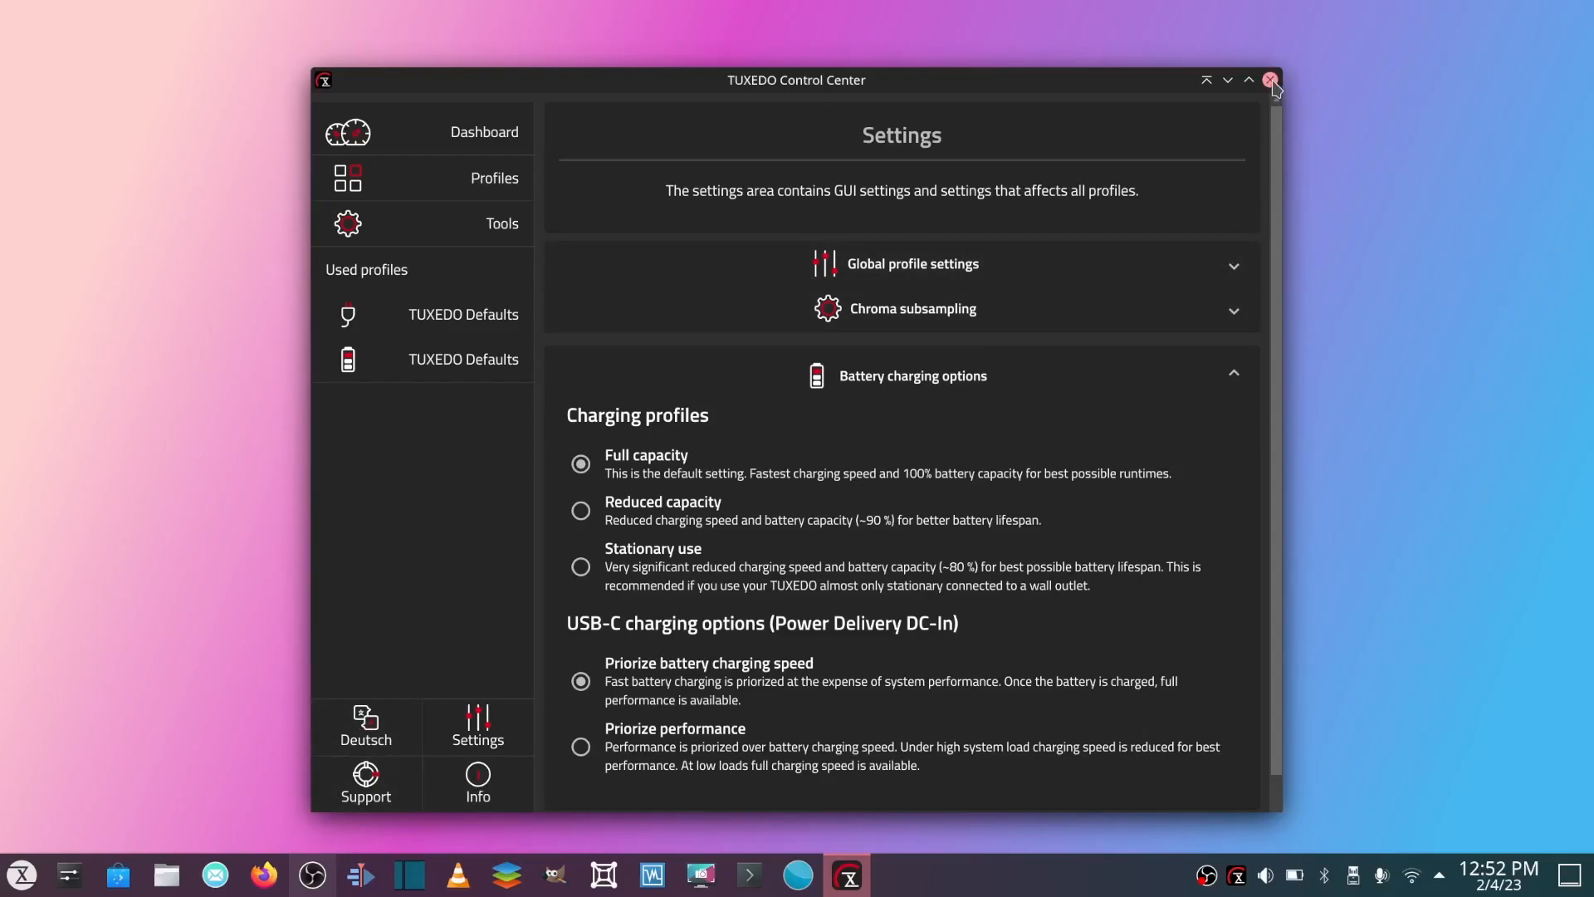
# - Close TUXEDO Control Center and start a Konsole terminal running htop
pyautogui.click(1270, 80)
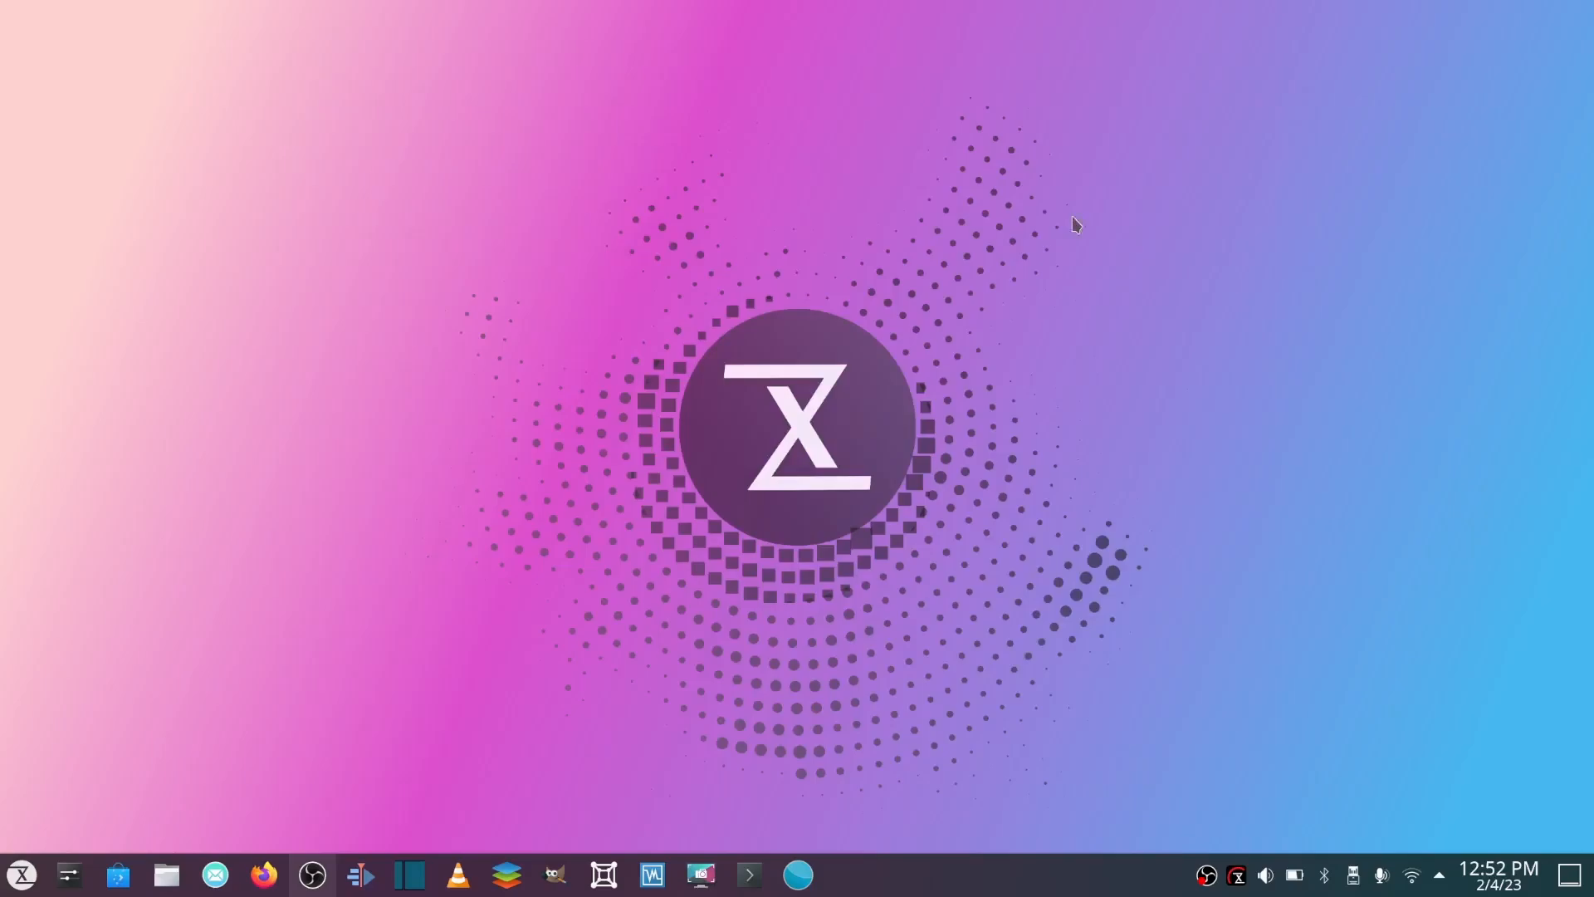
pyautogui.moveTo(933, 303)
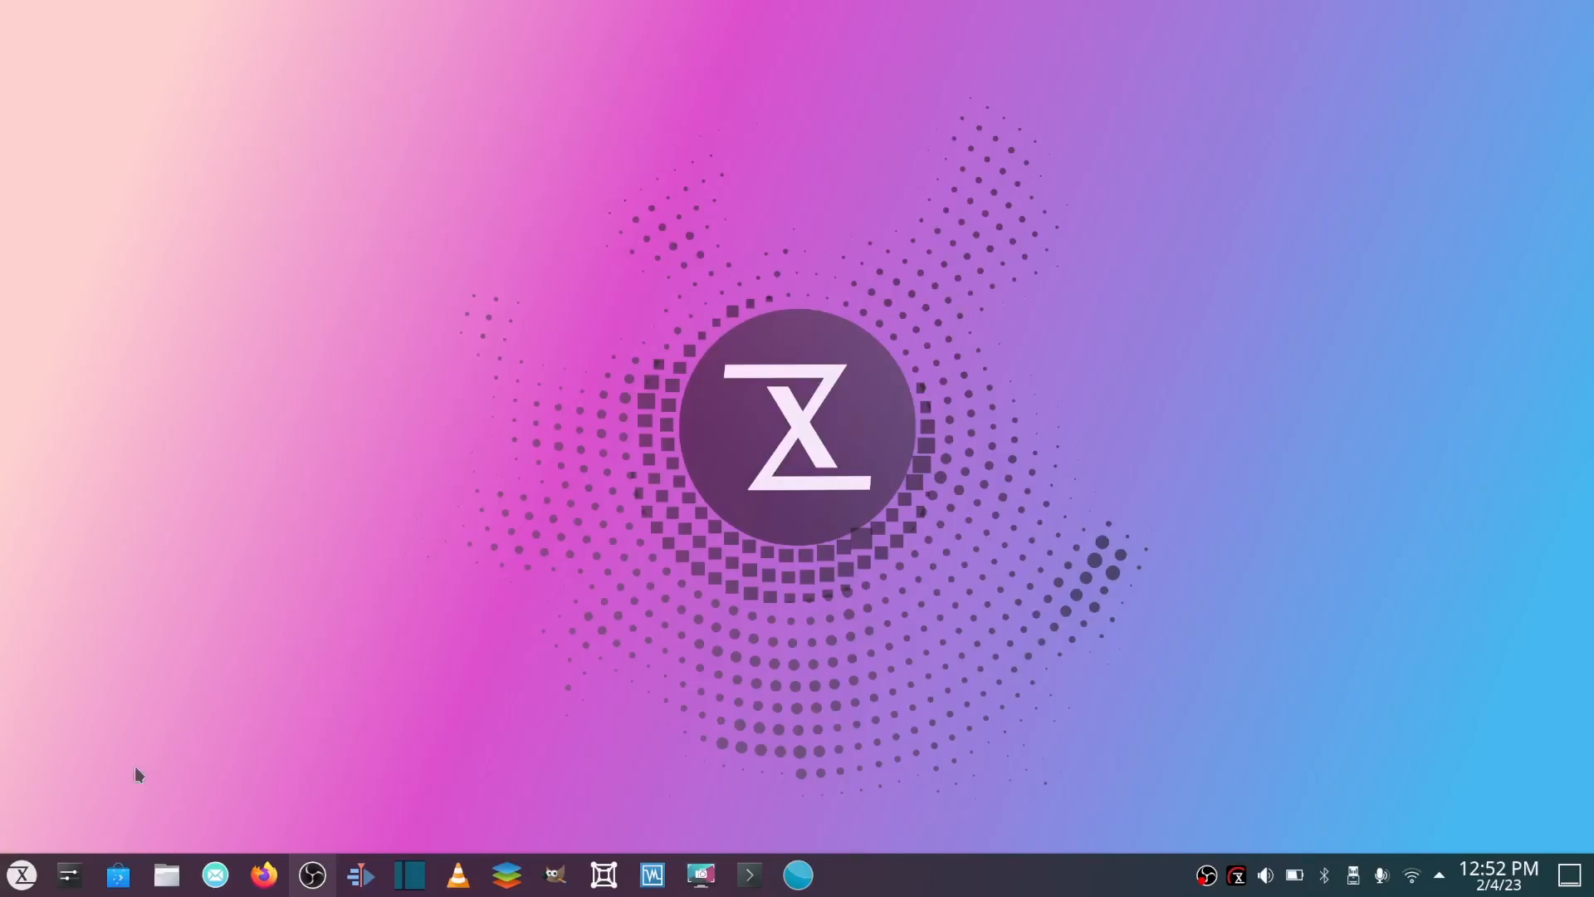
pyautogui.click(20, 873)
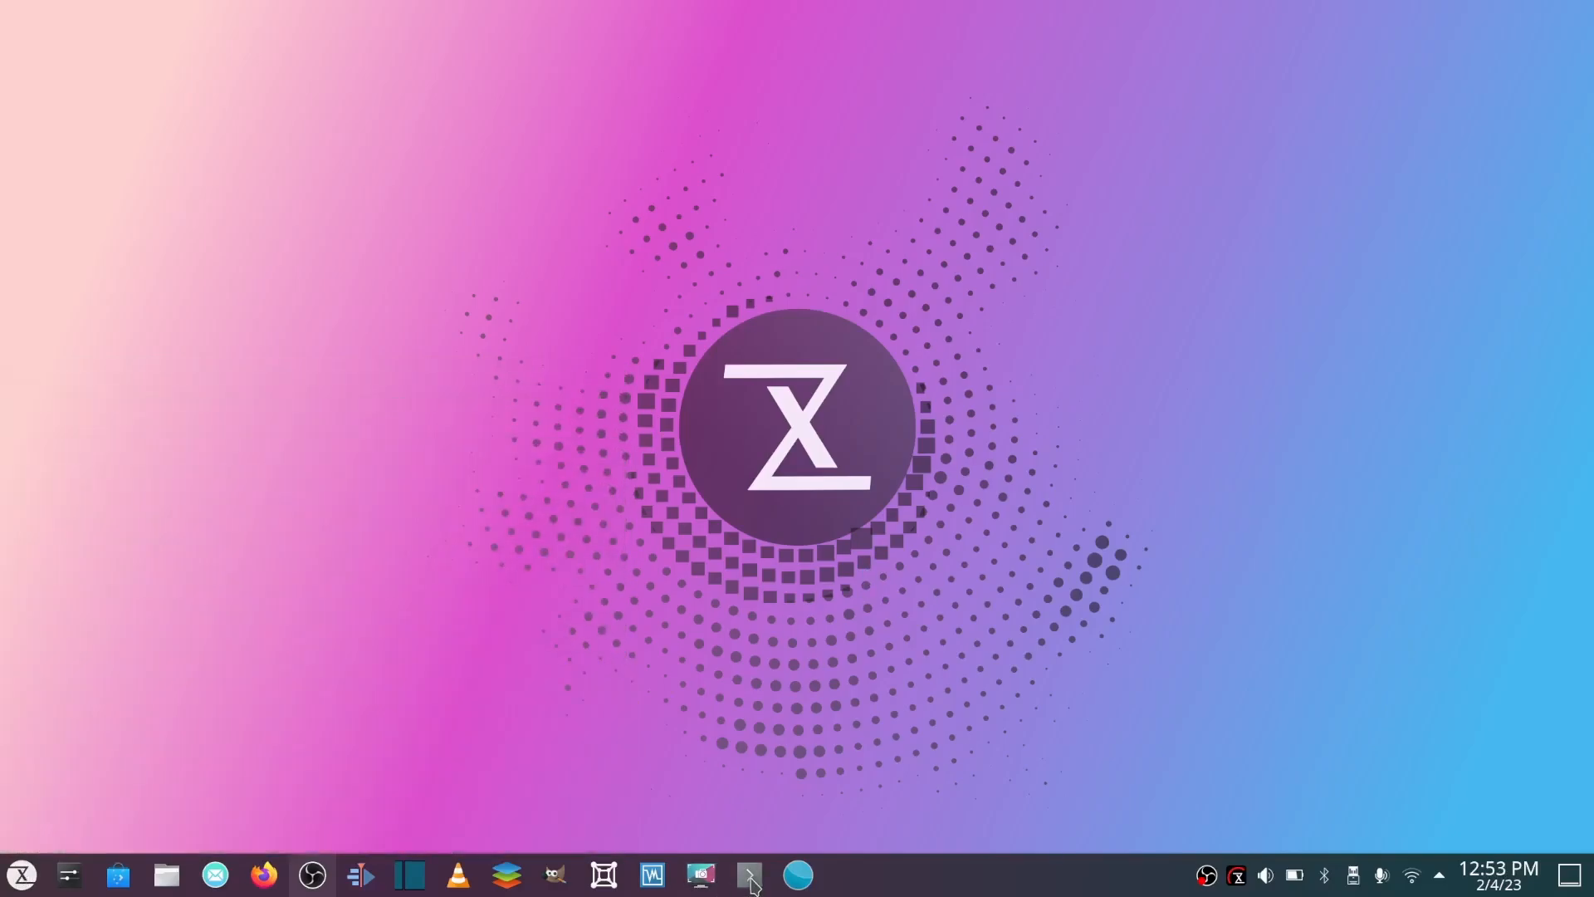
pyautogui.click(747, 874)
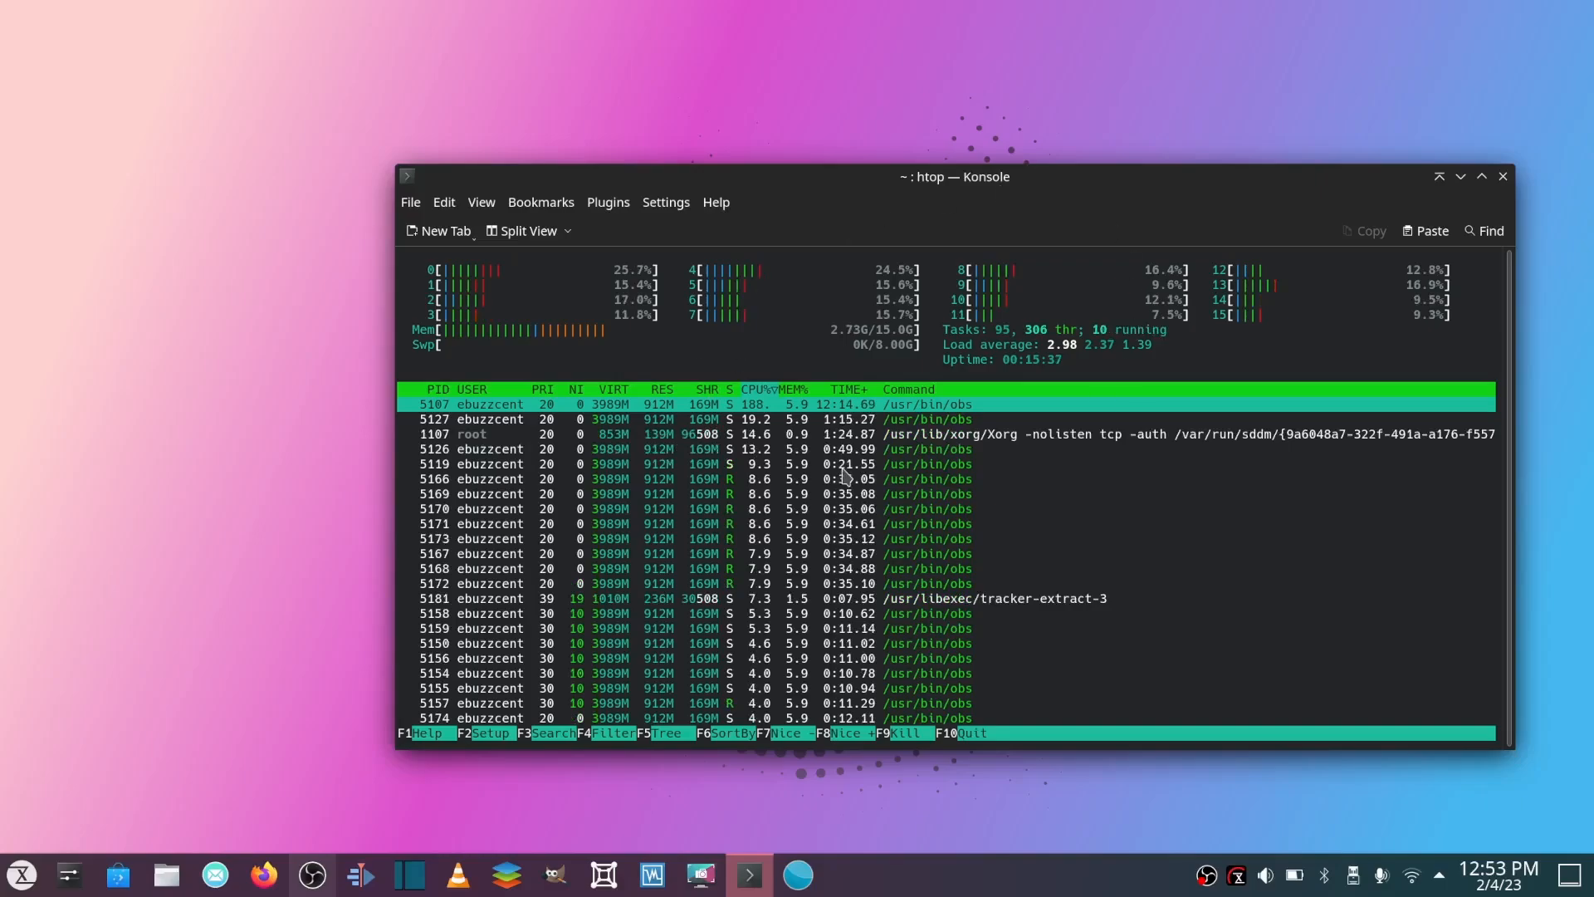
# - Quit the Konsole running htop, confirming Close Window despite the running process
pyautogui.click(1502, 176)
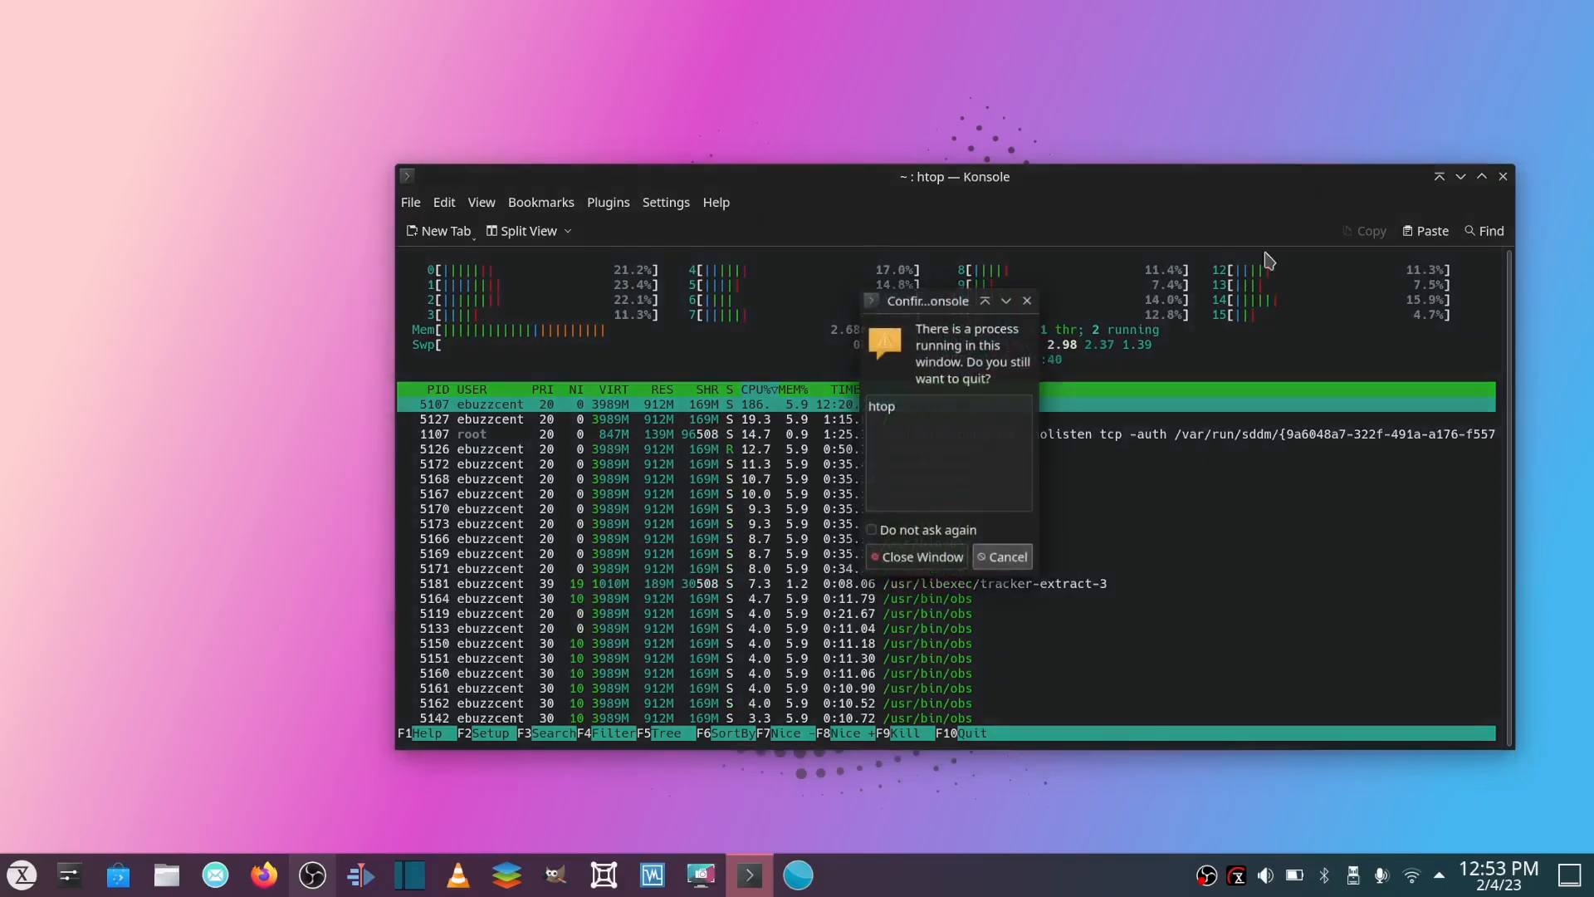
pyautogui.click(915, 556)
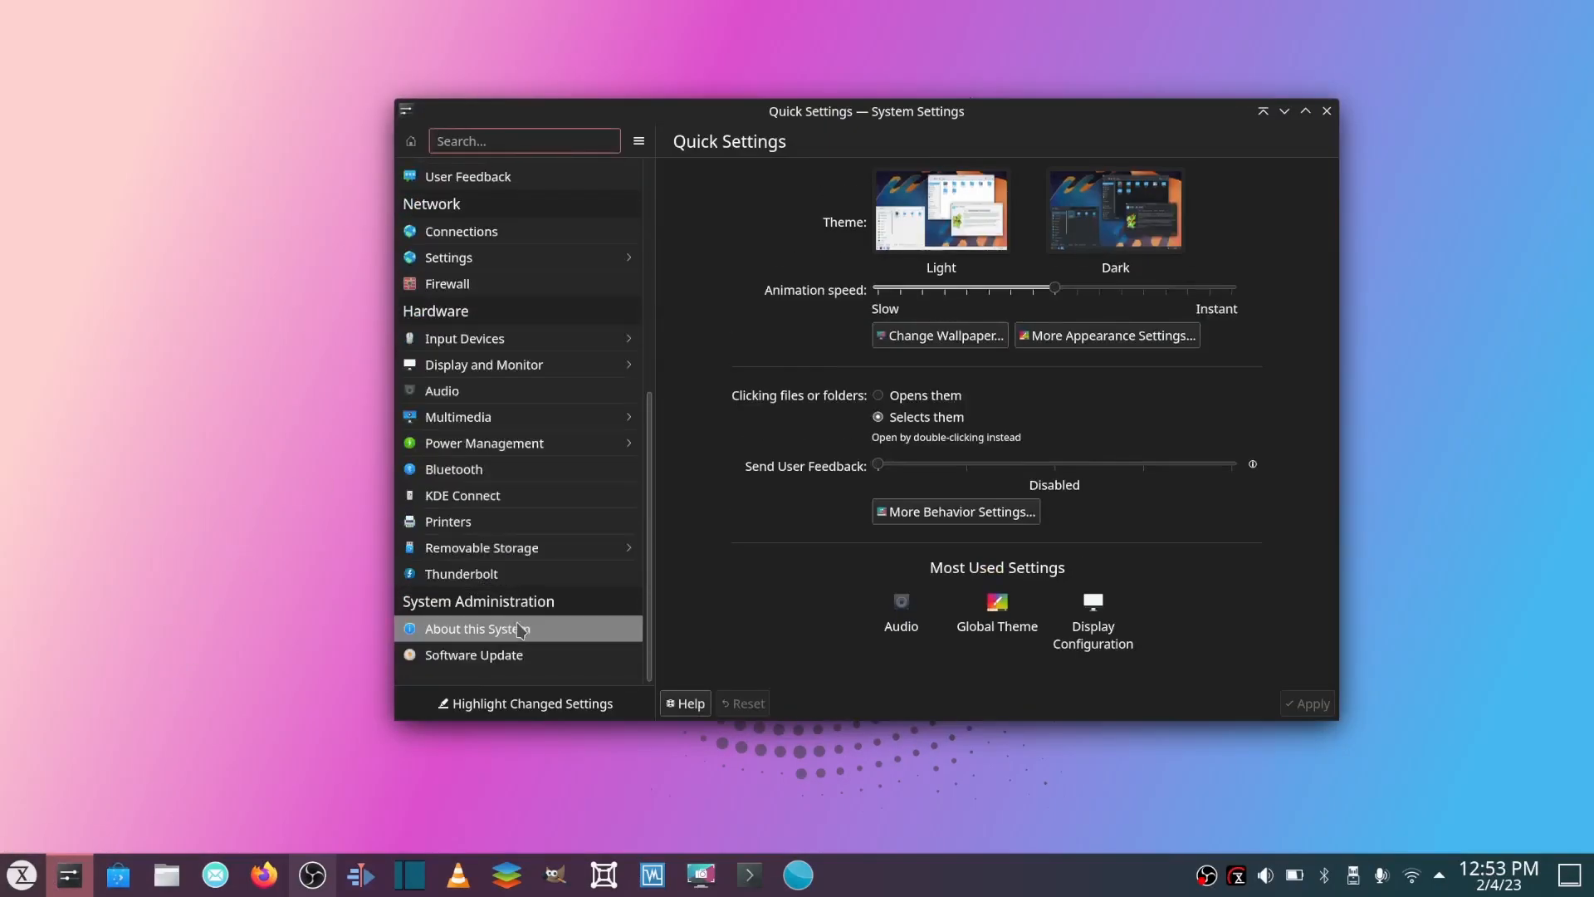
# - Show About this System listing TUXEDO OS 1, KDE Plasma 5.24.7, kernel and hardware details
pyautogui.click(479, 628)
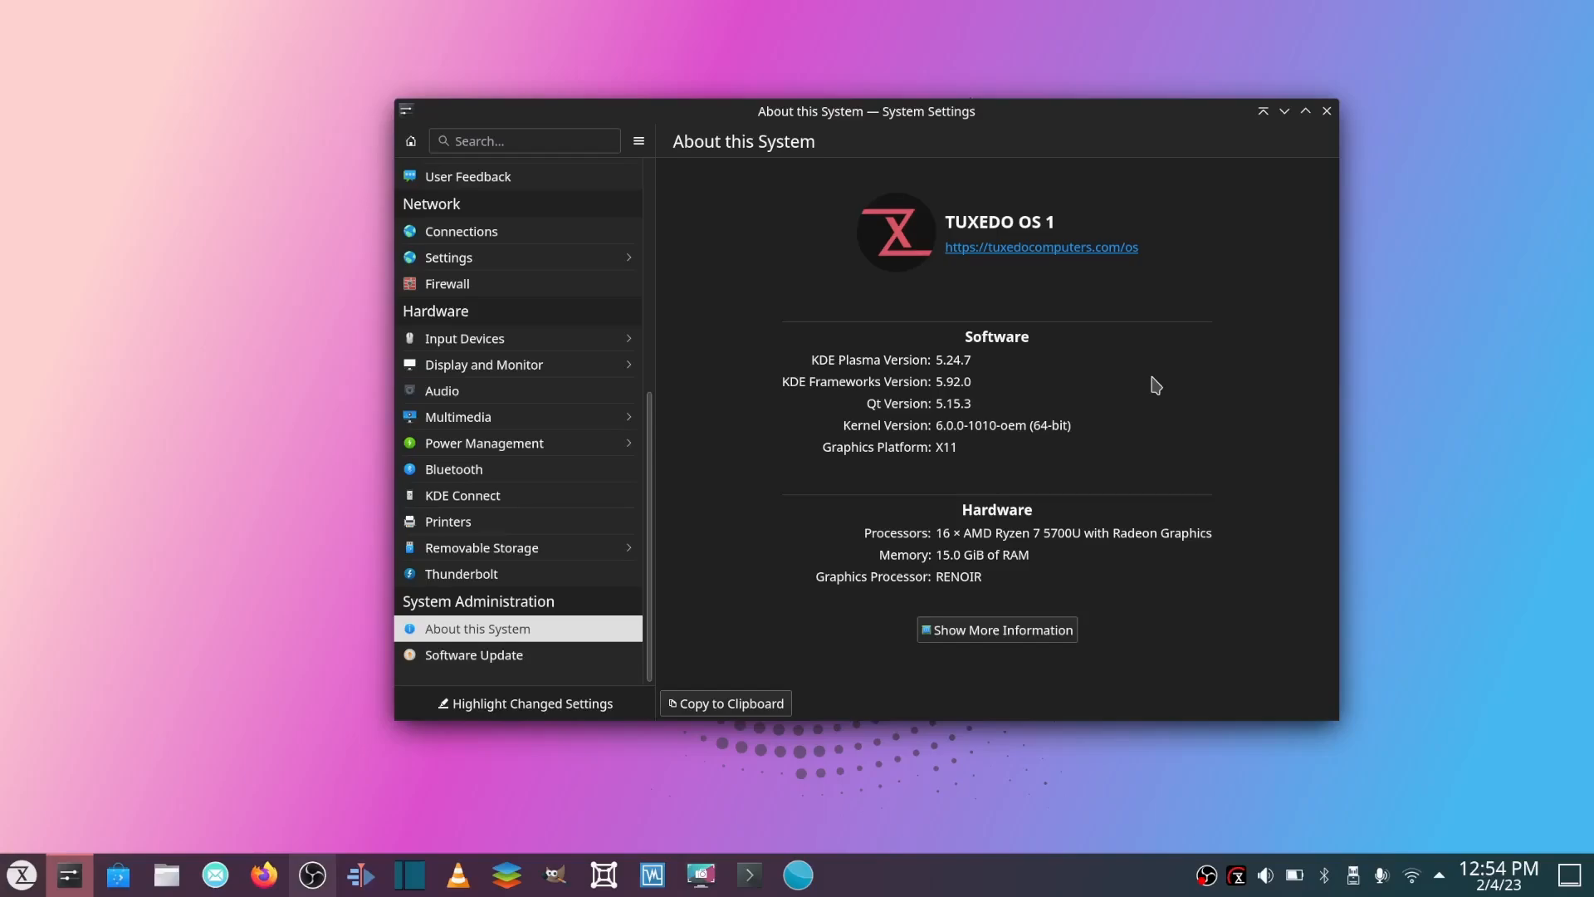
pyautogui.moveTo(1140, 884)
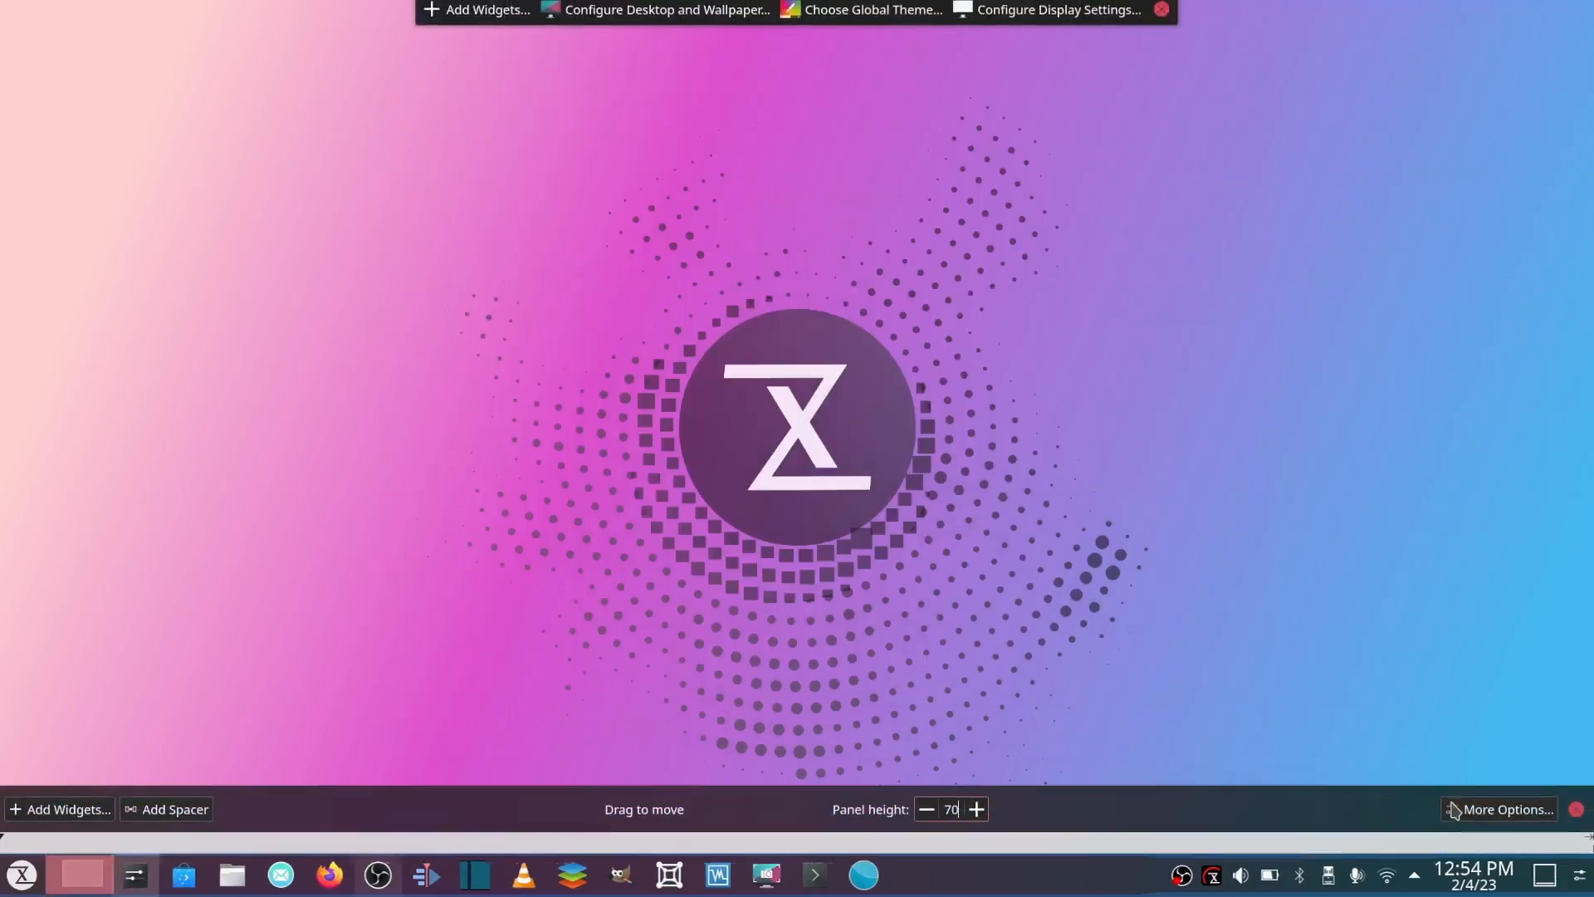
pyautogui.click(1504, 808)
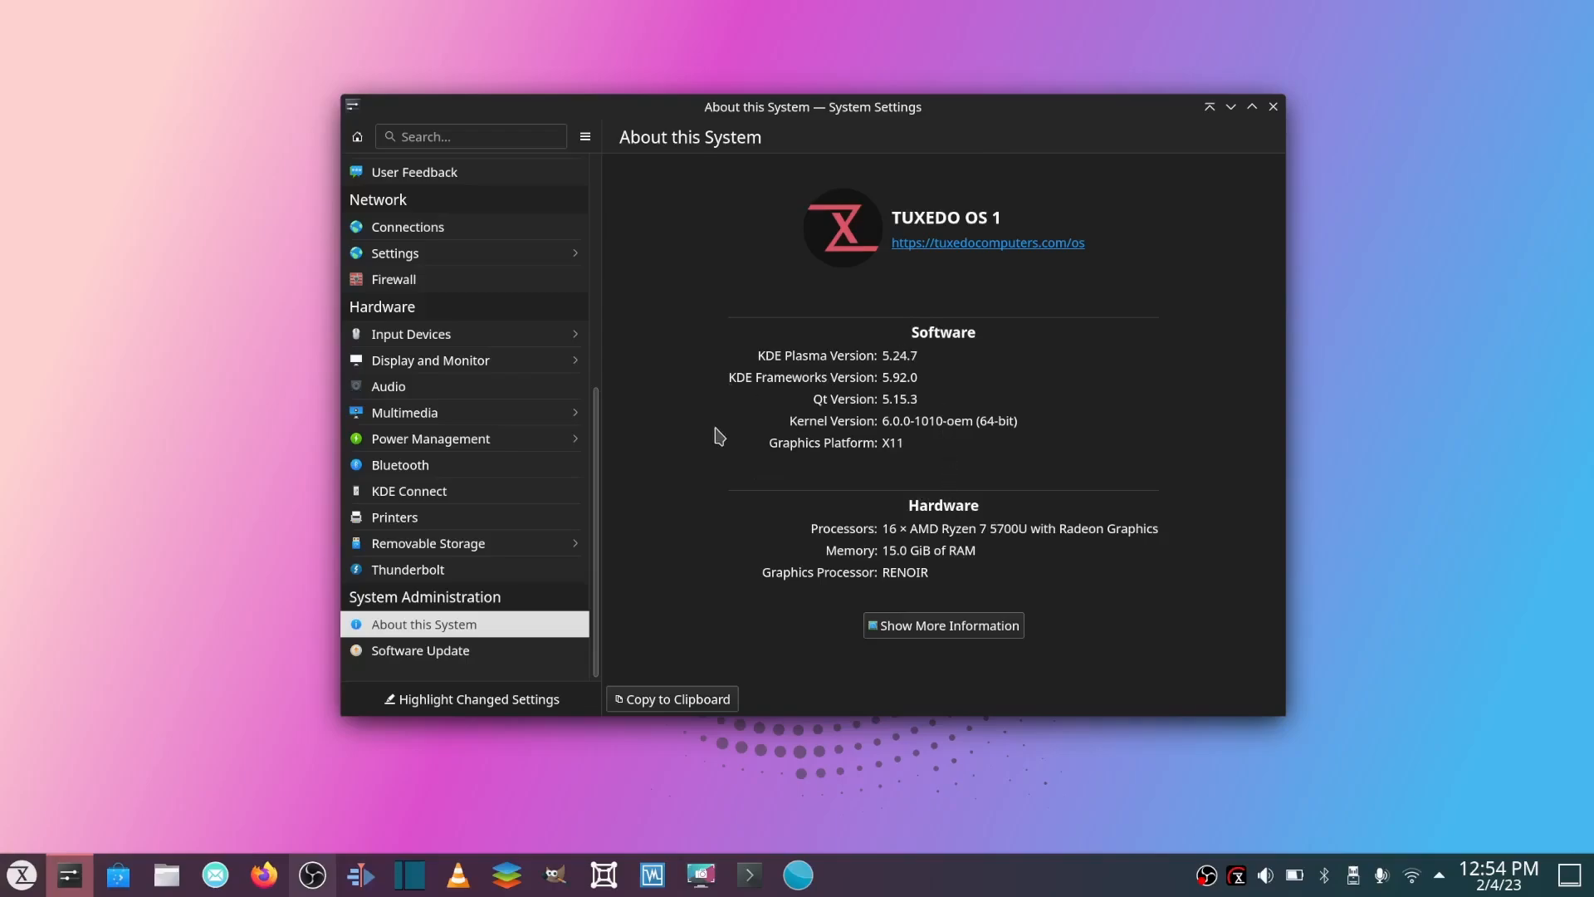
pyautogui.moveTo(903, 438)
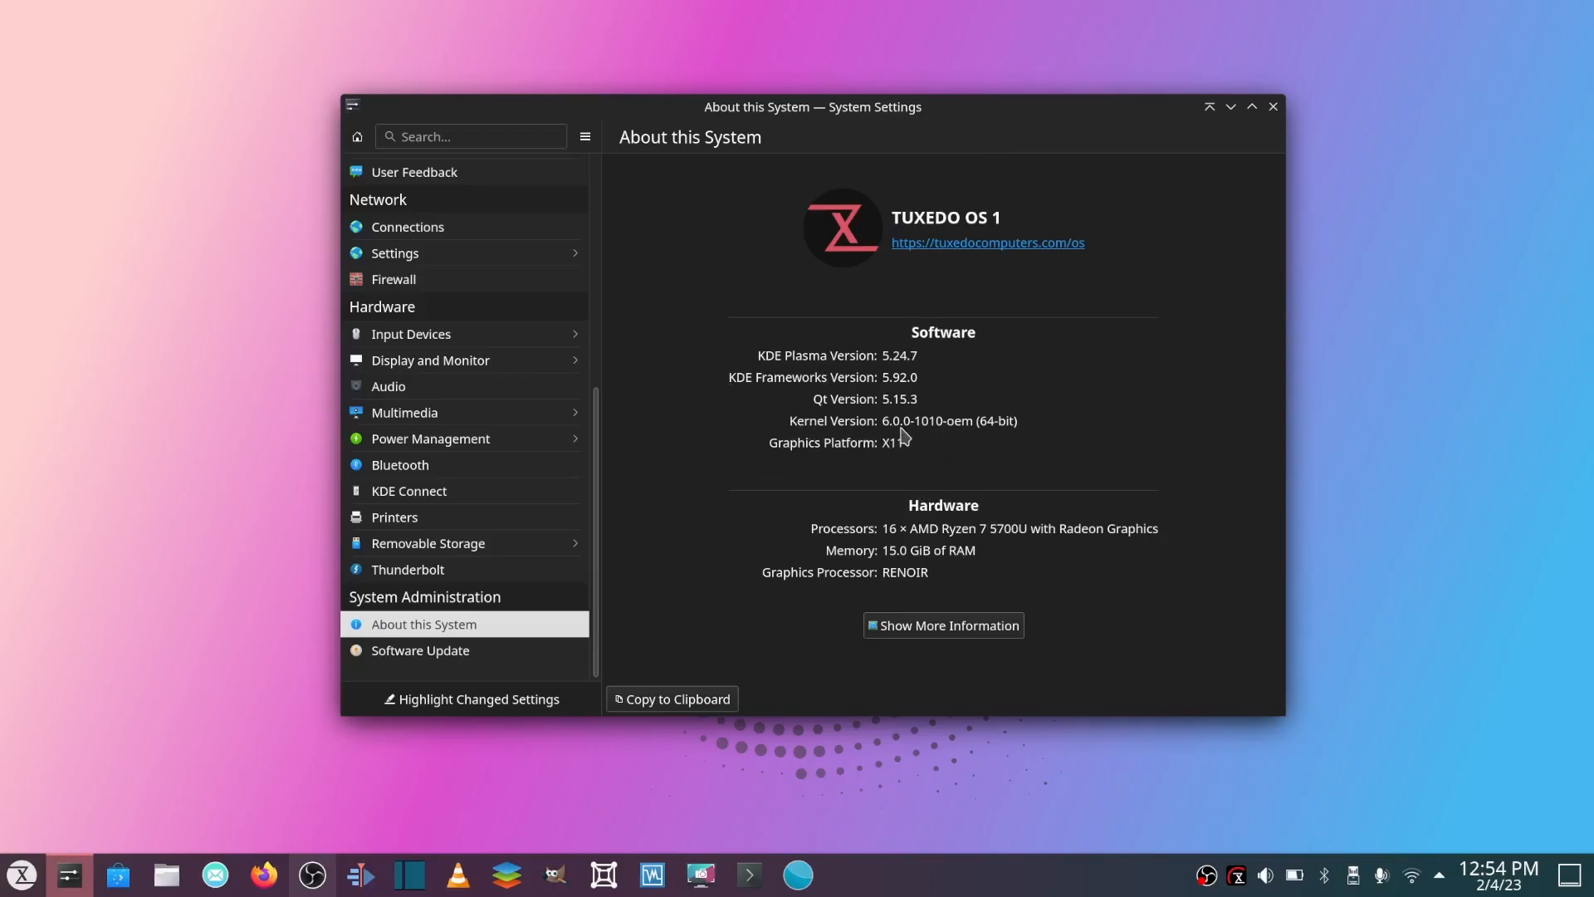
pyautogui.moveTo(948, 434)
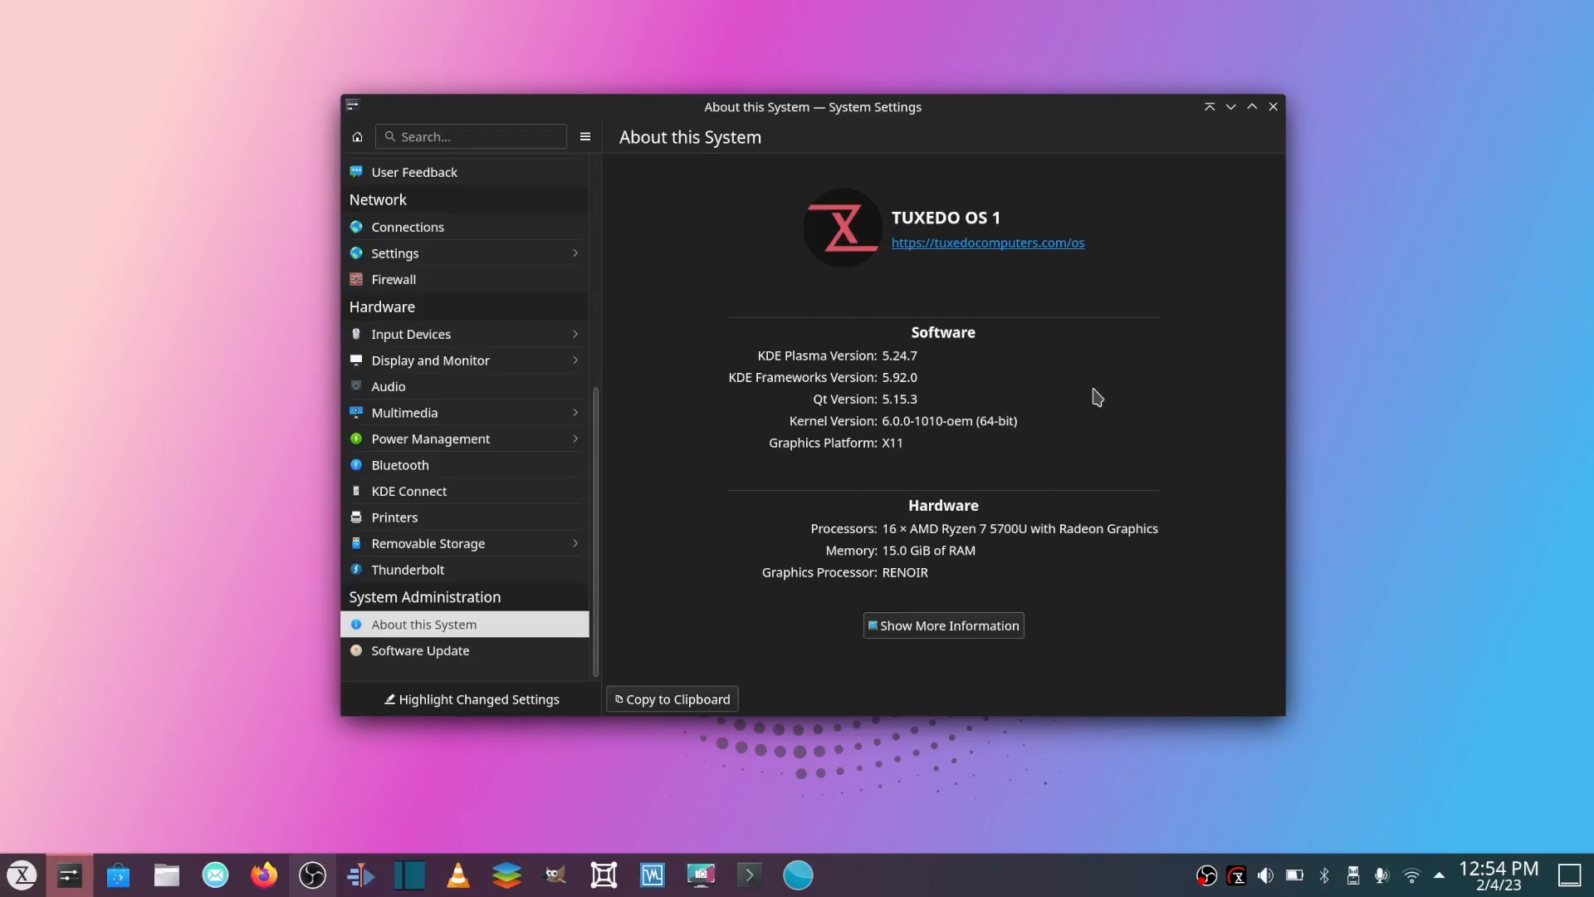
pyautogui.moveTo(866, 458)
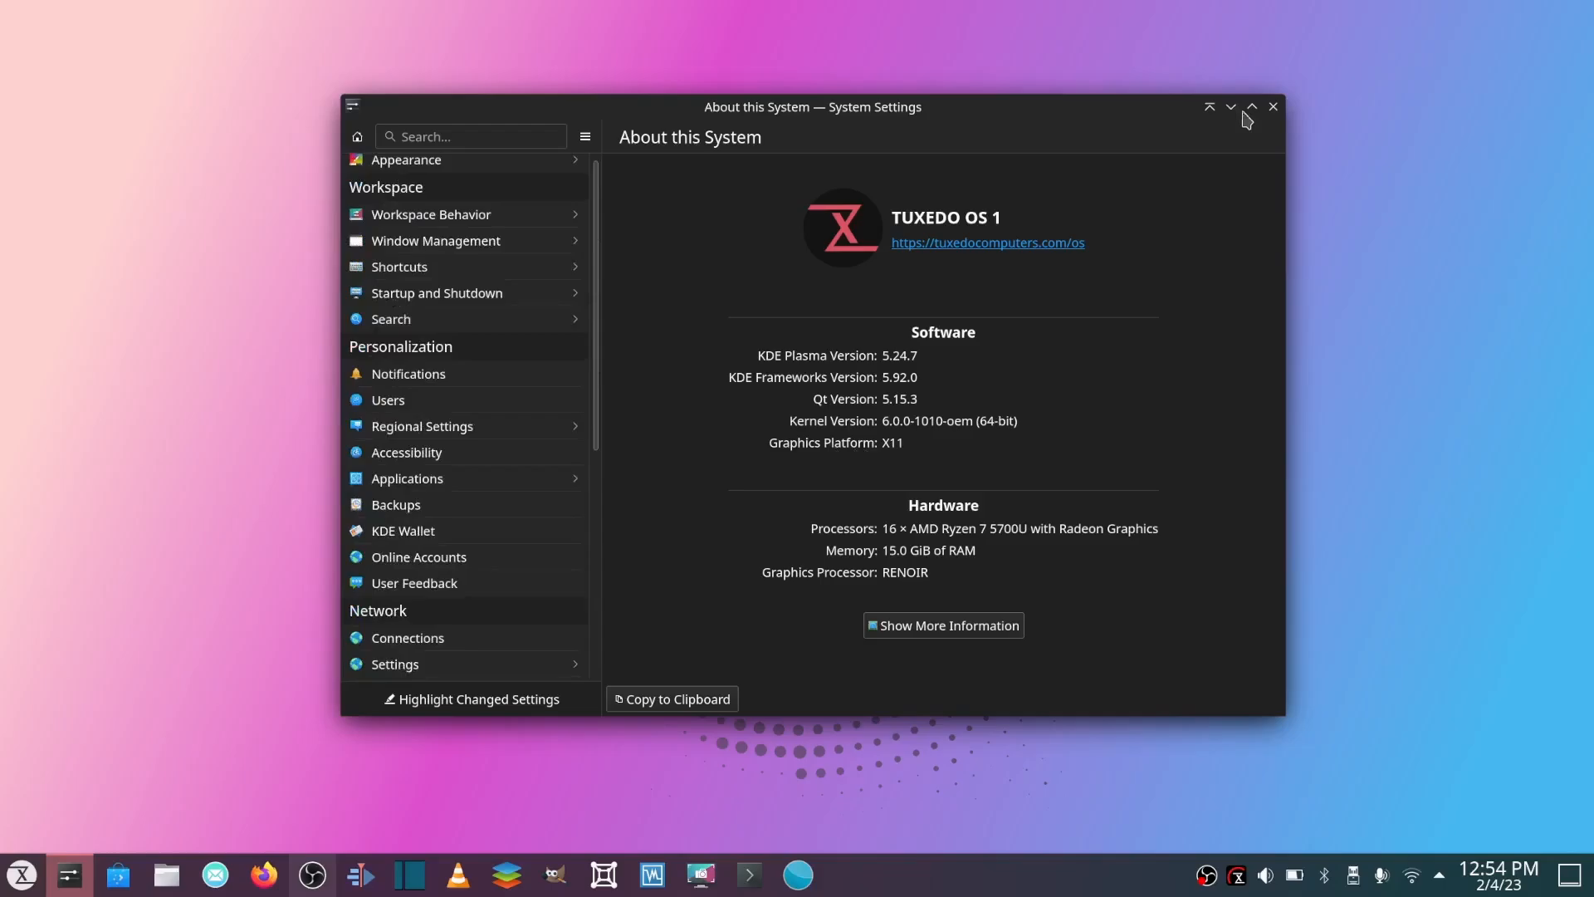
# - Close System Settings, browse the Desktop Folder Settings wallpaper chooser, then close it
pyautogui.click(1272, 106)
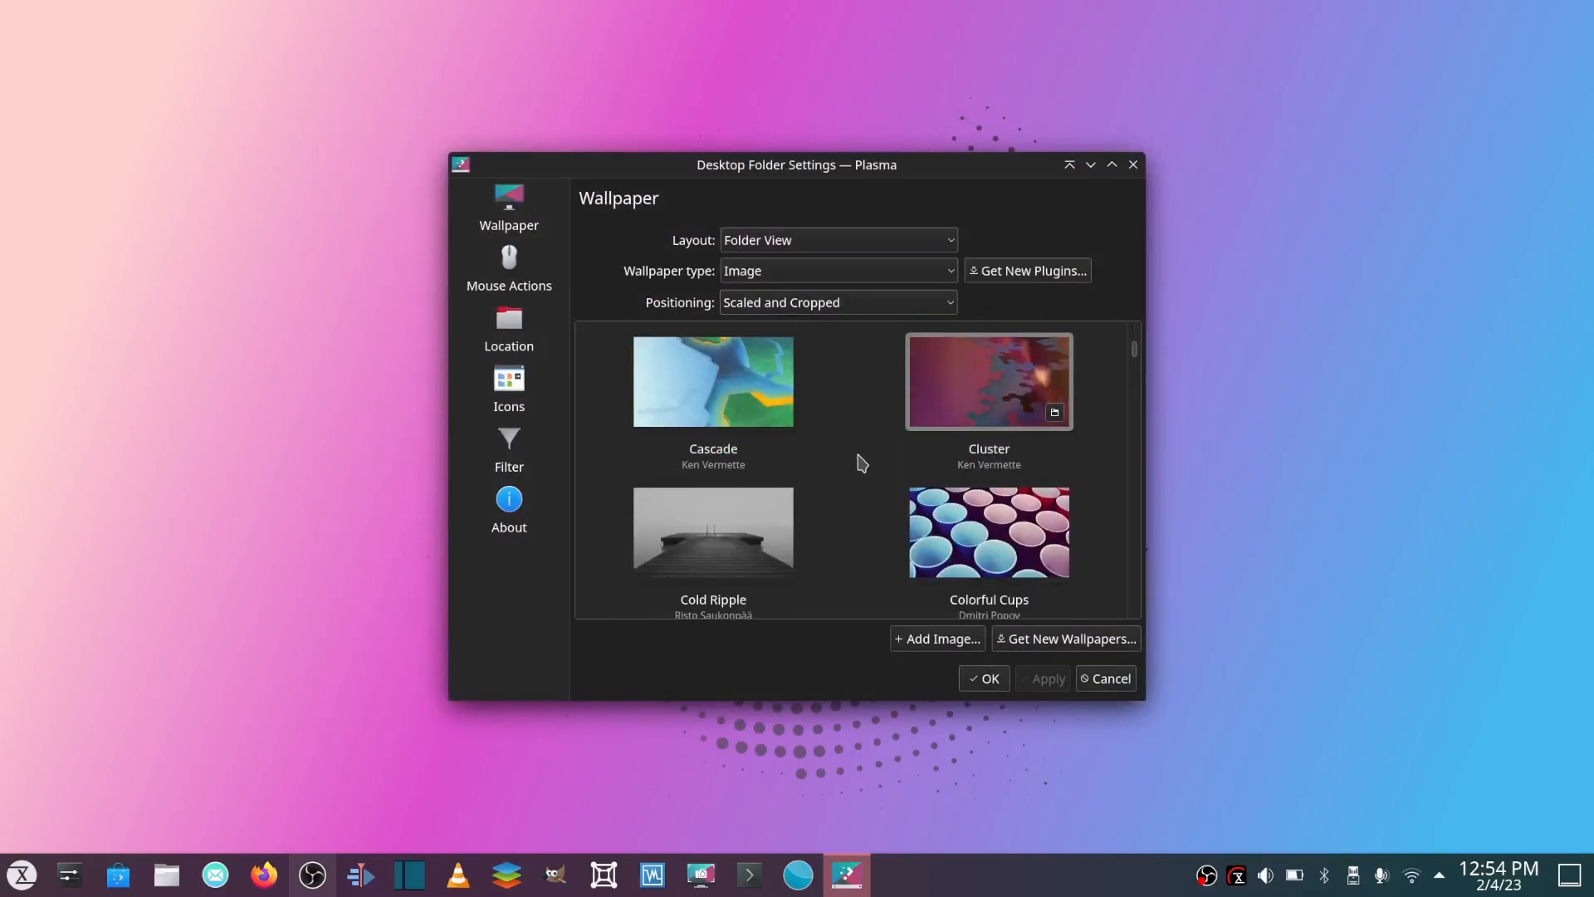
pyautogui.scroll(-3)
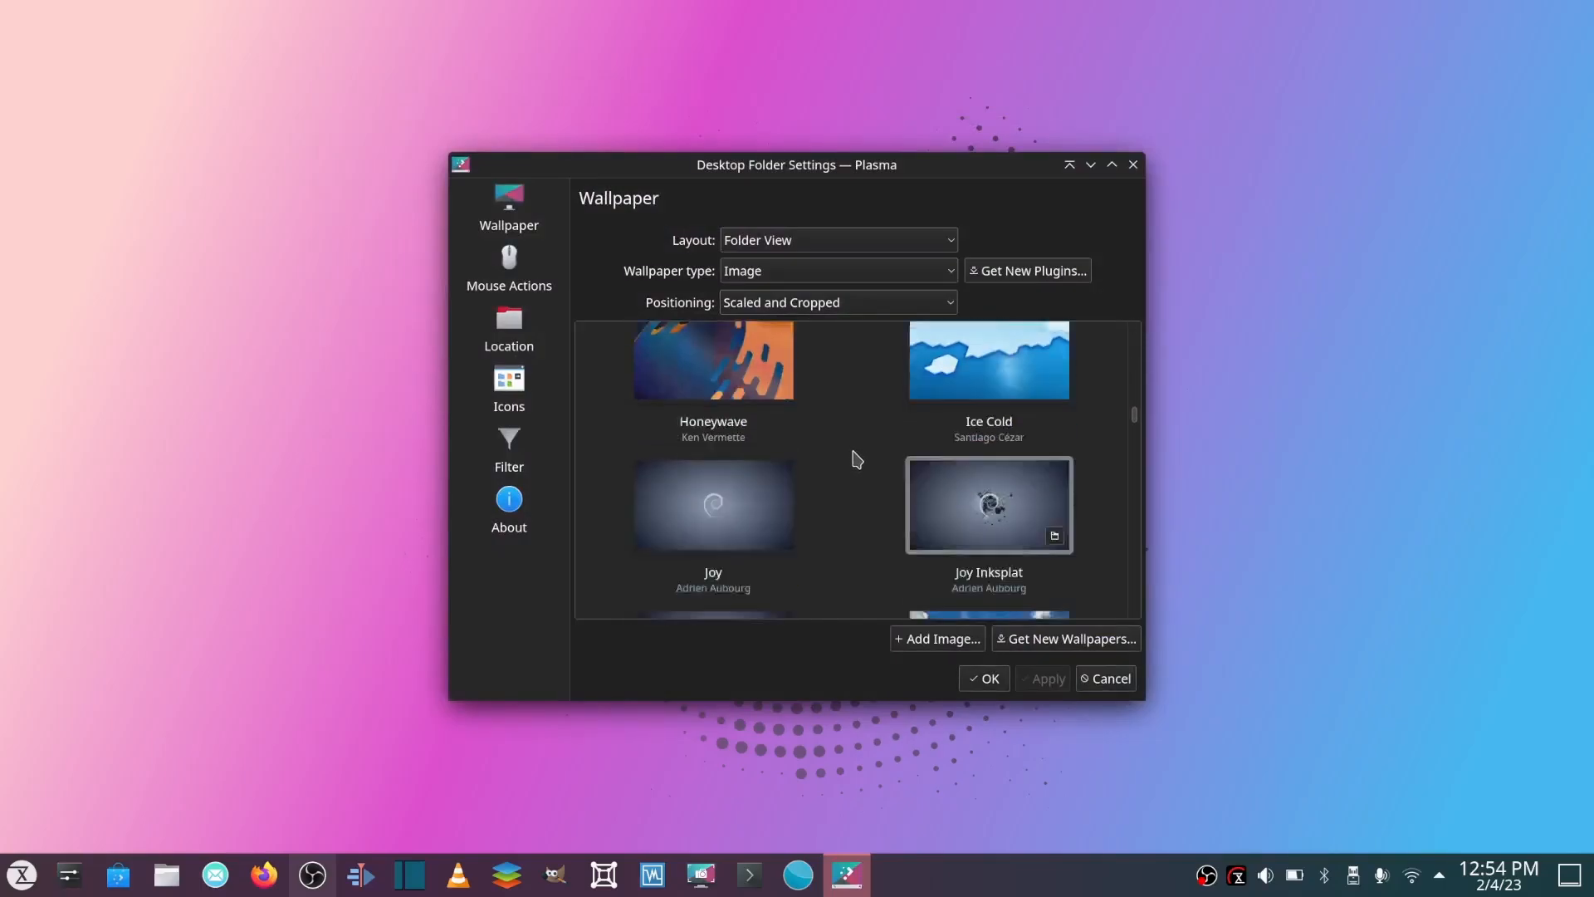
pyautogui.scroll(-3)
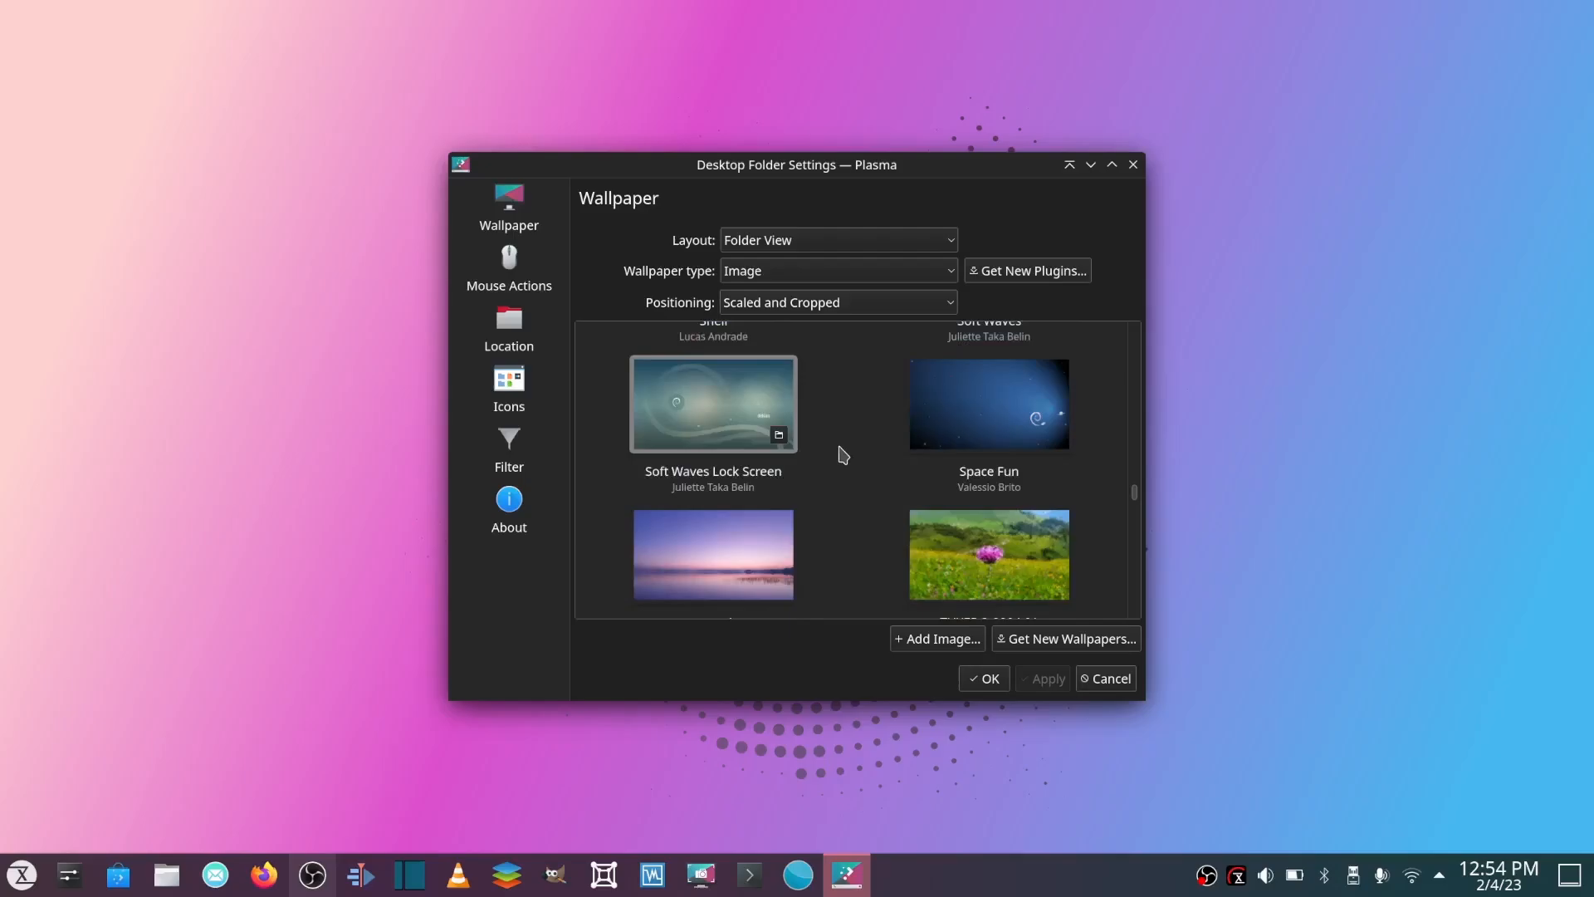
pyautogui.scroll(-3)
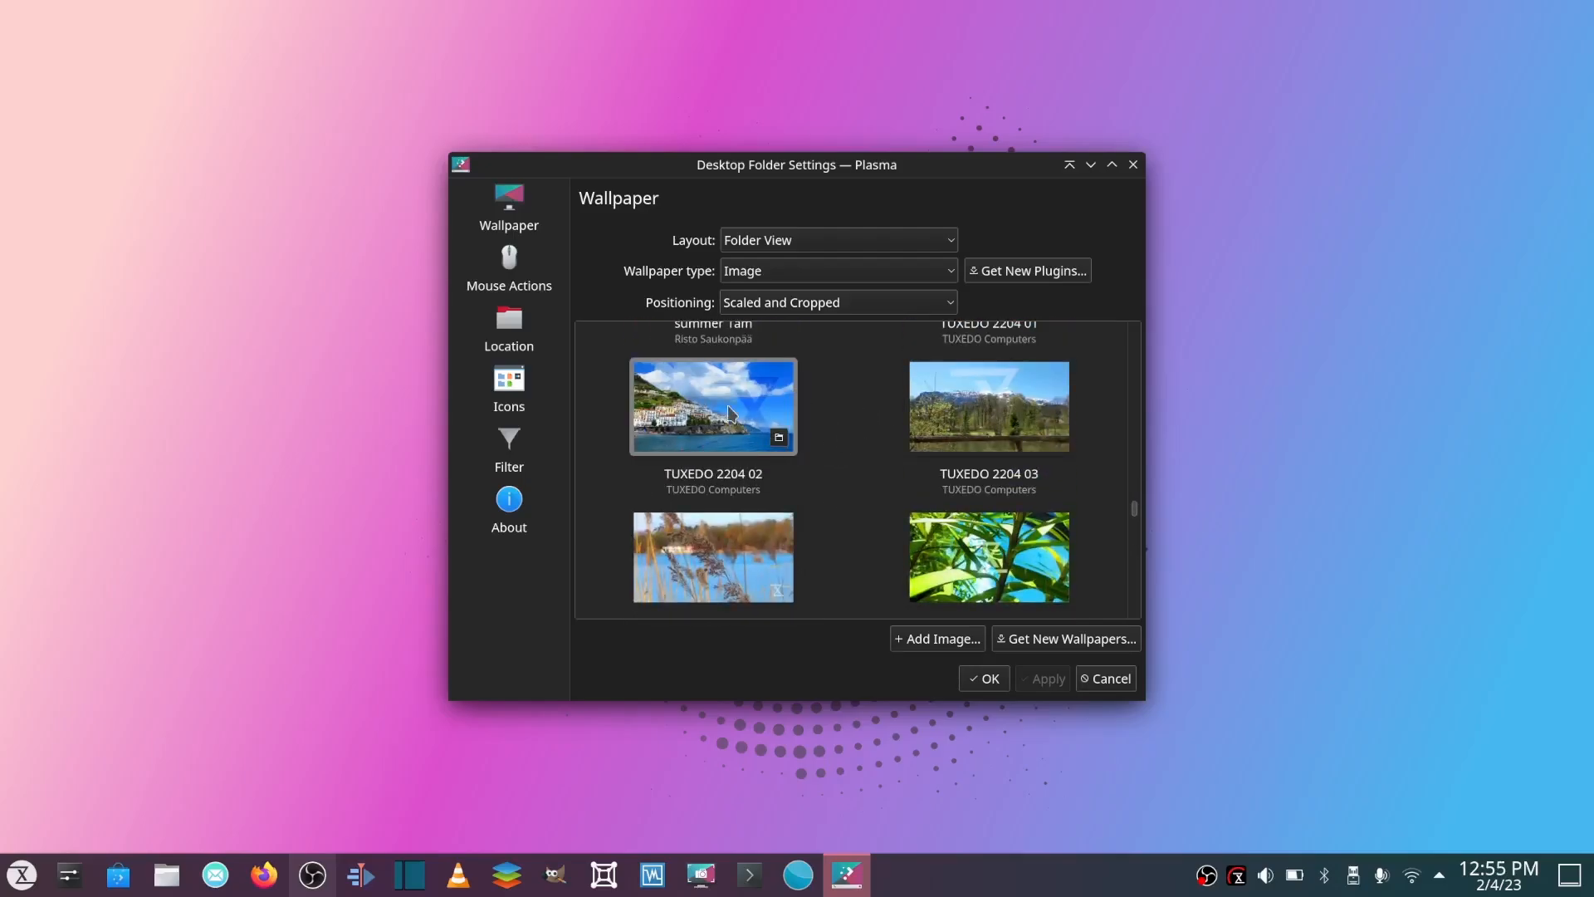
pyautogui.moveTo(796, 164); pyautogui.dragTo(1005, 758)
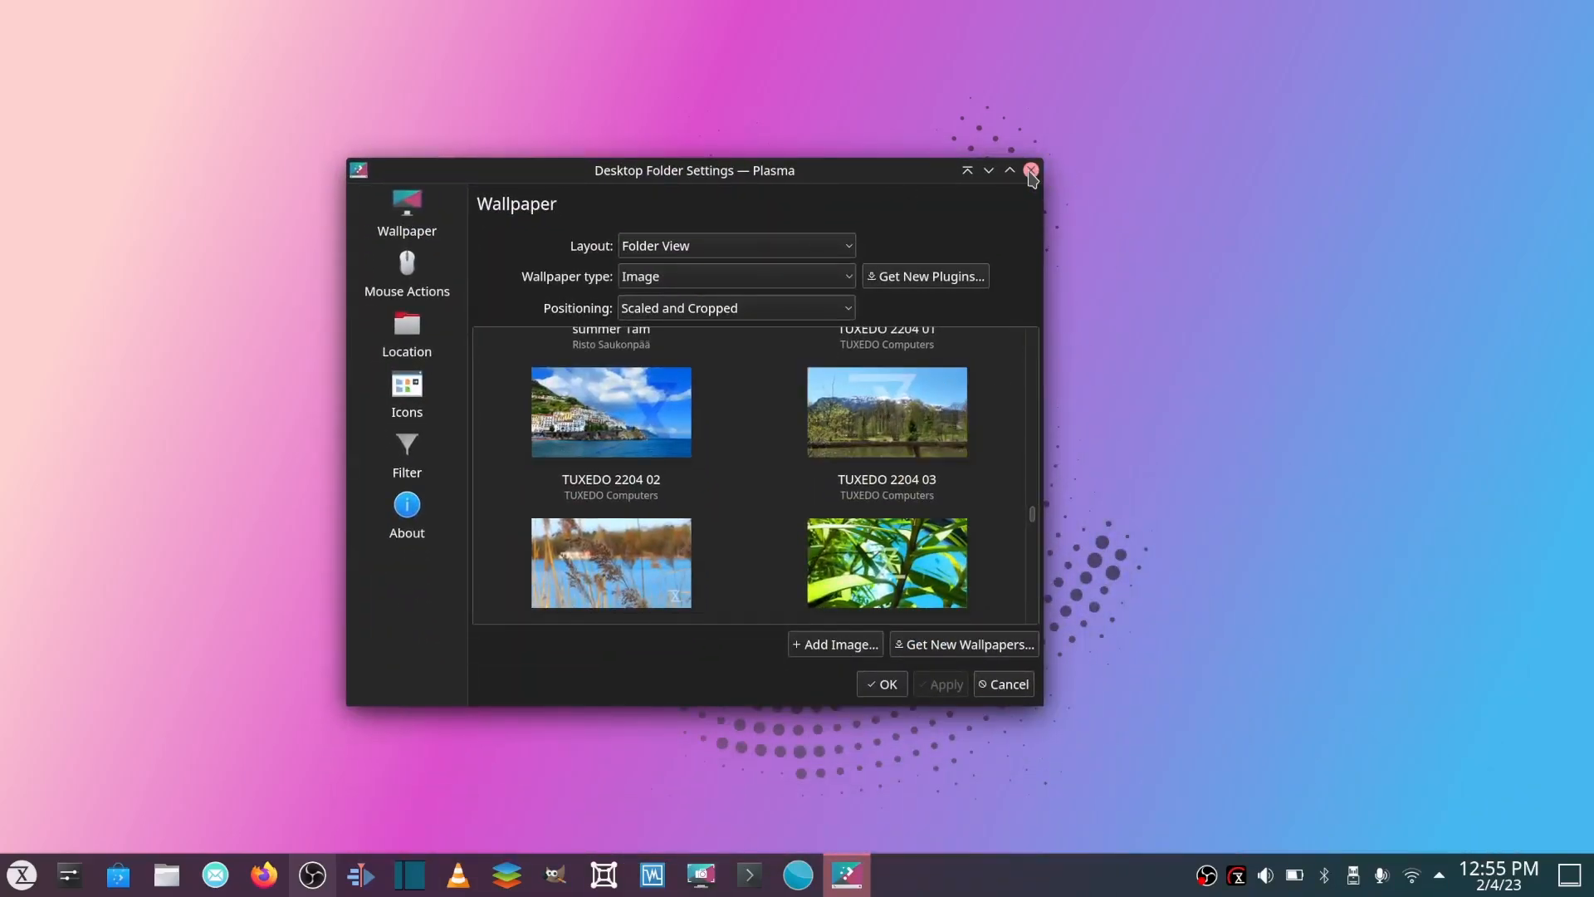
pyautogui.click(1029, 169)
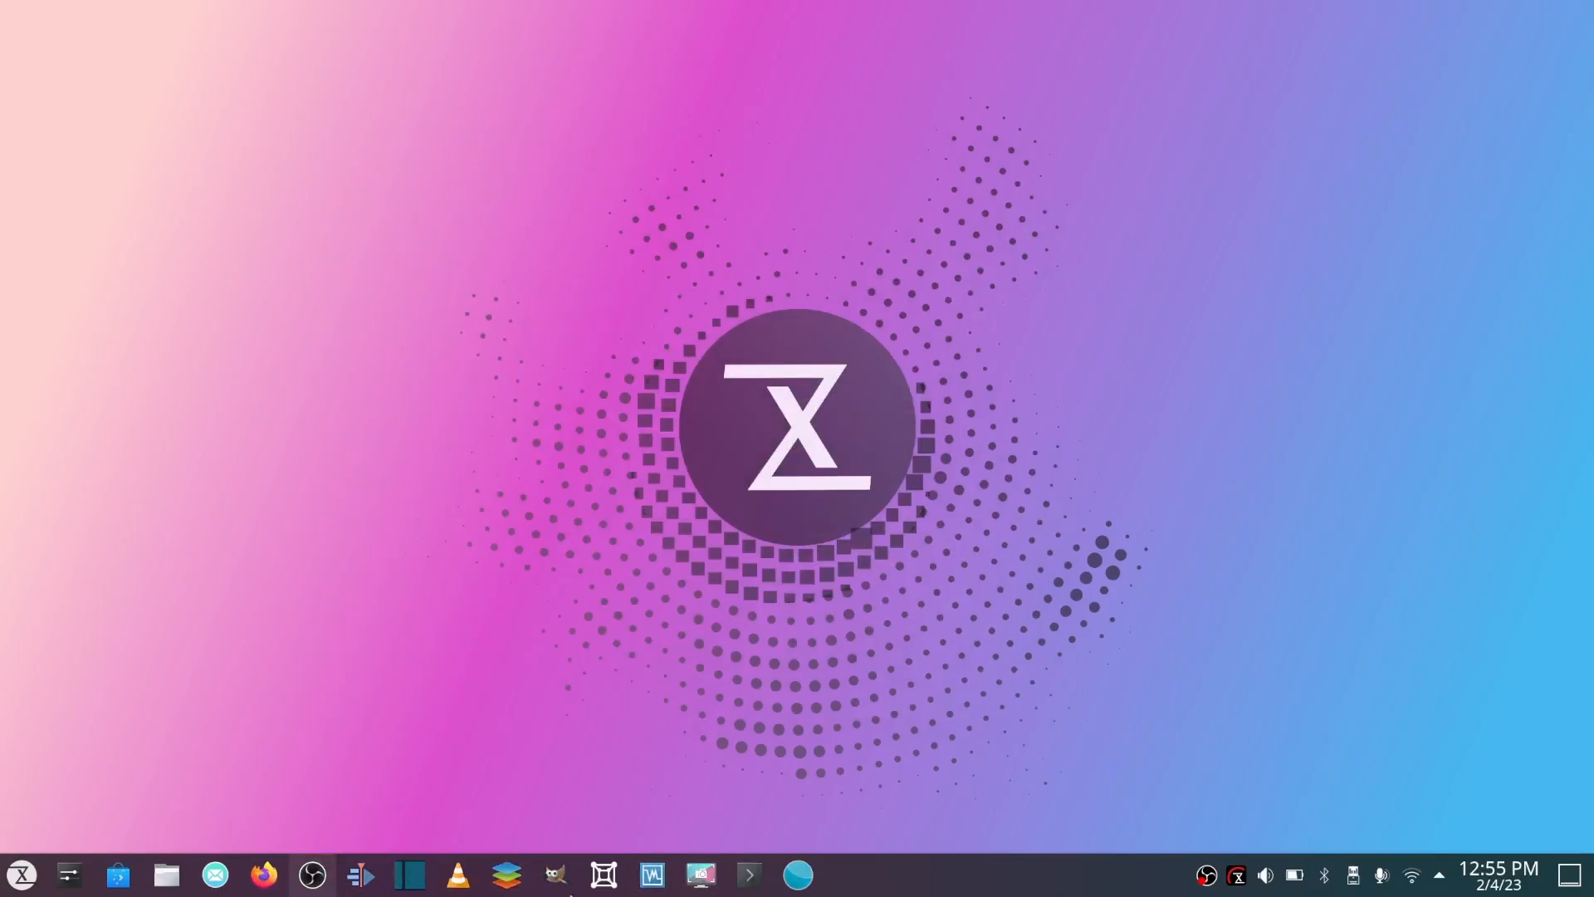
pyautogui.moveTo(408, 875)
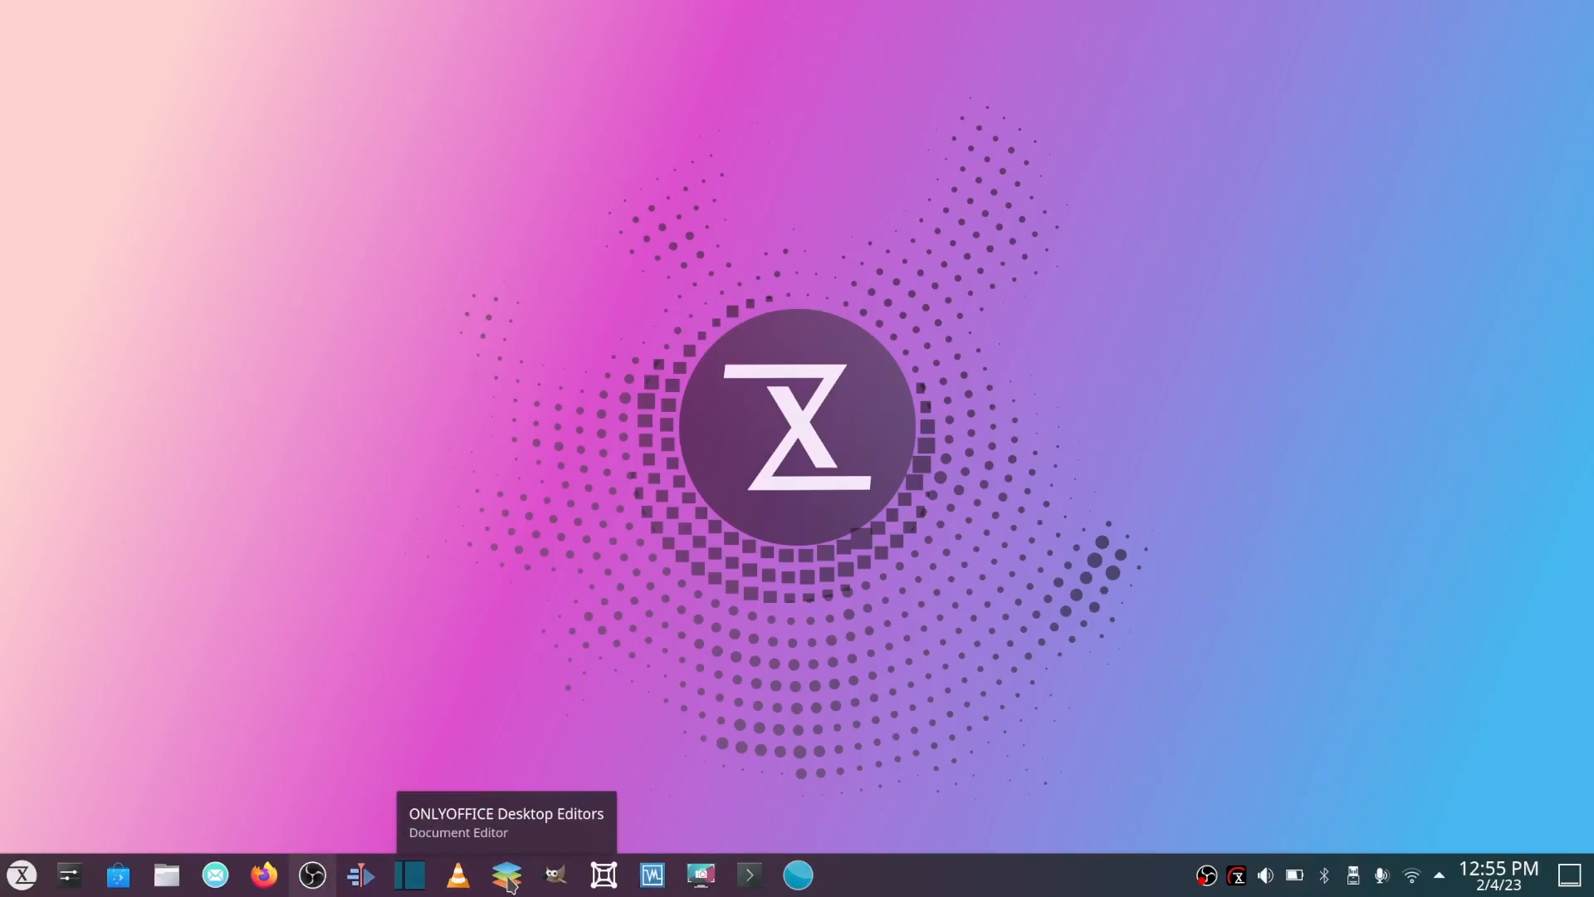
pyautogui.moveTo(651, 874)
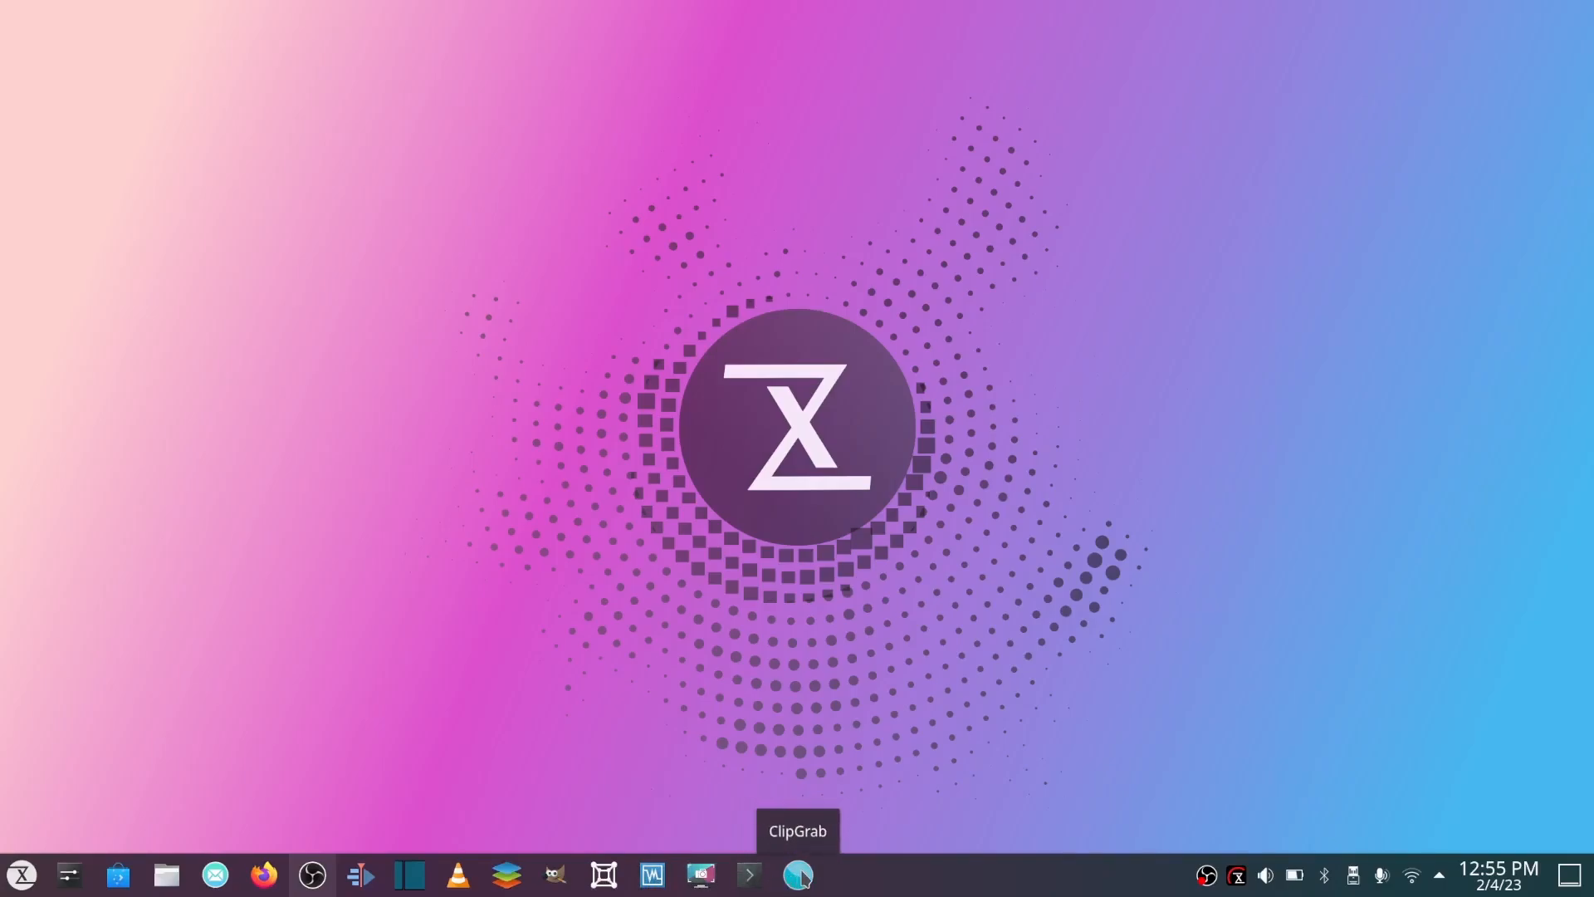
pyautogui.moveTo(452, 560)
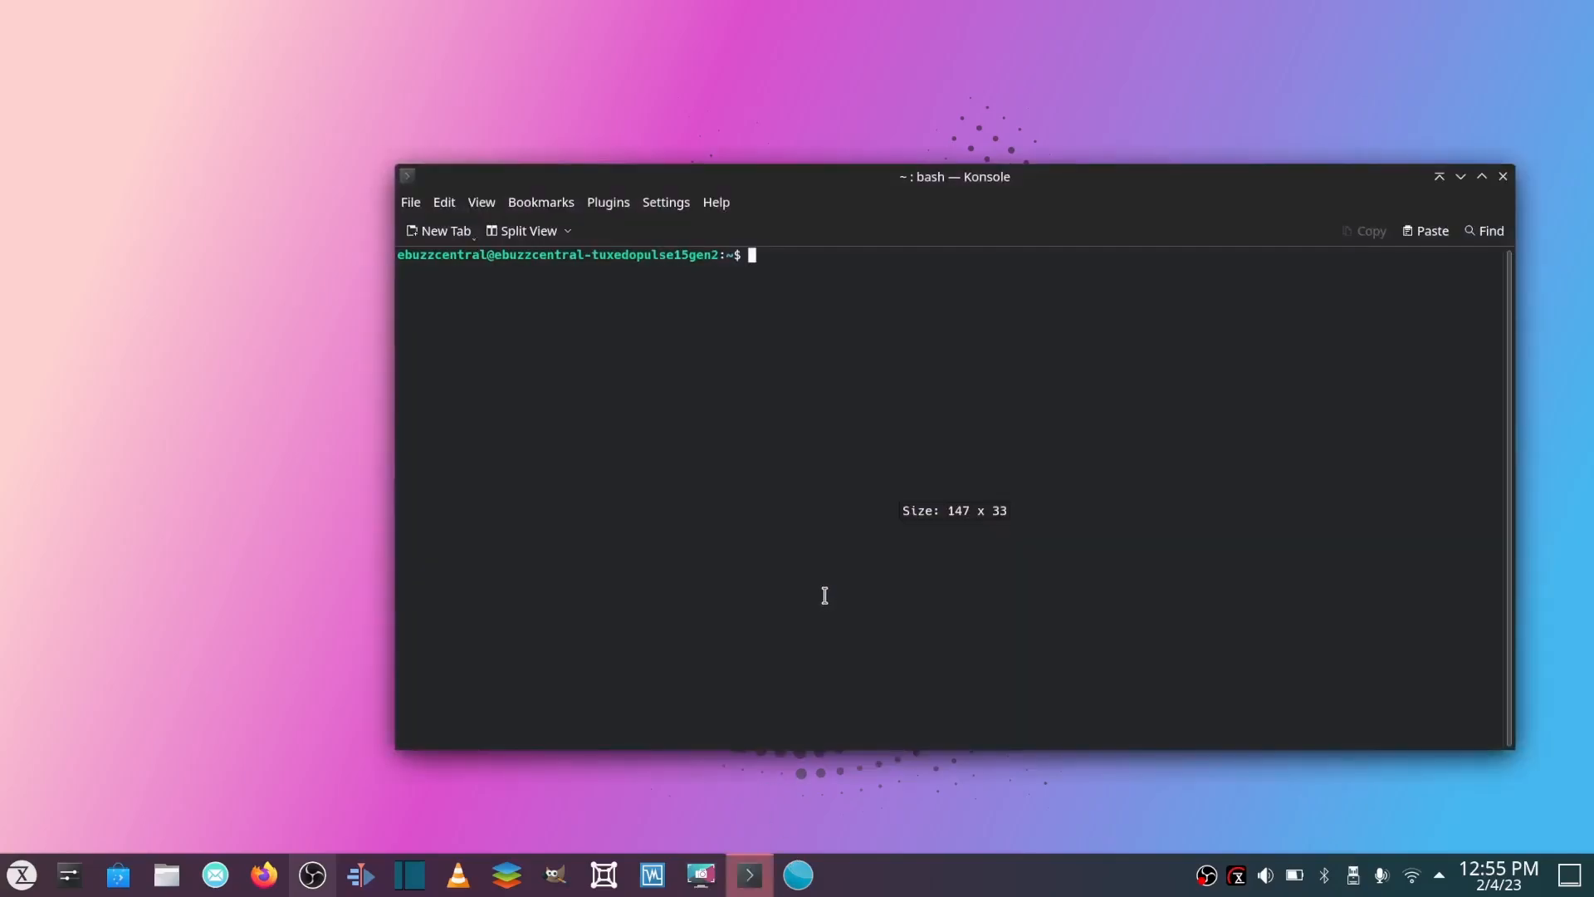
# - Run neofetch showing TUXEDO OS, Plasma 5.24.7, Ryzen CPU and memory use, then close Konsole
pyautogui.write('neofetch')
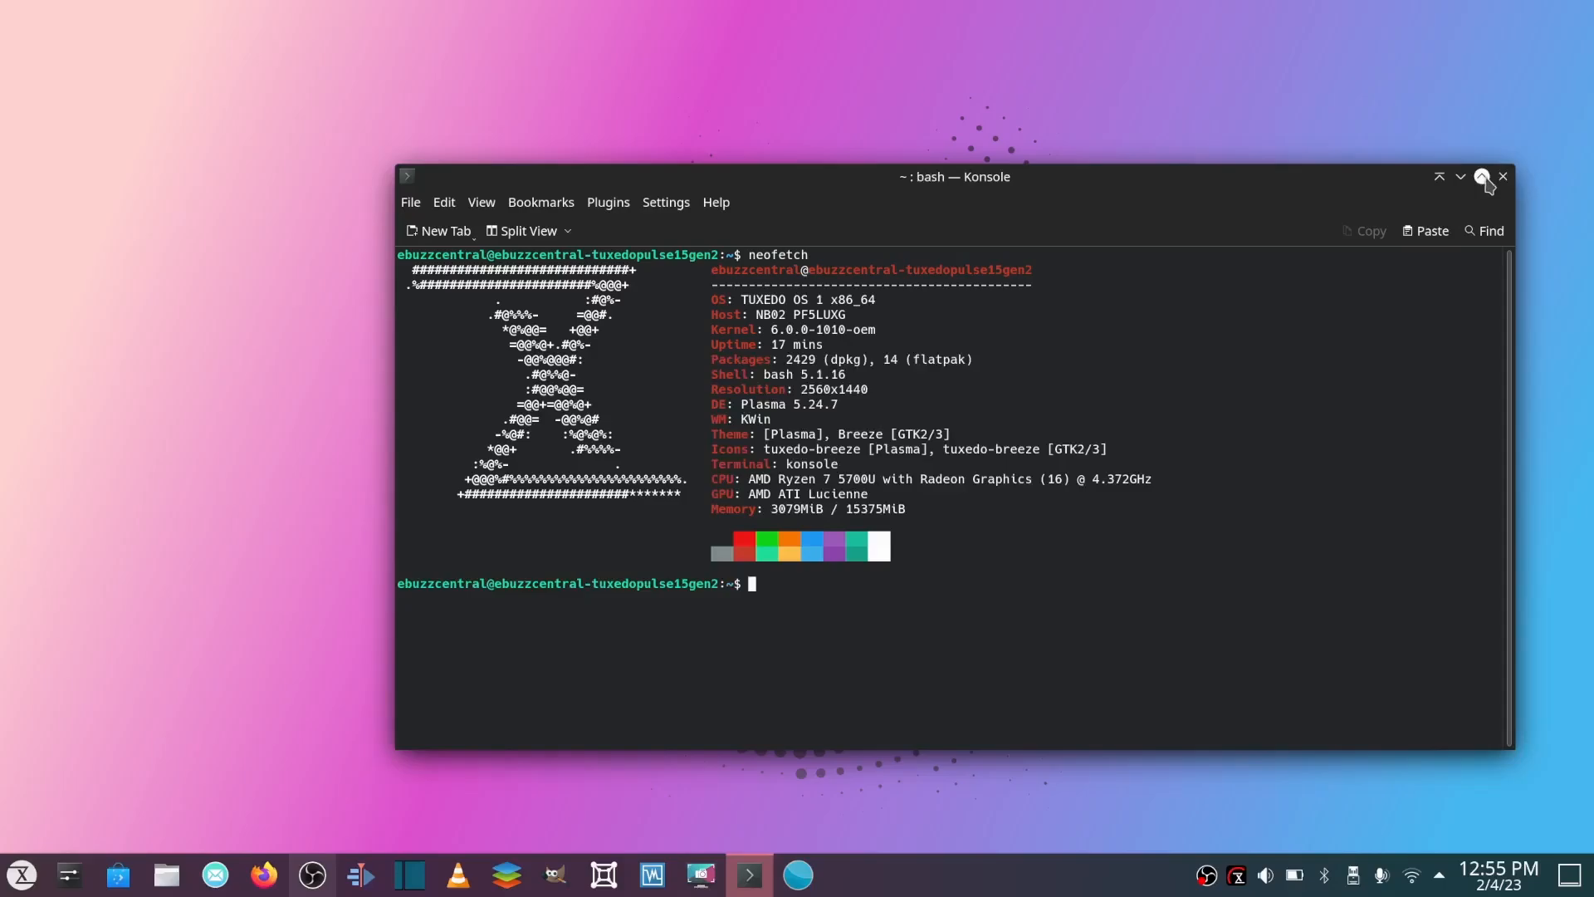
pyautogui.click(1483, 176)
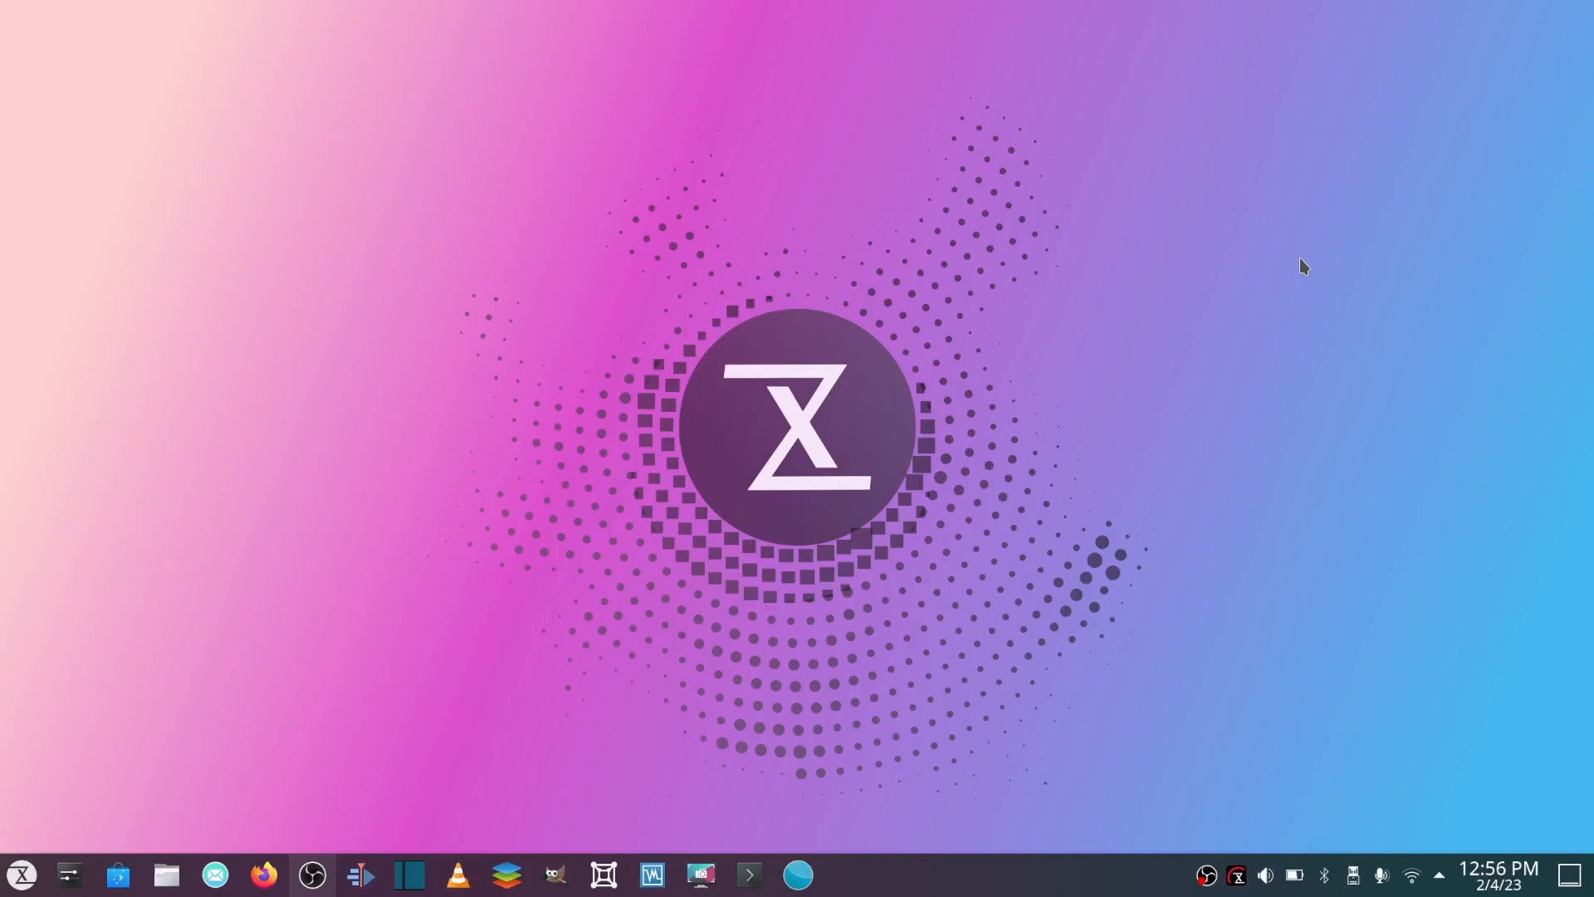
pyautogui.moveTo(646, 353)
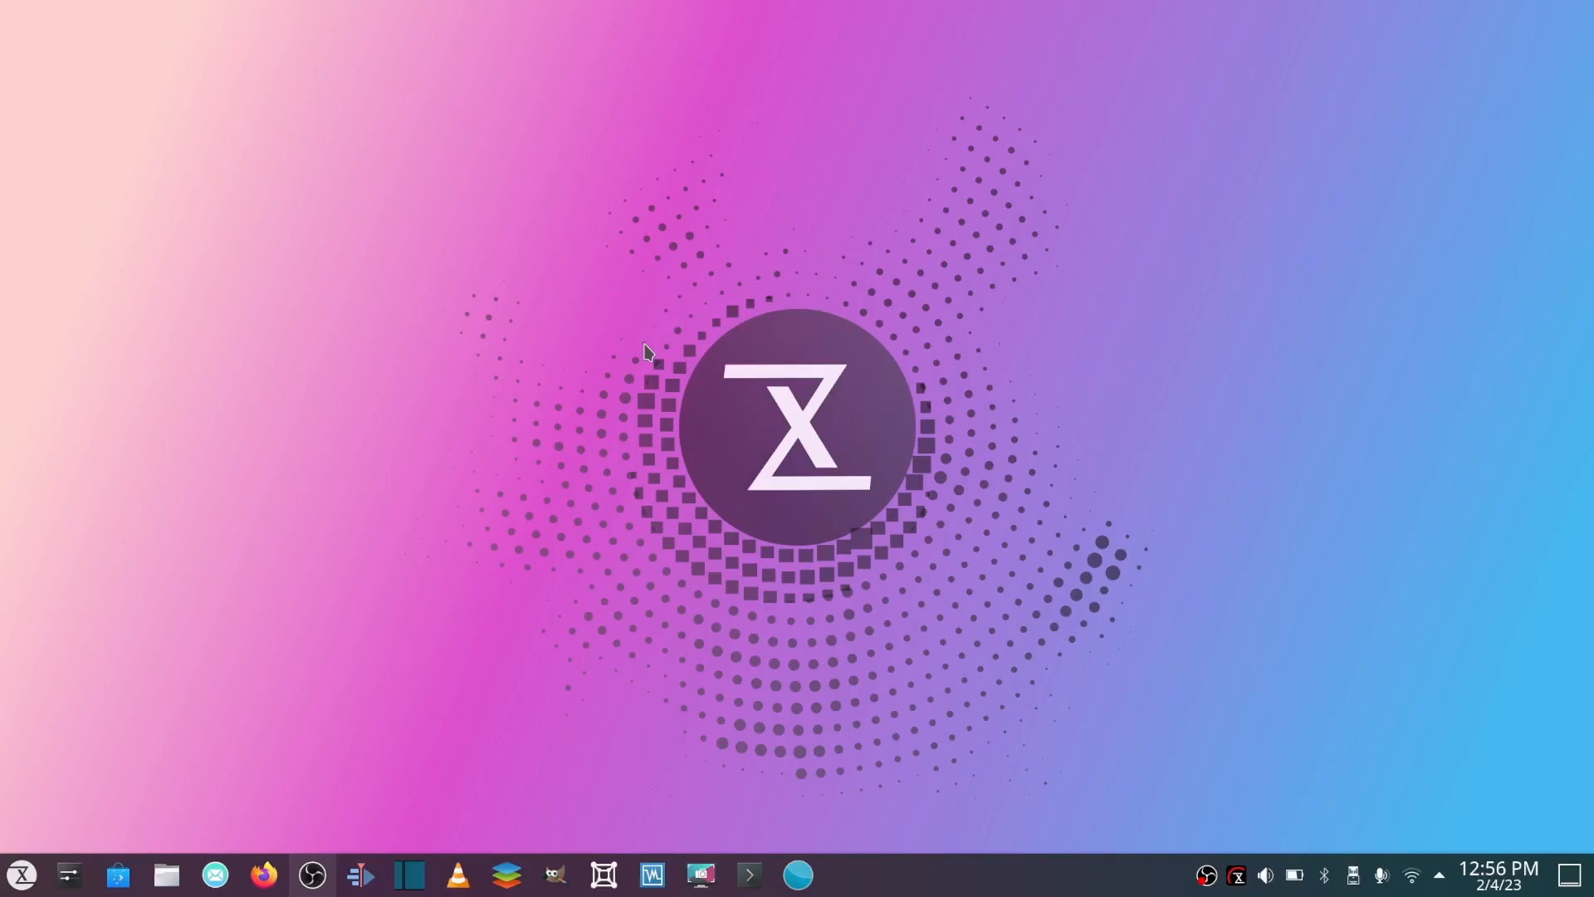
pyautogui.moveTo(670, 229)
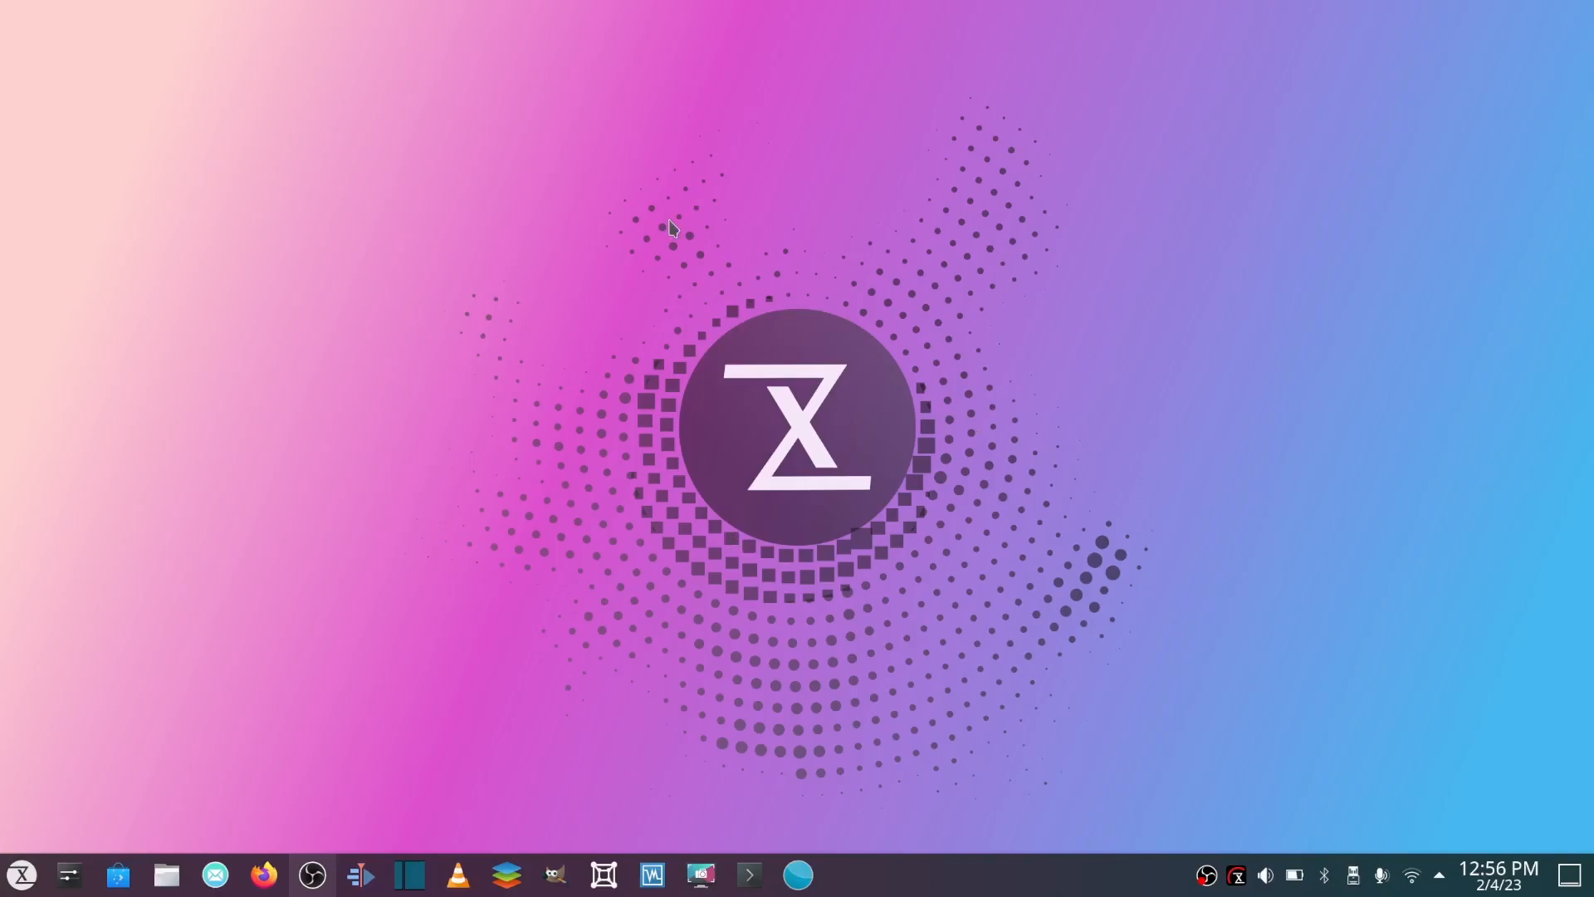
pyautogui.moveTo(592, 354)
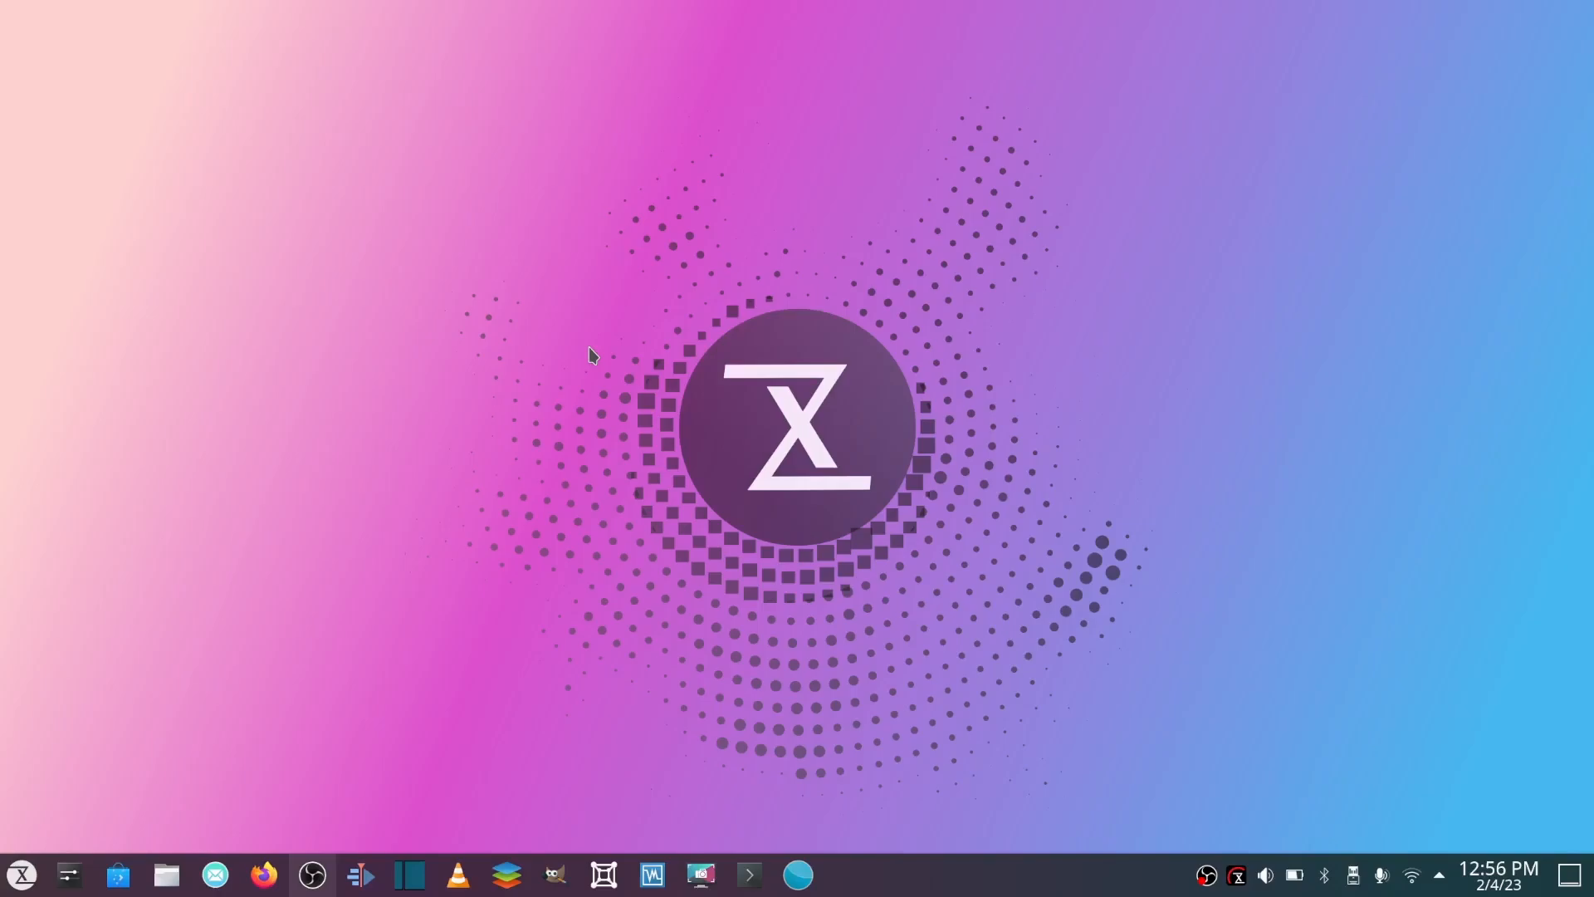
pyautogui.moveTo(607, 112)
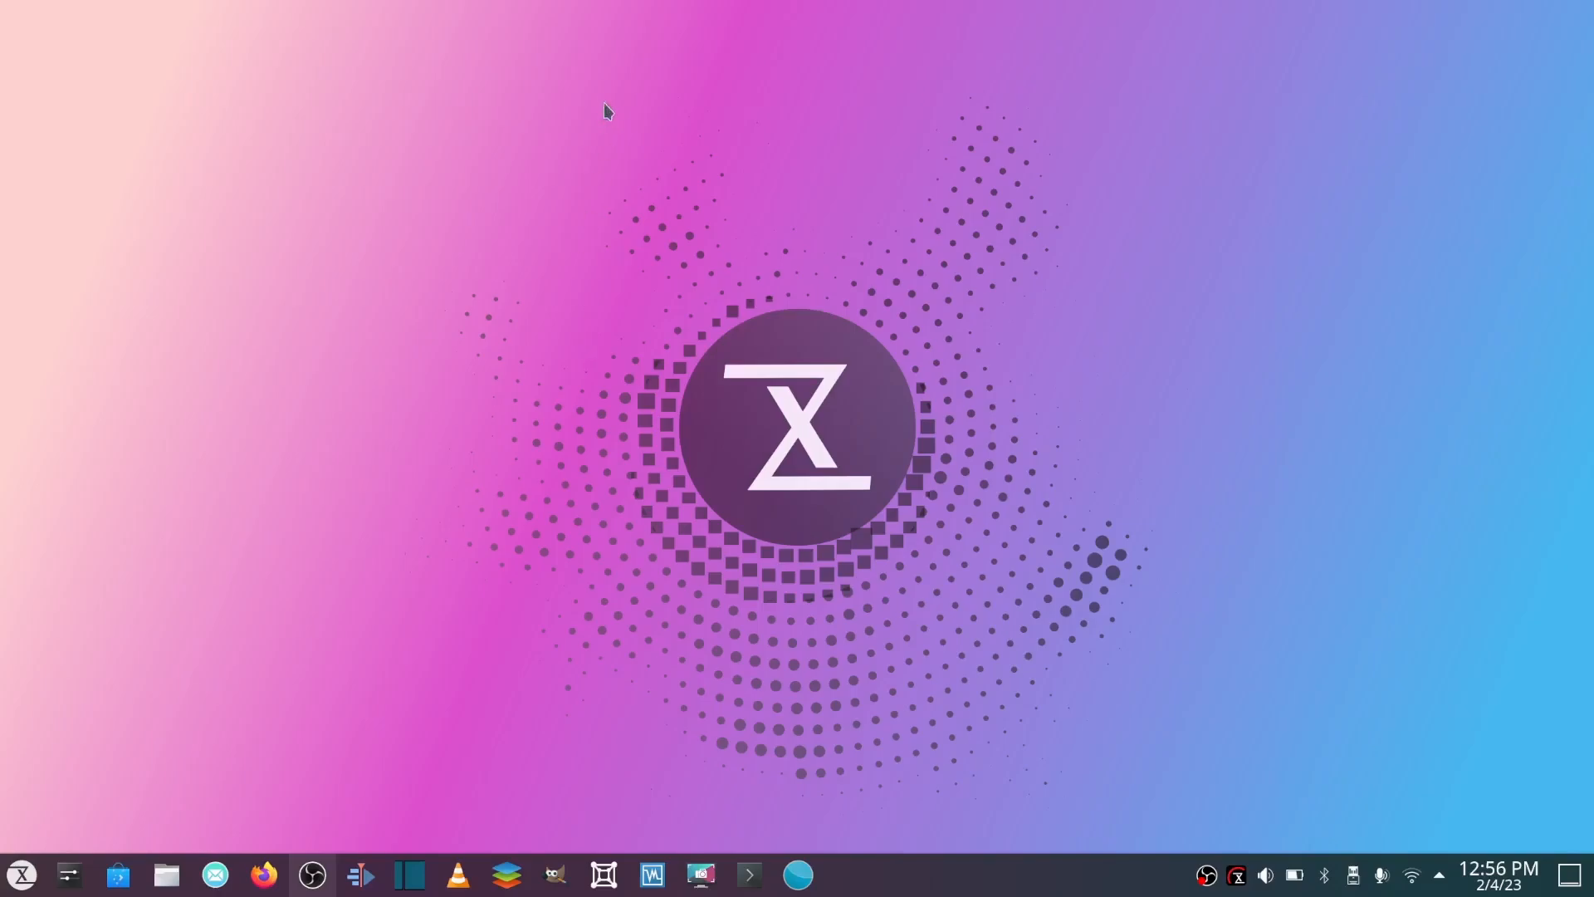
pyautogui.moveTo(147, 510)
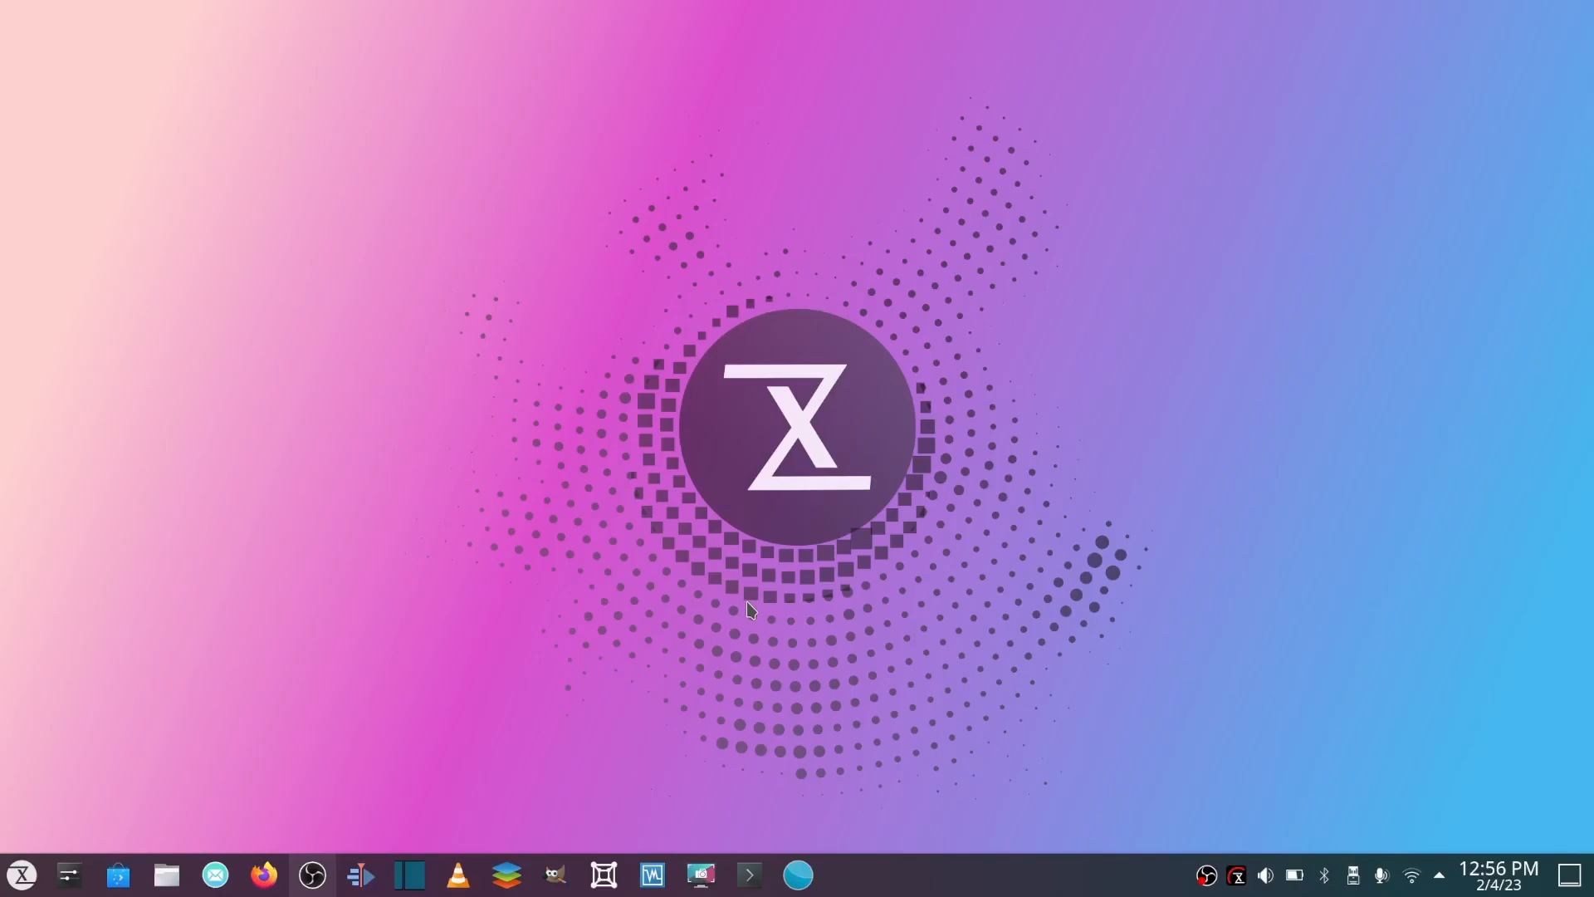
pyautogui.click(20, 874)
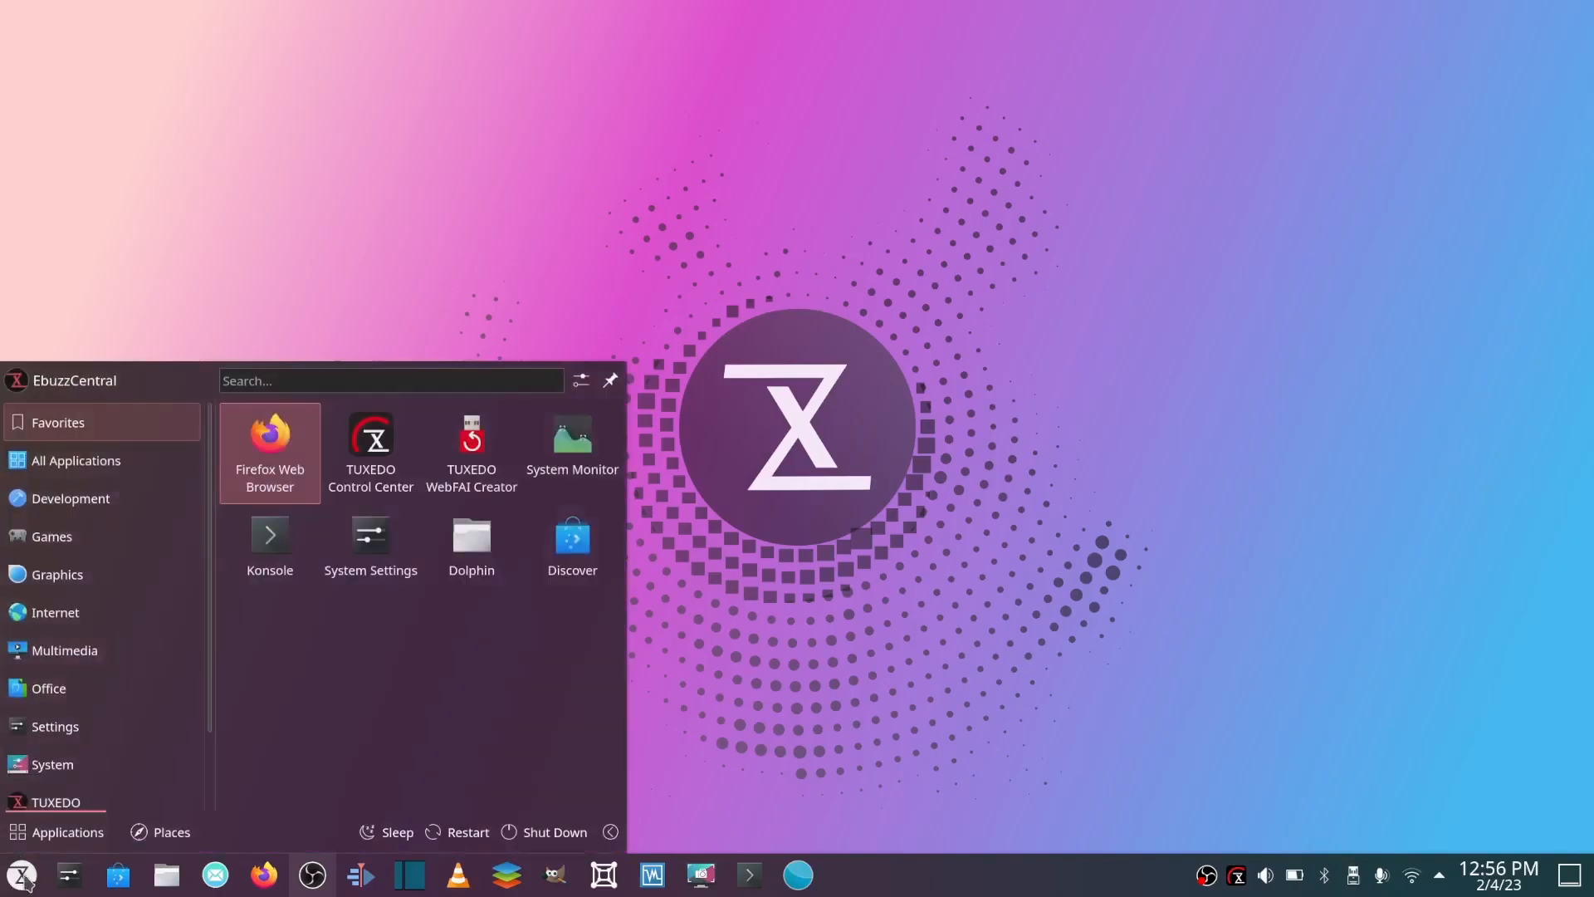
pyautogui.click(51, 536)
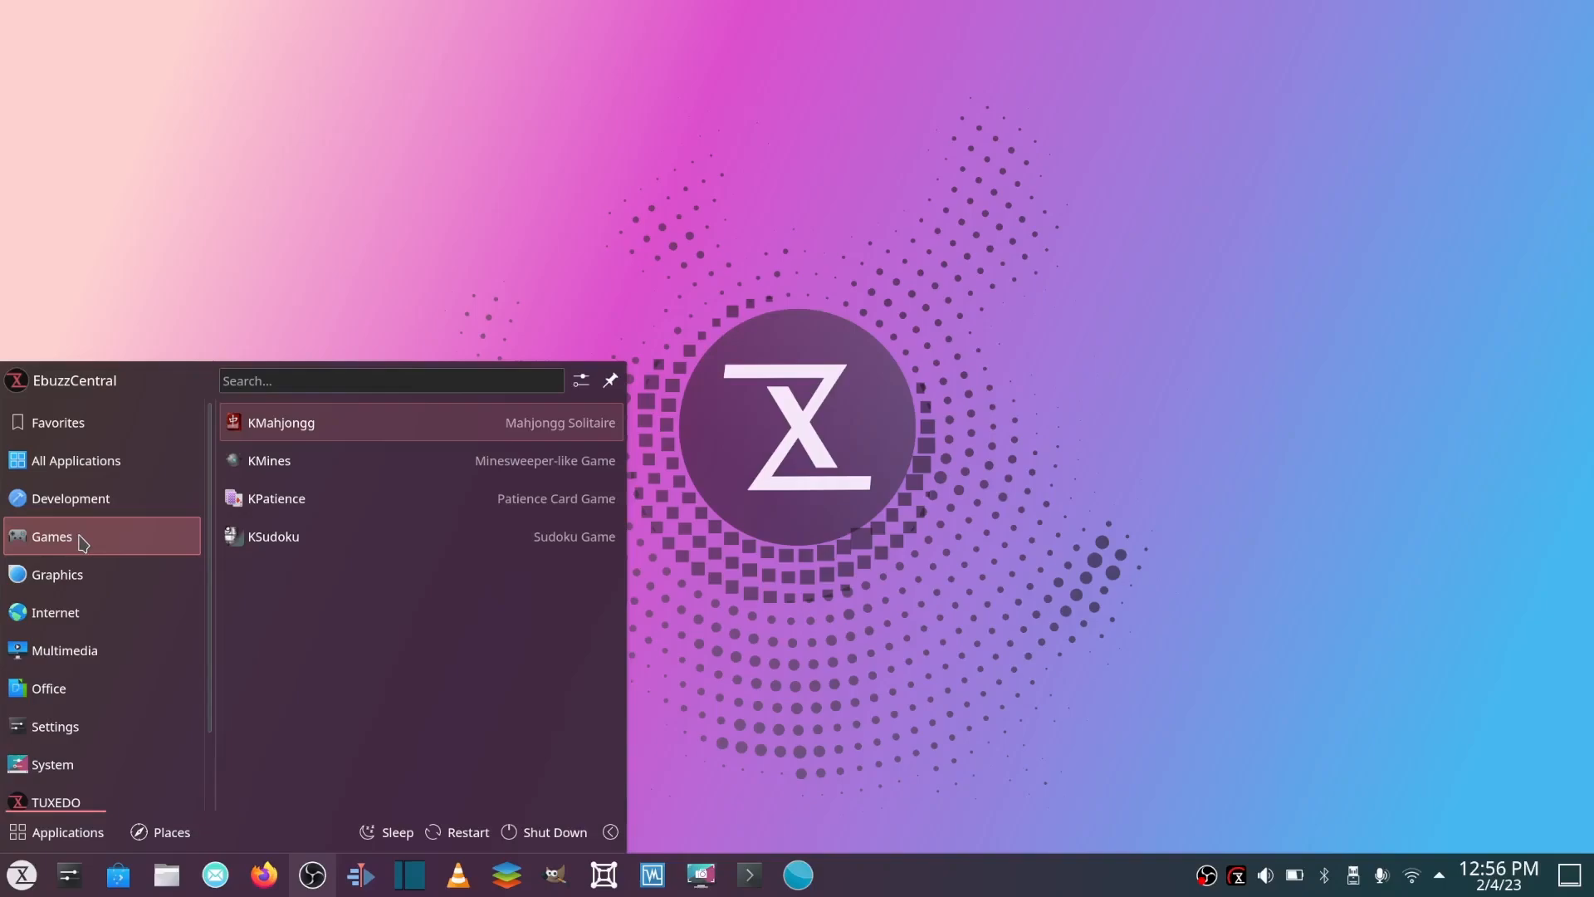
pyautogui.moveTo(81, 546)
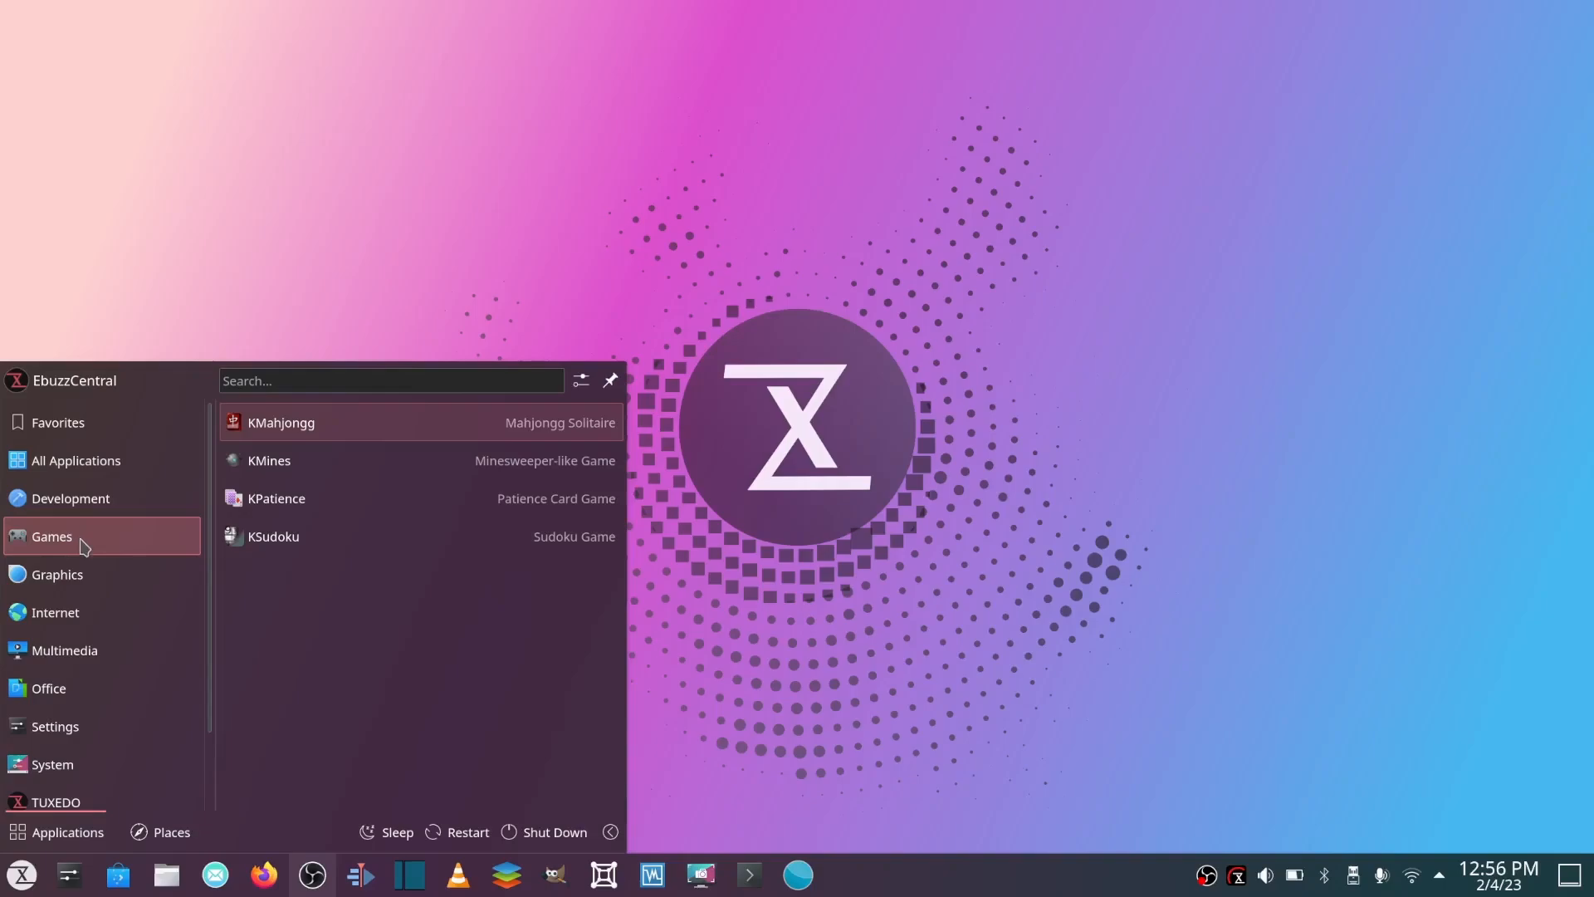
pyautogui.click(57, 574)
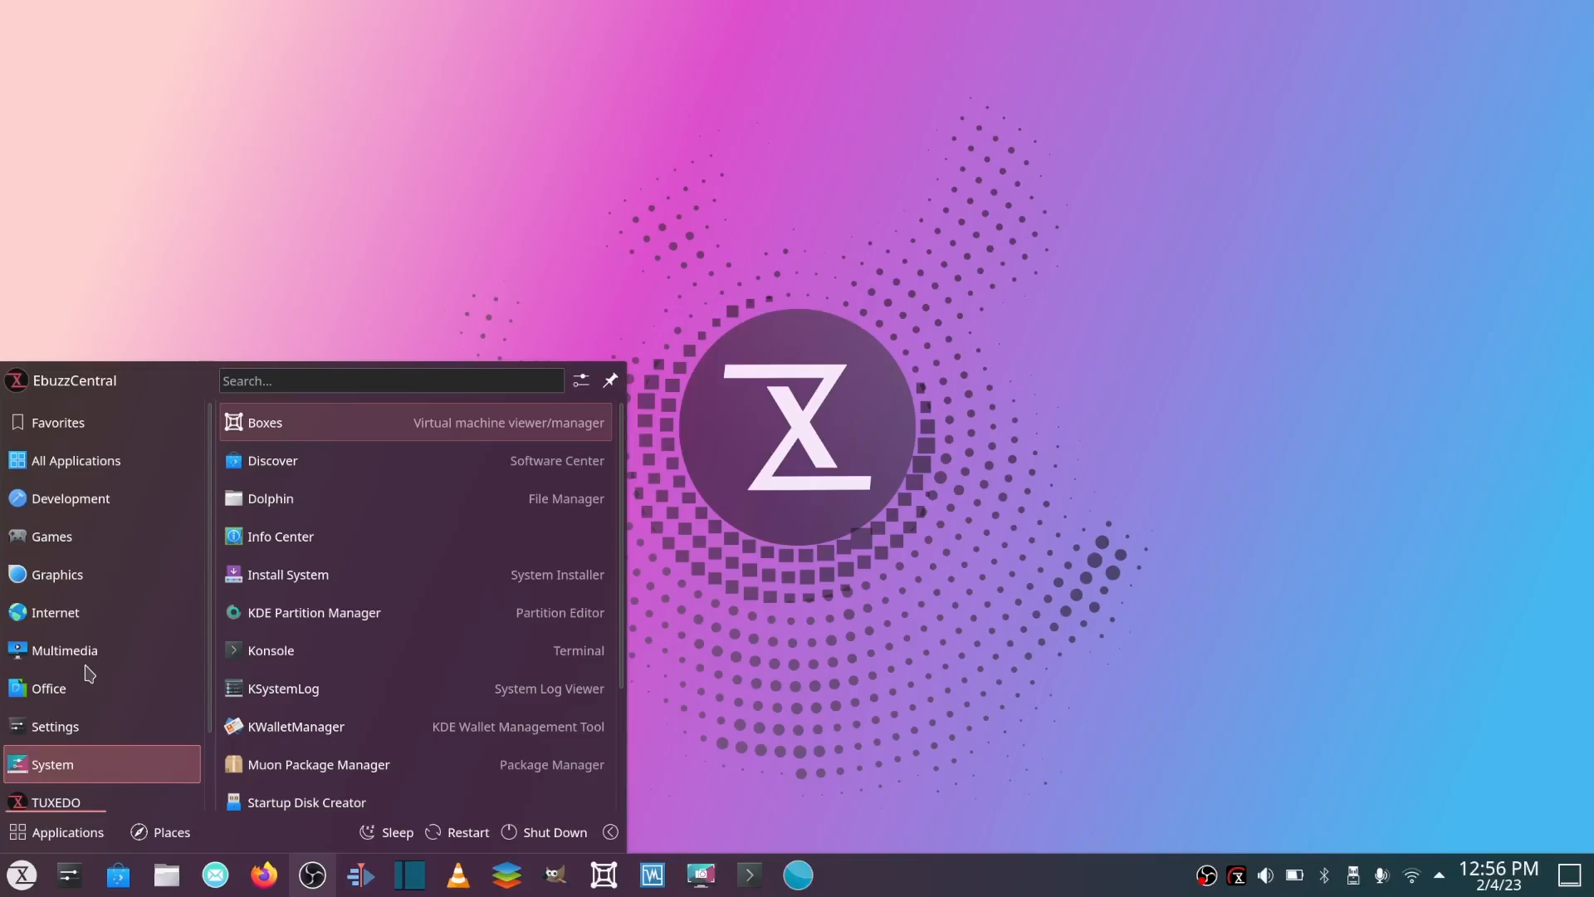
pyautogui.click(57, 573)
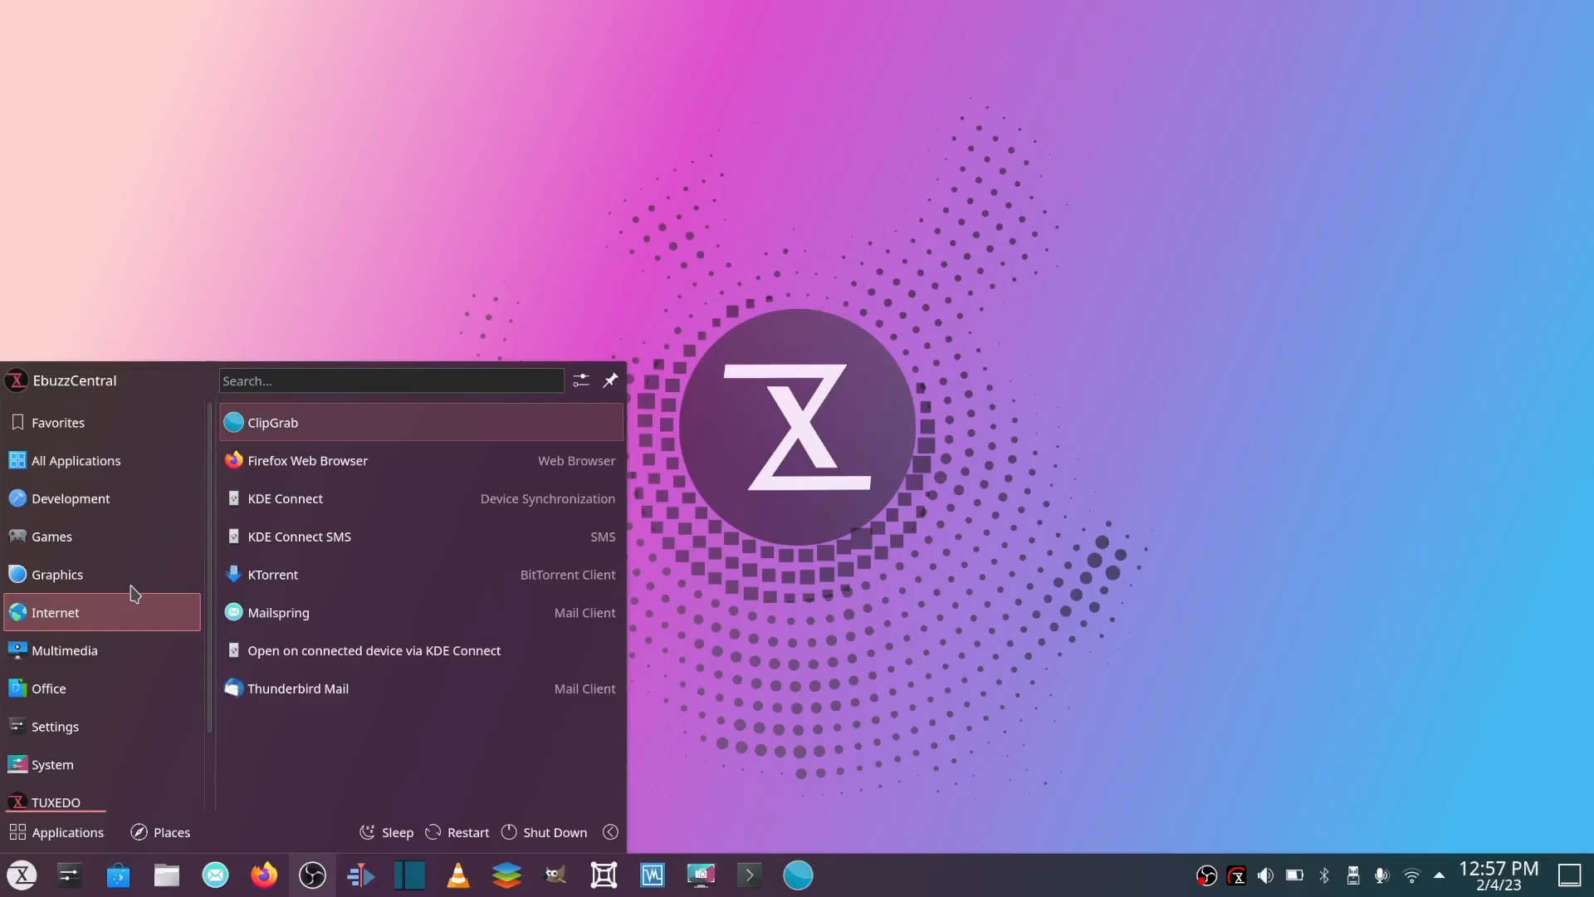
pyautogui.click(57, 574)
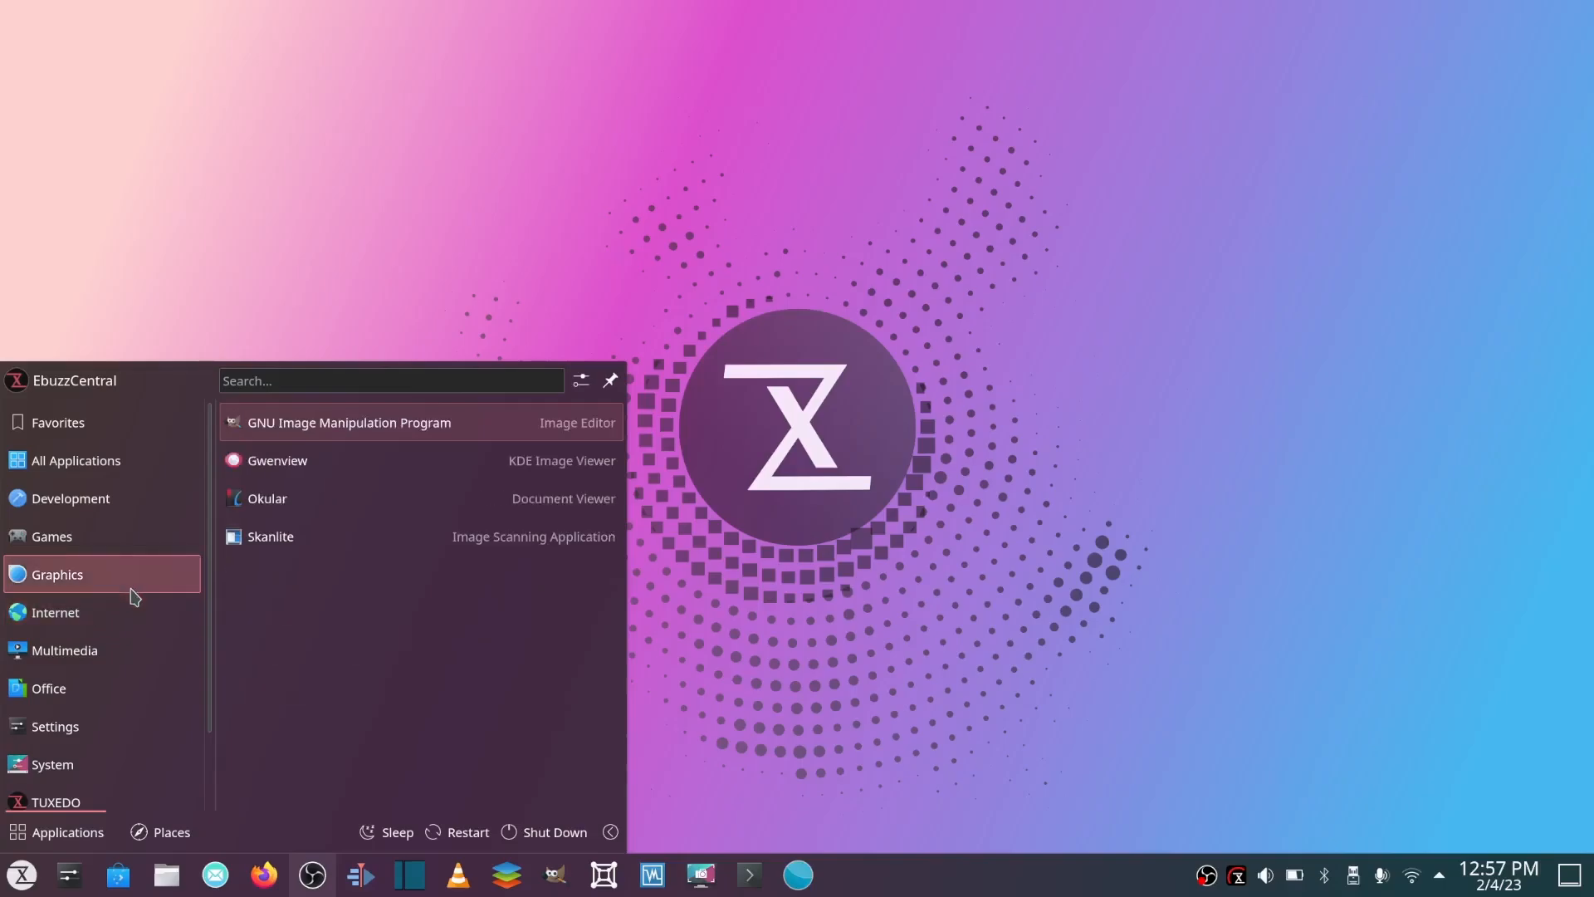
pyautogui.click(48, 598)
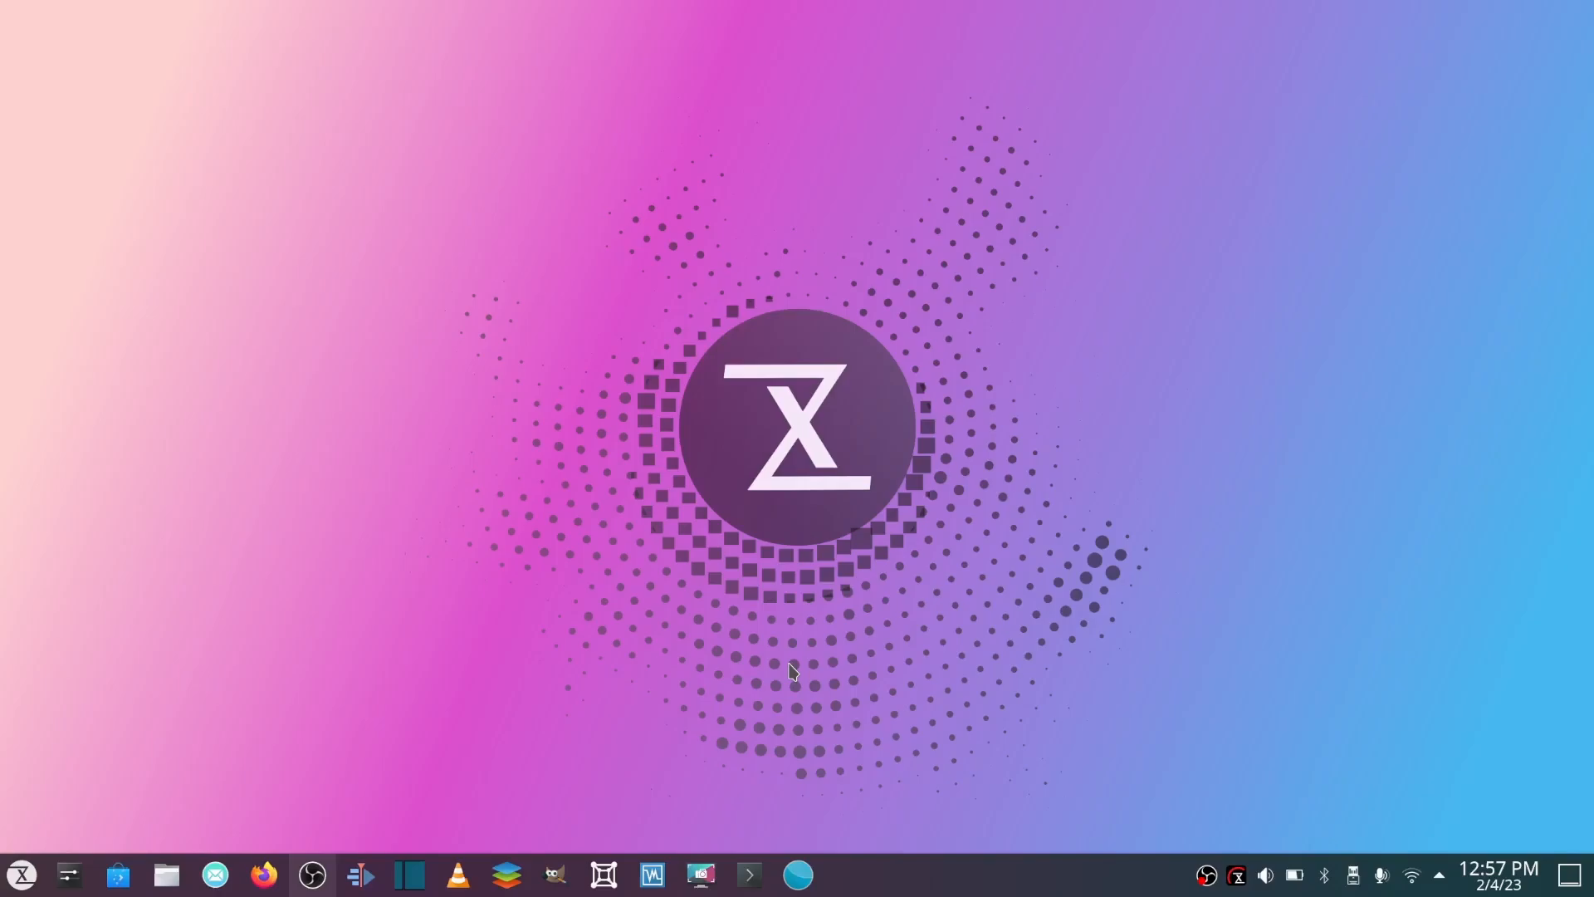
pyautogui.moveTo(793, 671); pyautogui.dragTo(912, 547)
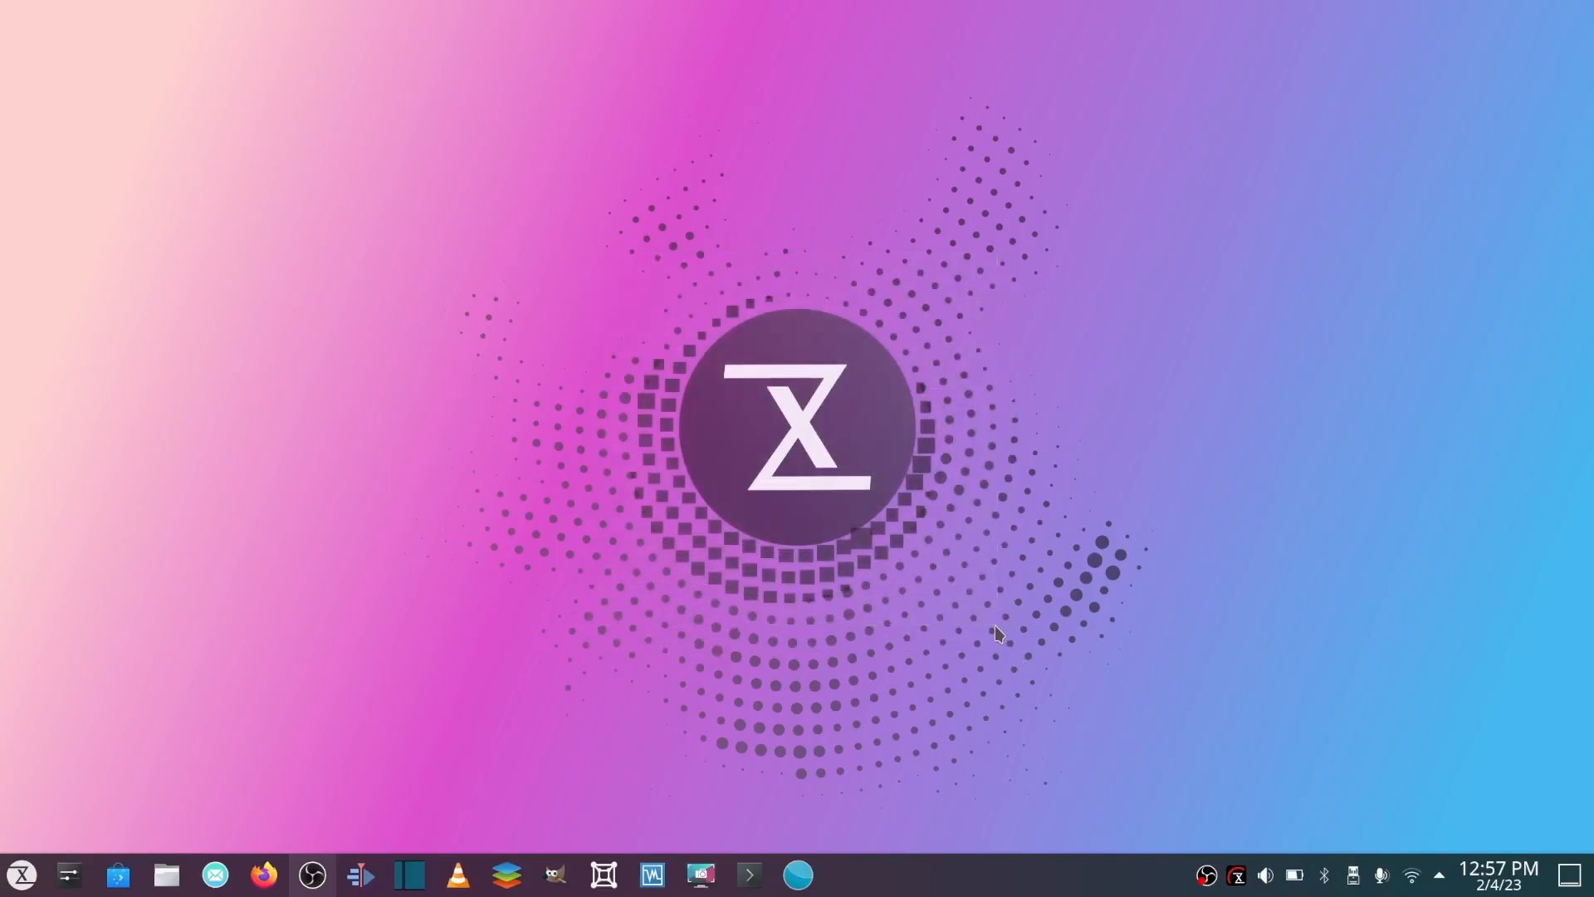
pyautogui.moveTo(412, 431)
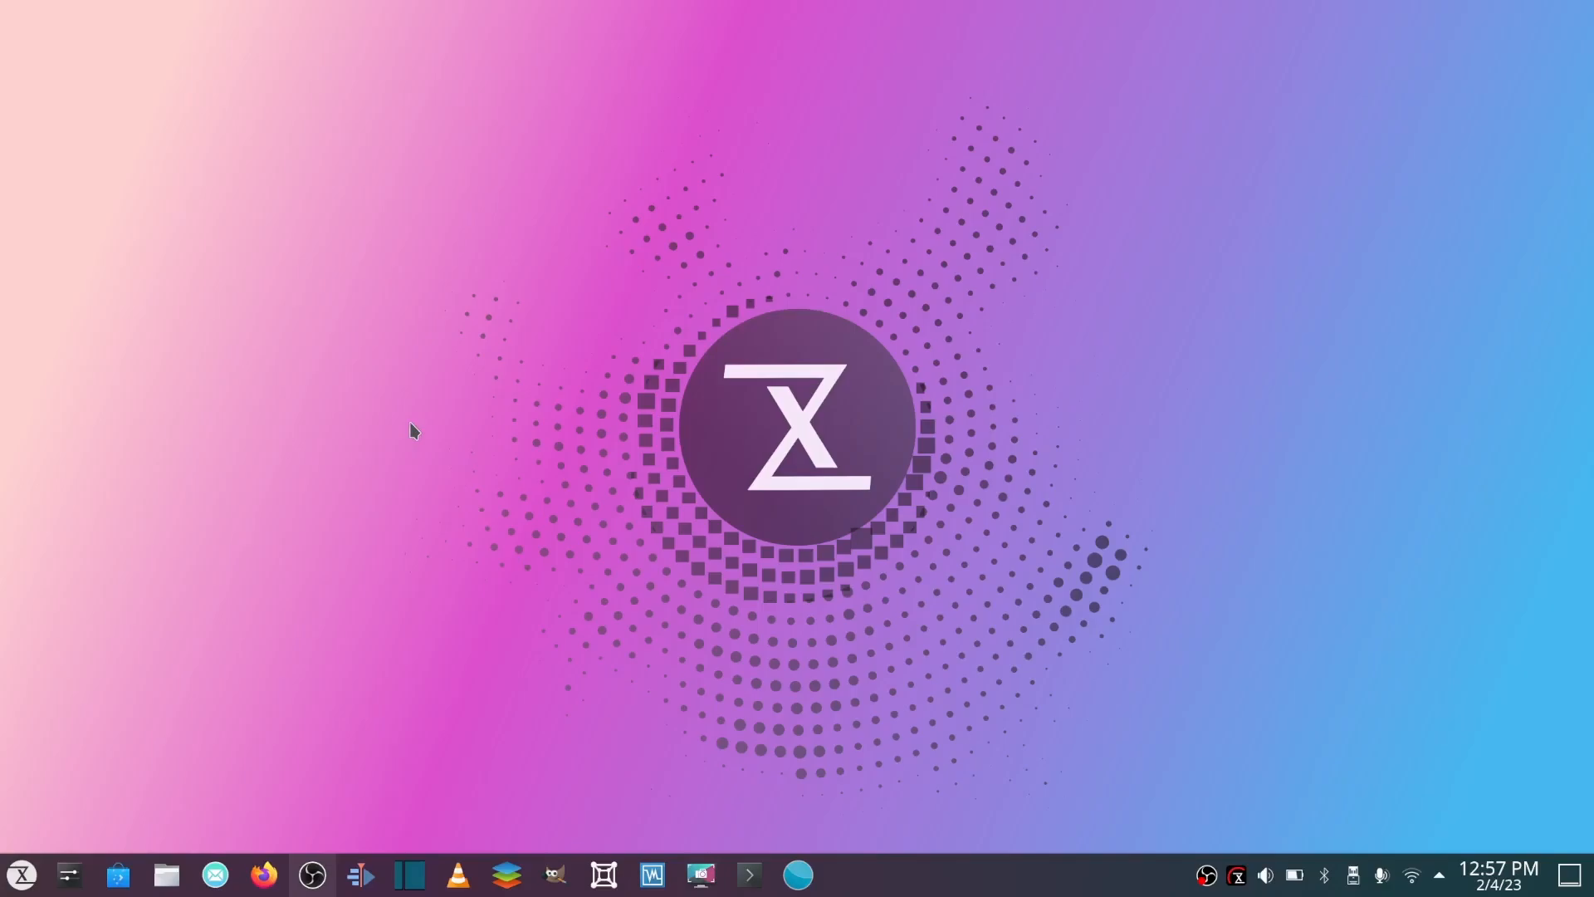
pyautogui.moveTo(397, 428)
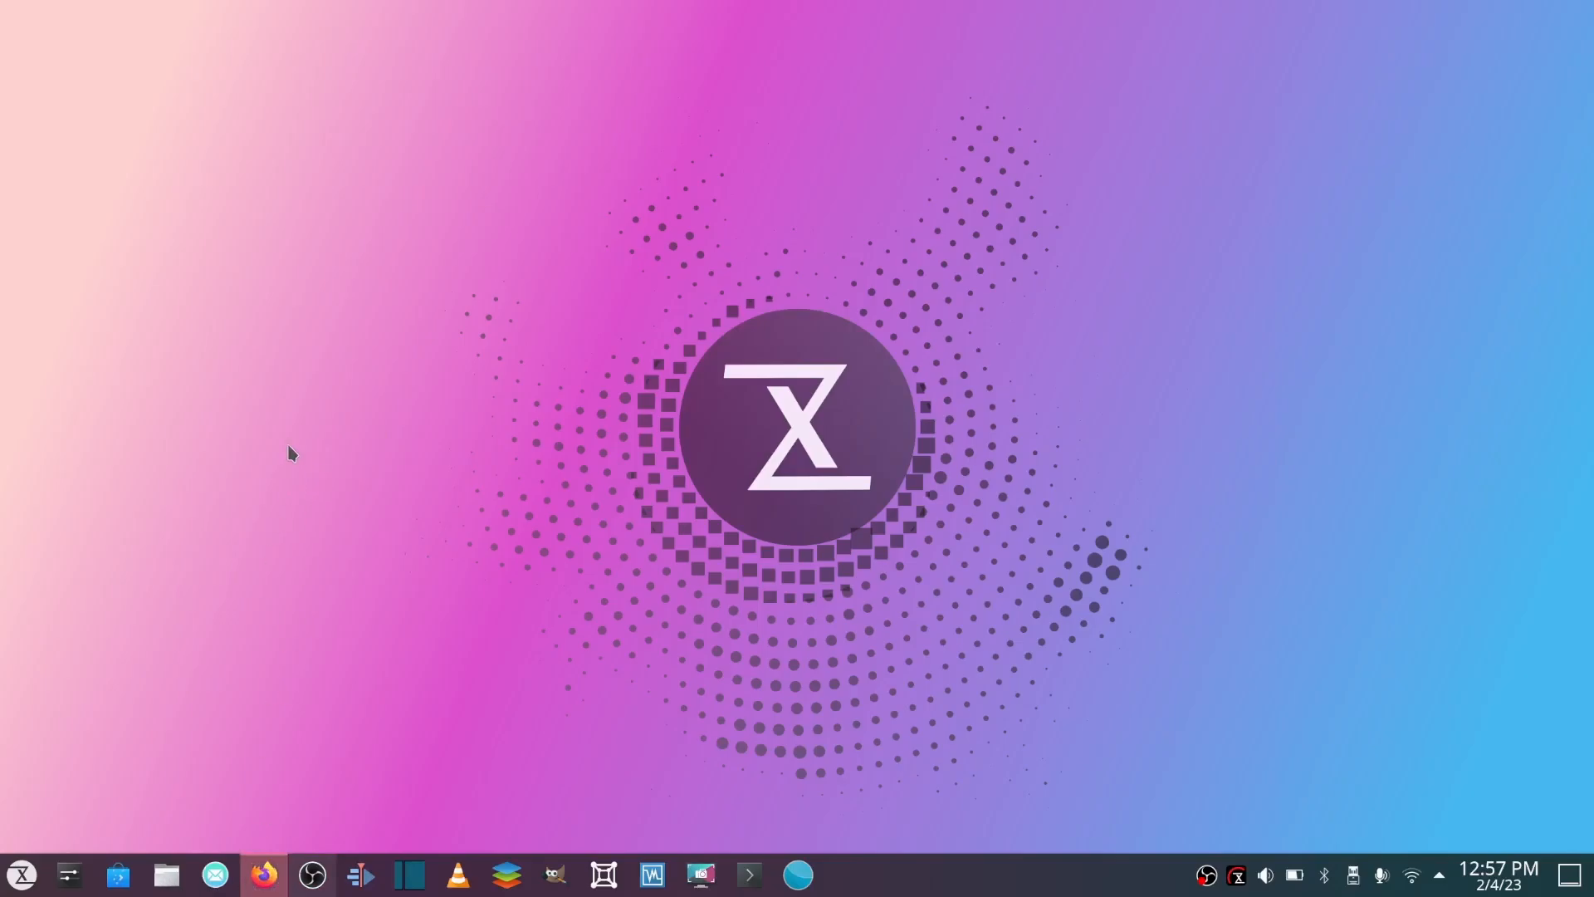
pyautogui.click(263, 881)
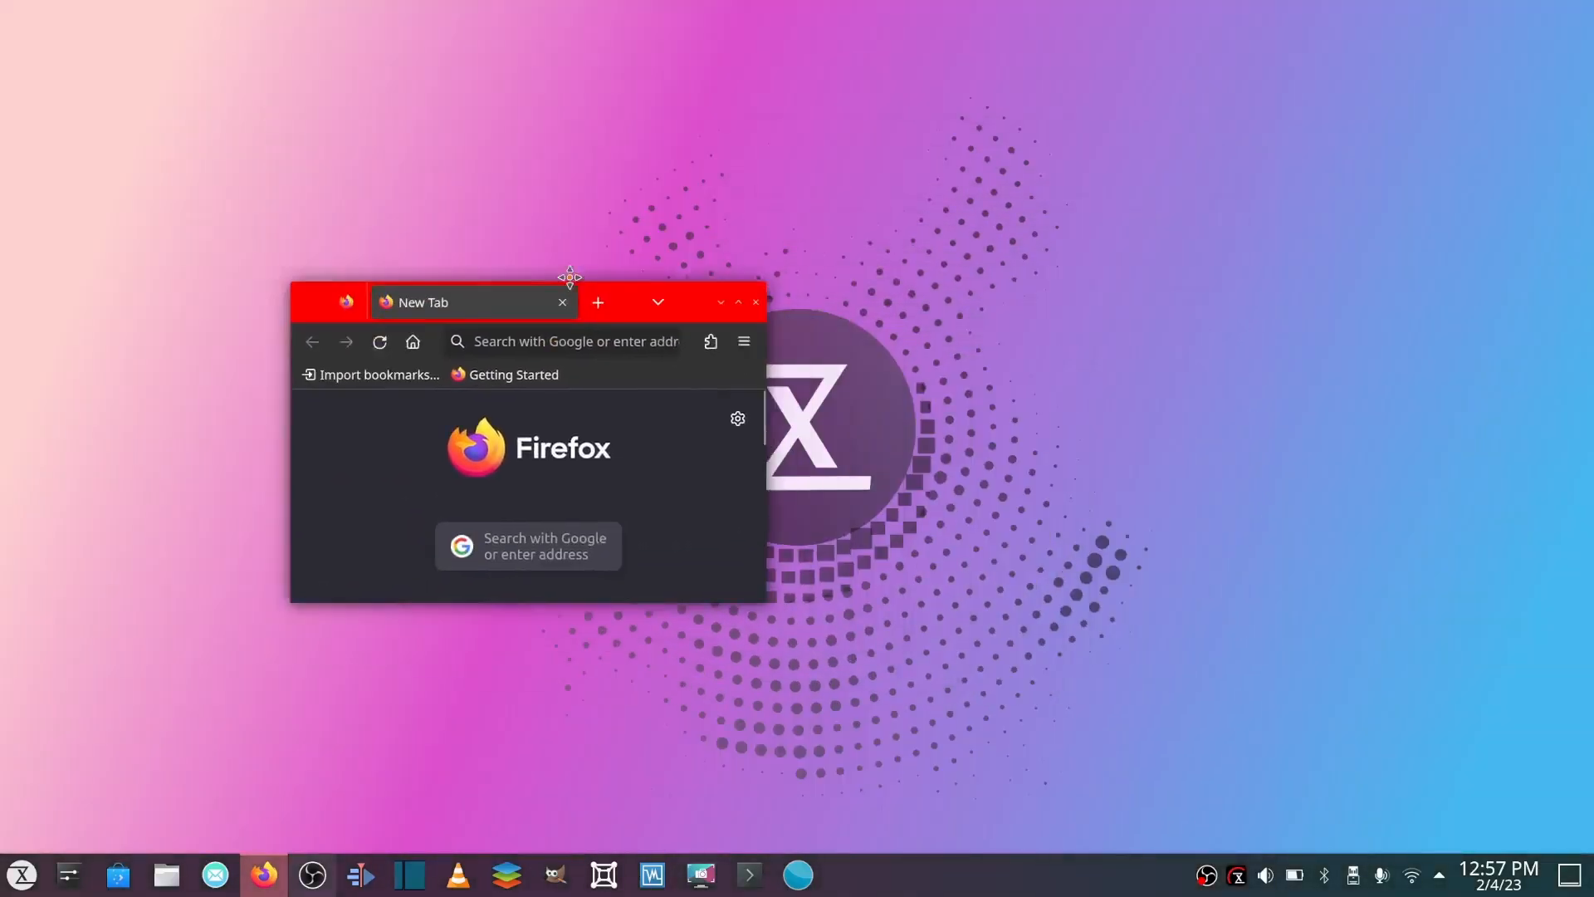
pyautogui.click(753, 302)
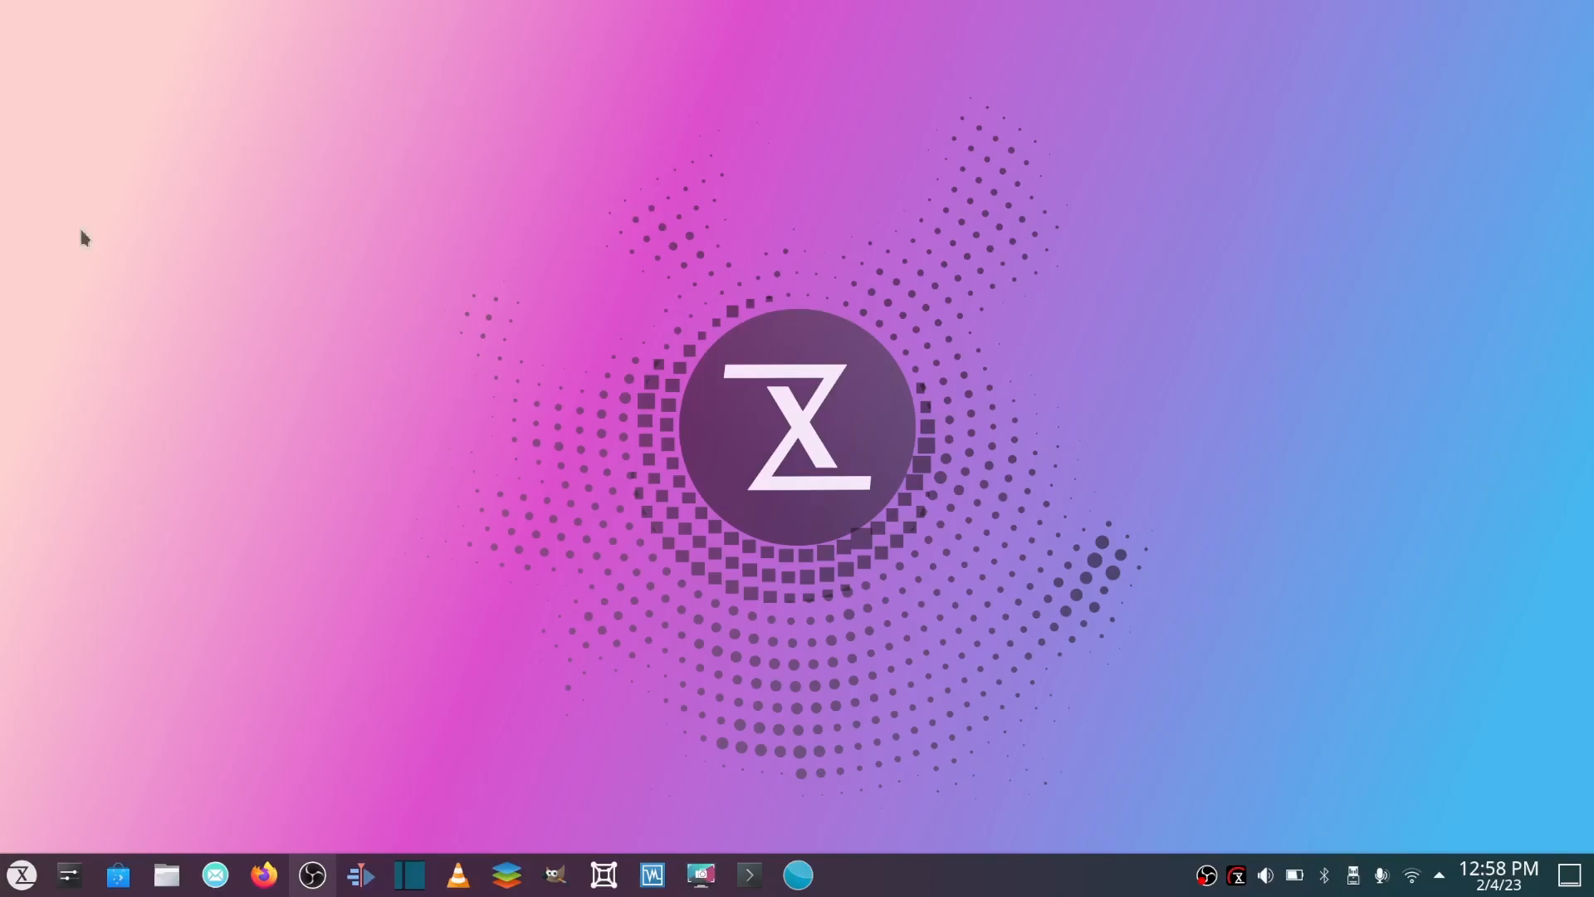
pyautogui.moveTo(223, 538)
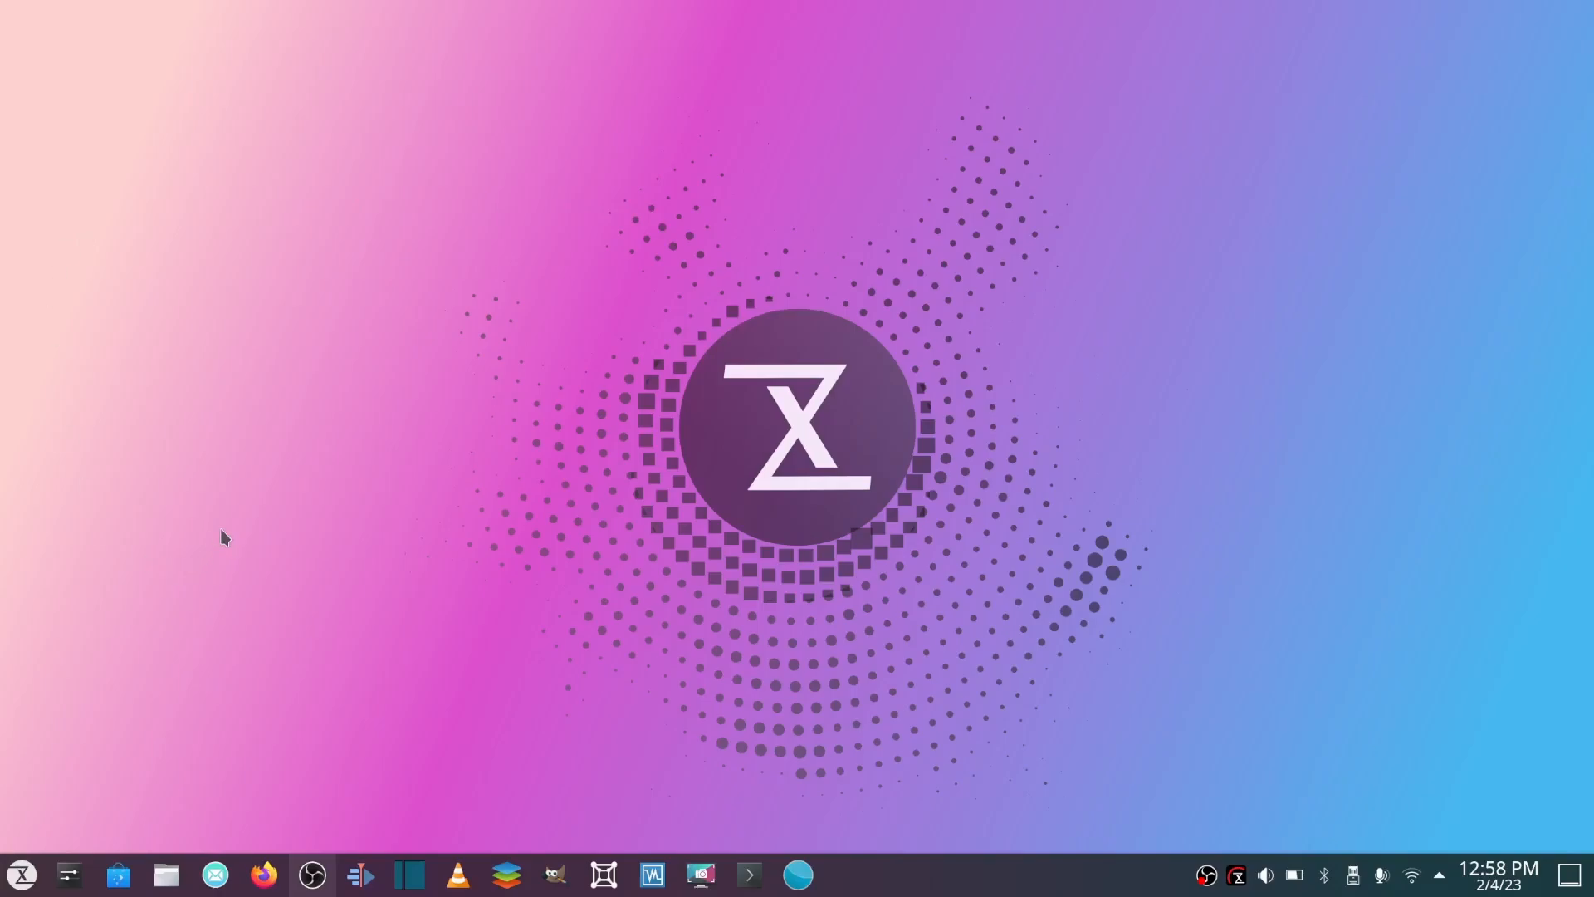